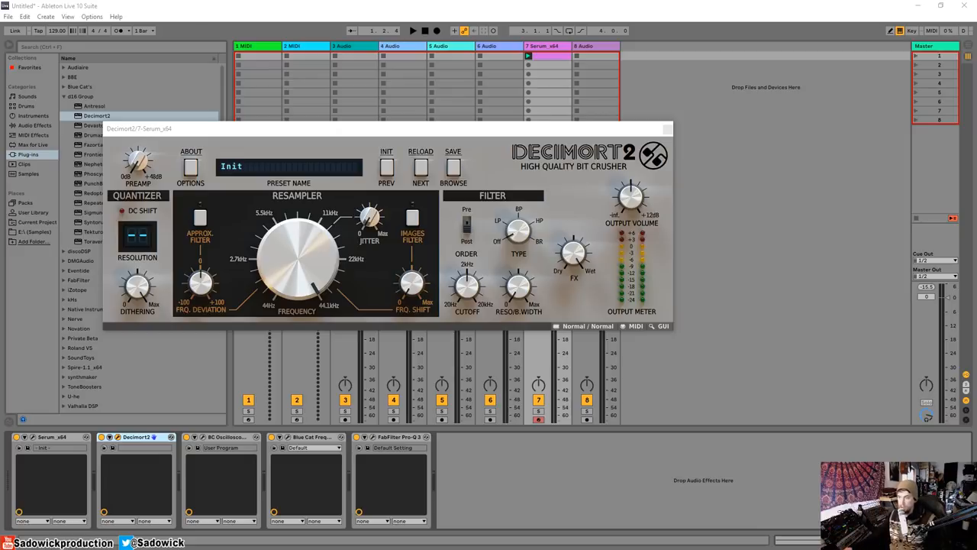
{"action": "mouse_move", "coordinate": [568, 135]}
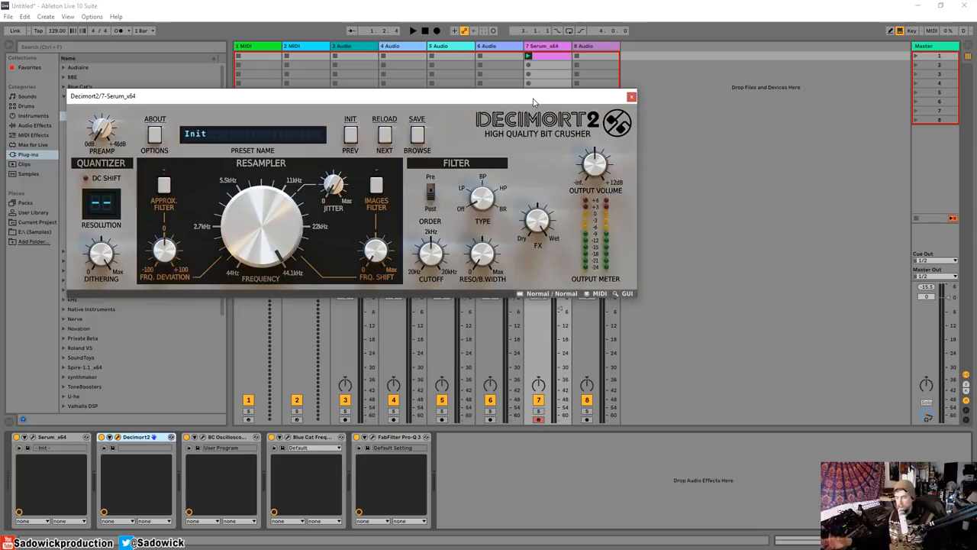
{"action": "mouse_move", "coordinate": [568, 114]}
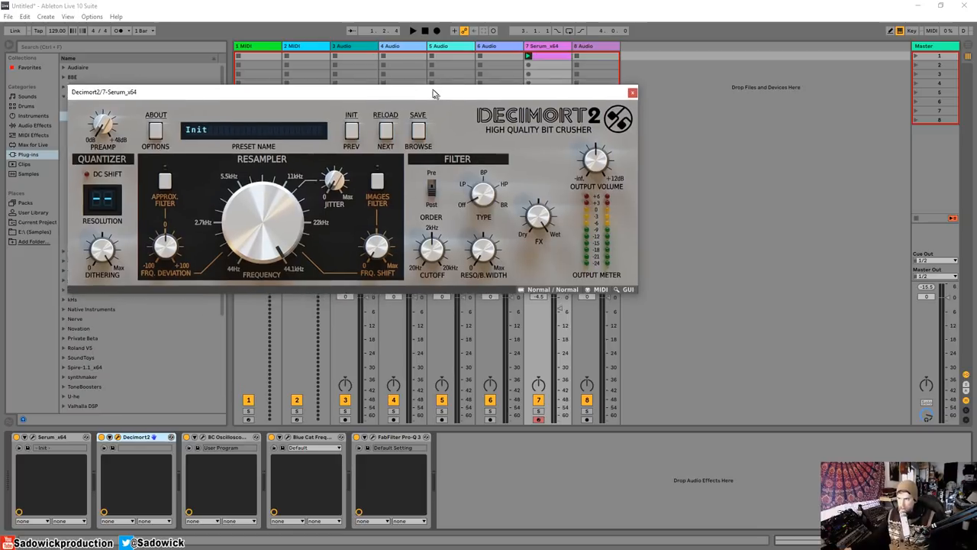
- Move Decimort 2 aside and show Serum's GLOBAL settings page
{"action": "left_click_drag", "start_coordinate": [351, 92], "coordinate": [305, 48]}
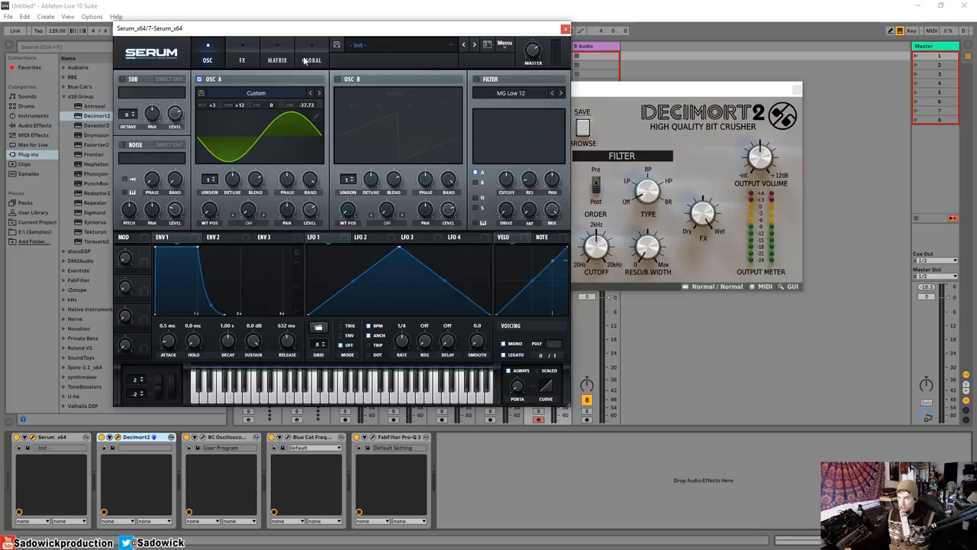
{"action": "left_click", "coordinate": [312, 60]}
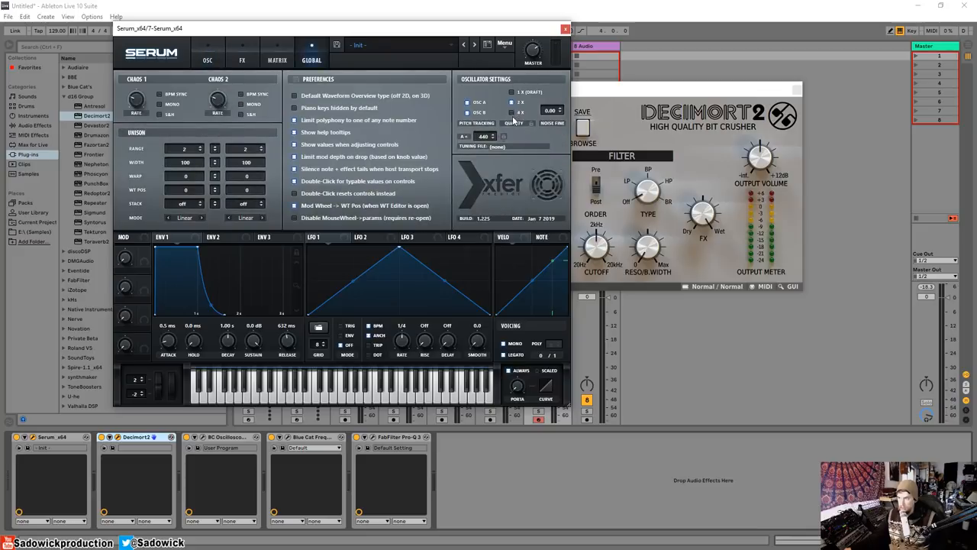
{"action": "mouse_move", "coordinate": [505, 61]}
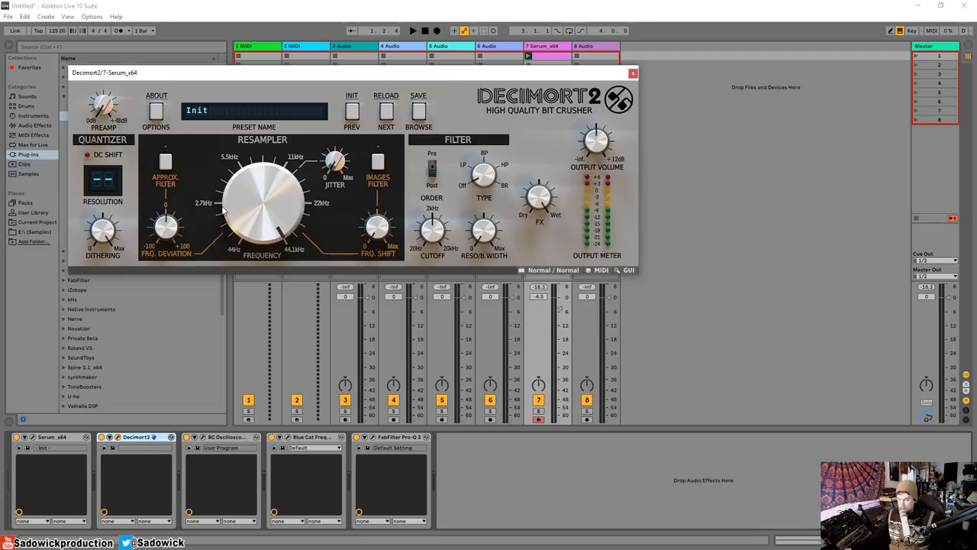
{"action": "mouse_move", "coordinate": [250, 236]}
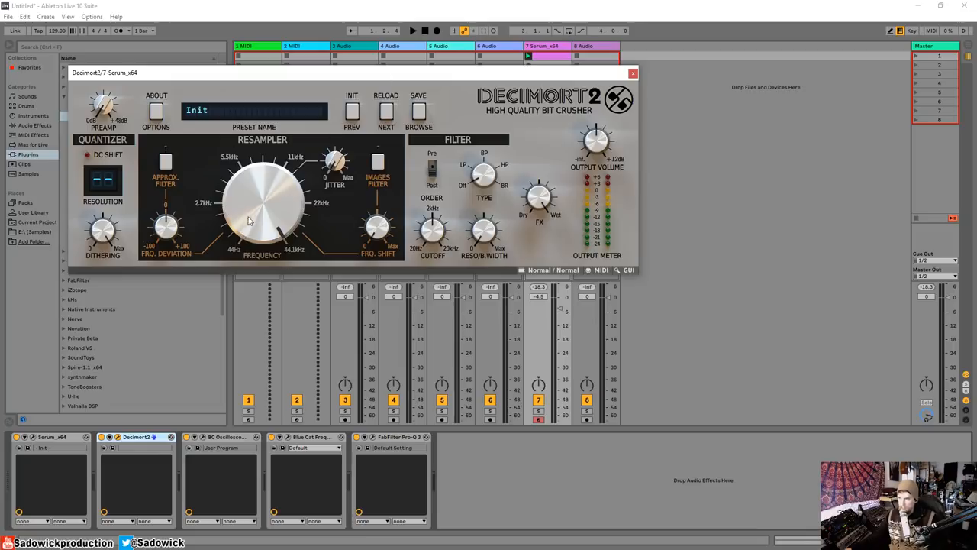
- Sweep Decimort 2's resampler frequency downward, then bring up the analyzer plugin windows
{"action": "left_click_drag", "start_coordinate": [262, 206], "coordinate": [268, 191]}
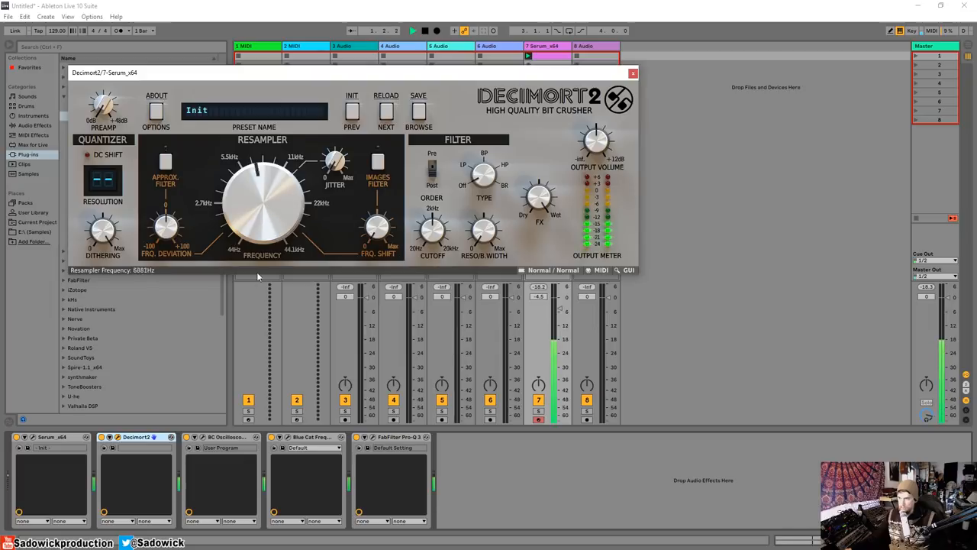
{"action": "left_click_drag", "start_coordinate": [263, 183], "coordinate": [263, 145]}
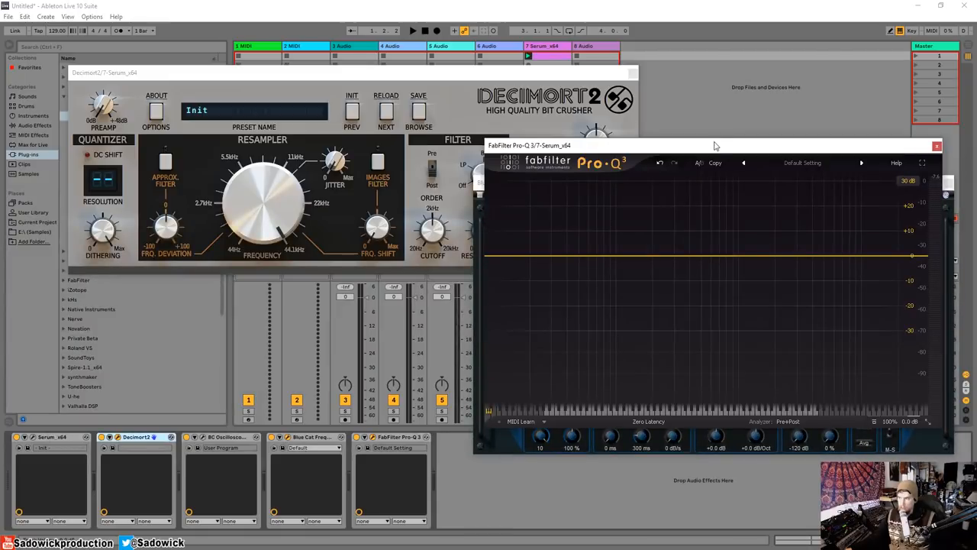
{"action": "mouse_move", "coordinate": [924, 391]}
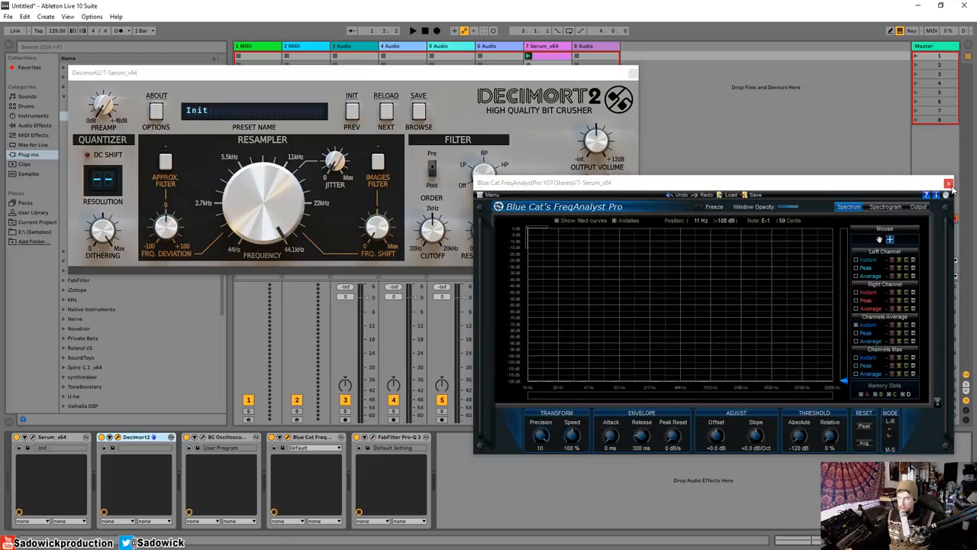
{"action": "left_click", "coordinate": [948, 182]}
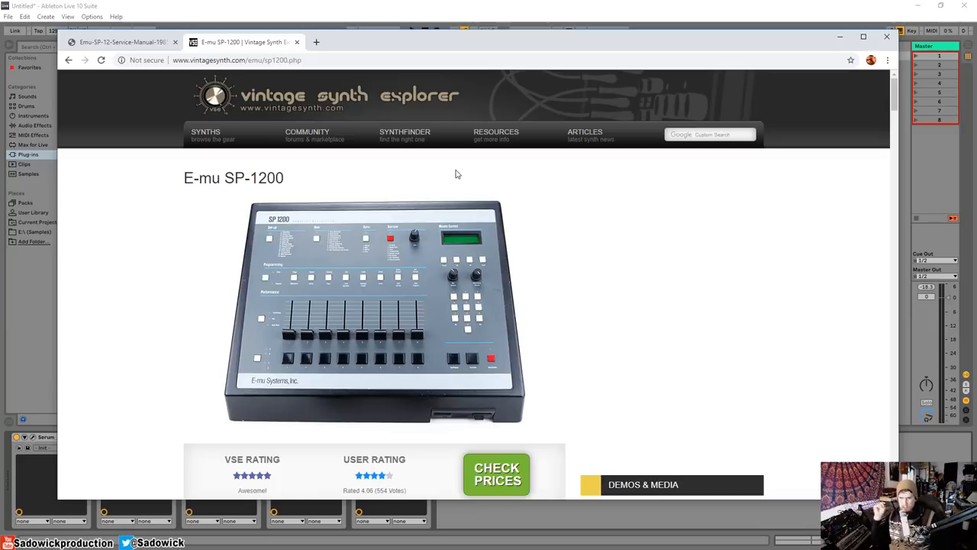
{"action": "mouse_move", "coordinate": [456, 195]}
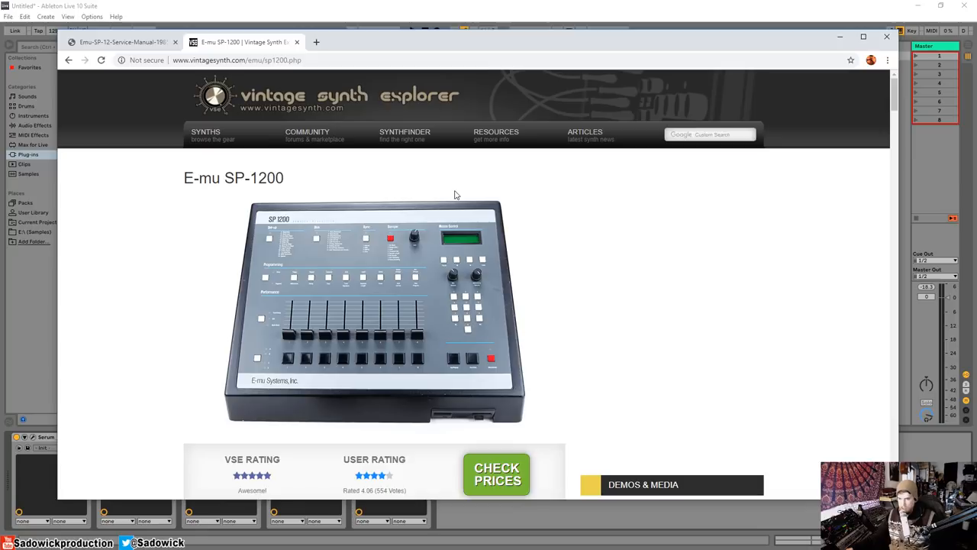
{"action": "mouse_move", "coordinate": [512, 305]}
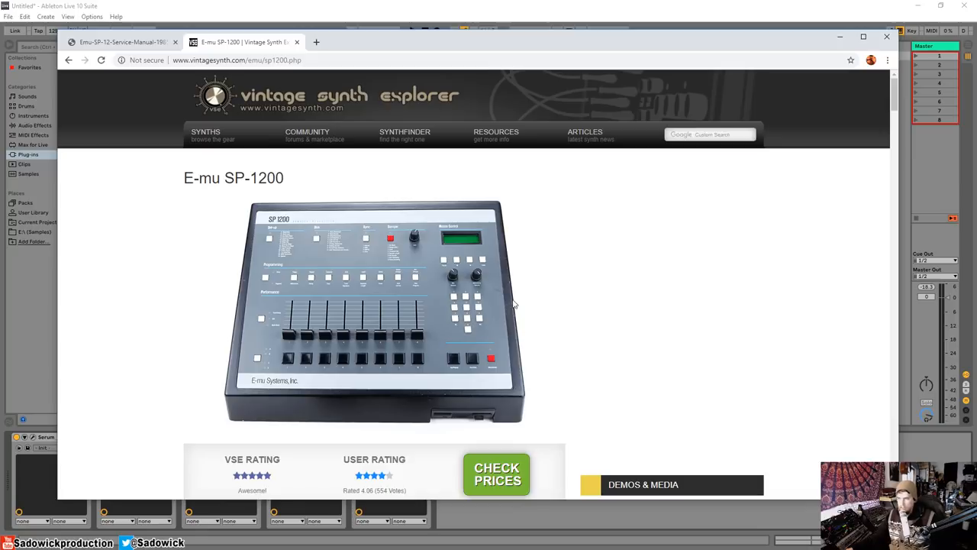
{"action": "mouse_move", "coordinate": [527, 290]}
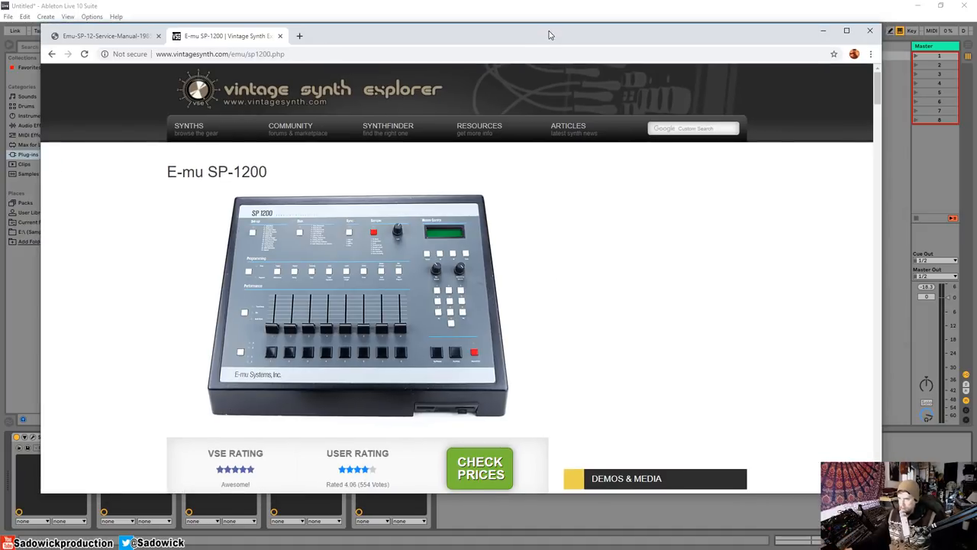
{"action": "mouse_move", "coordinate": [509, 312]}
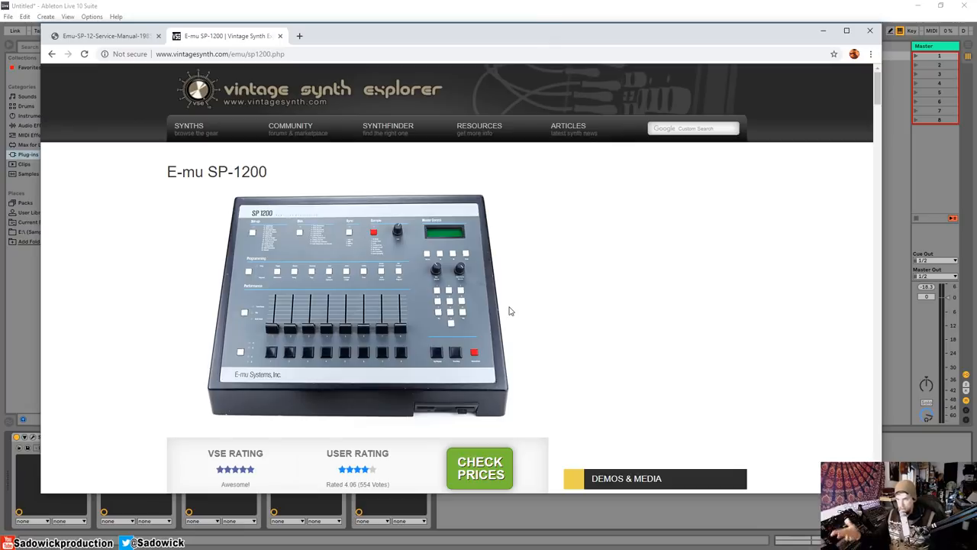
- Scroll to the SP-1200 Specifications and highlight its 26.040 kHz, 12-bit sampler rate
{"action": "scroll", "scroll_direction": "down", "scroll_amount": 3}
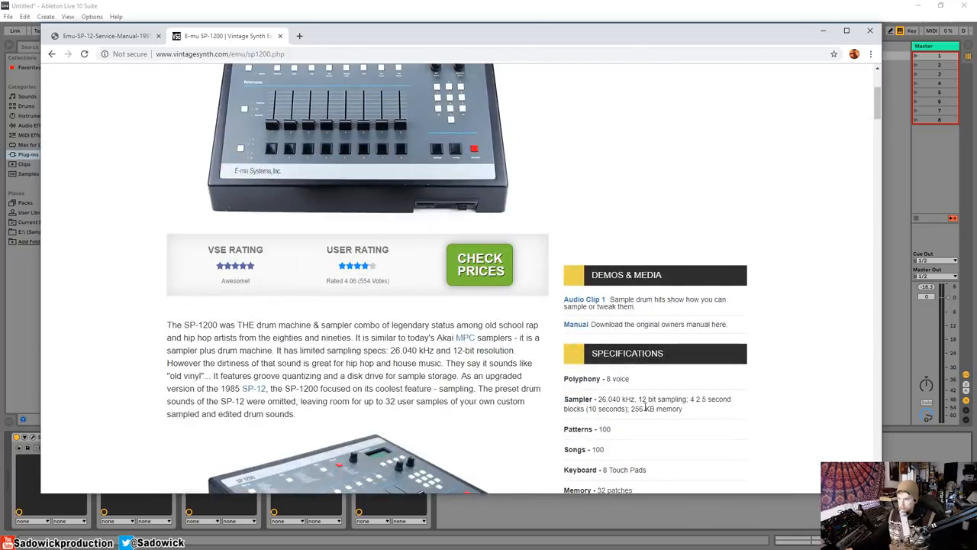
{"action": "scroll", "scroll_direction": "down", "scroll_amount": 3}
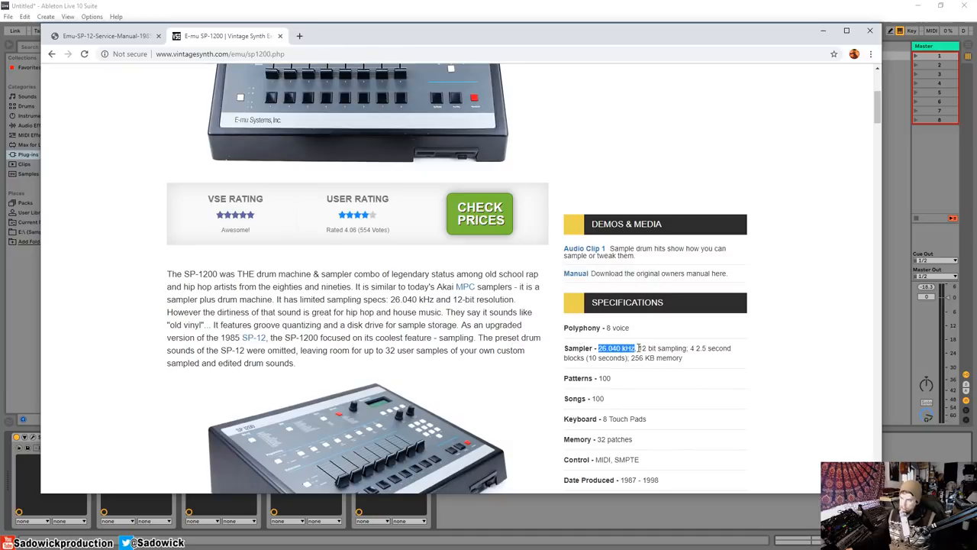
{"action": "double_click", "coordinate": [660, 348]}
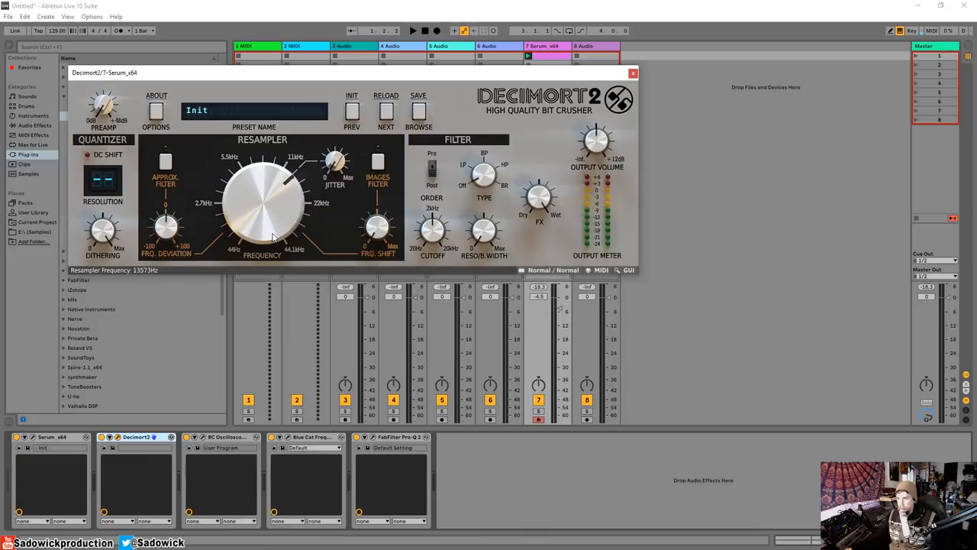
- Set Decimort 2's quantizer to 12-bit resolution and adjust the resampler frequency
{"action": "left_click_drag", "start_coordinate": [275, 221], "coordinate": [282, 229]}
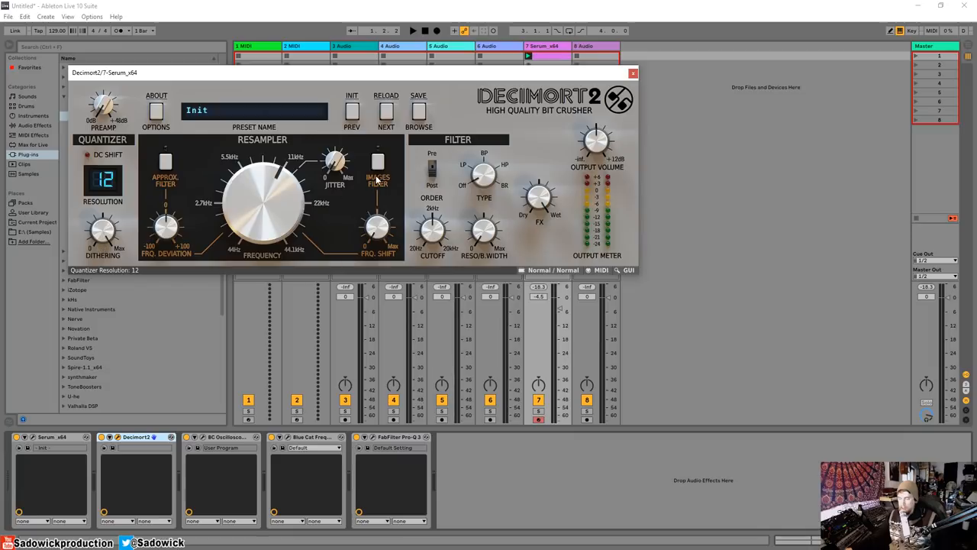
{"action": "mouse_move", "coordinate": [131, 205]}
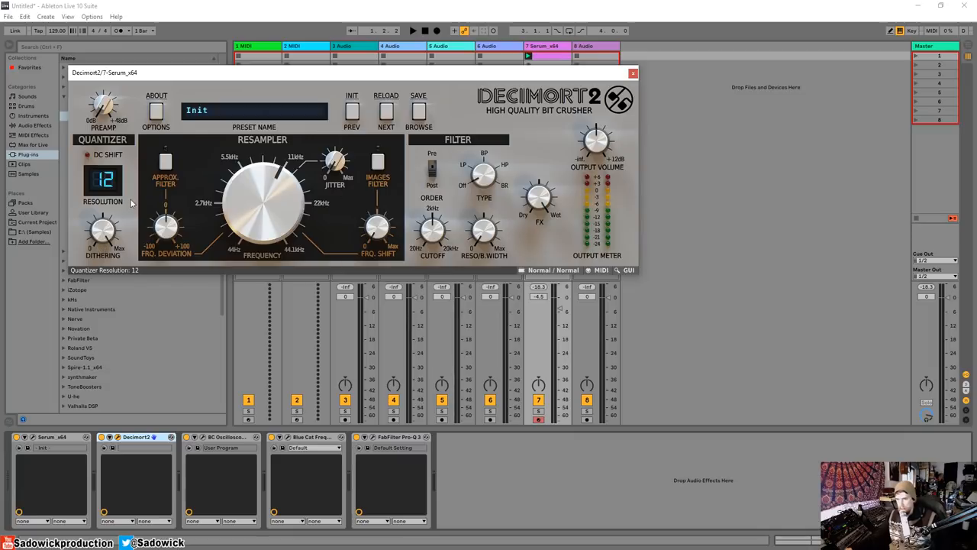
{"action": "mouse_move", "coordinate": [293, 77]}
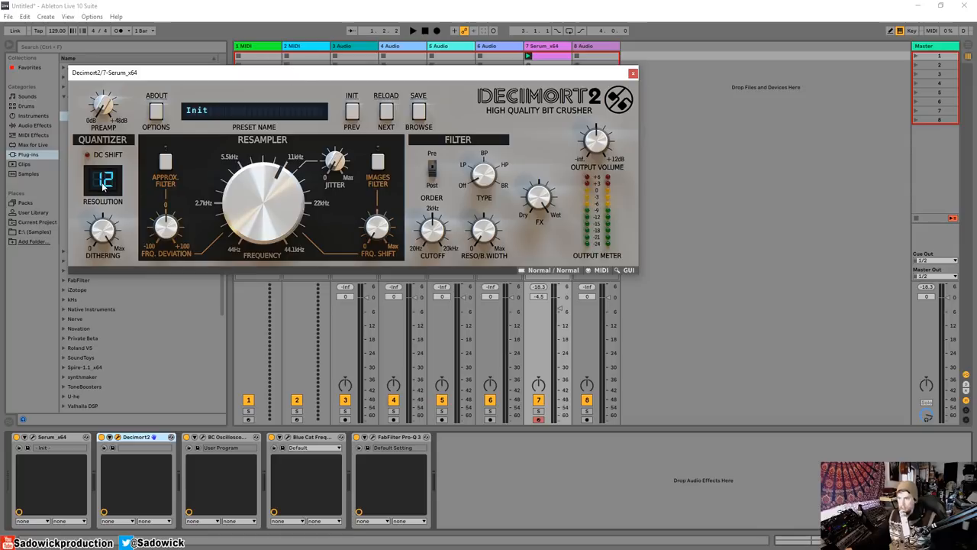
{"action": "mouse_move", "coordinate": [180, 165]}
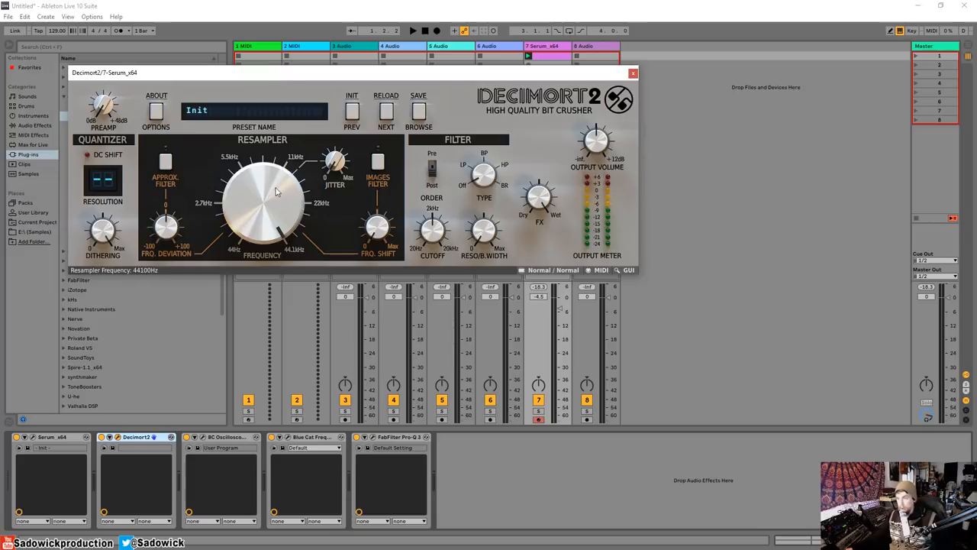
{"action": "left_click_drag", "start_coordinate": [351, 73], "coordinate": [427, 89]}
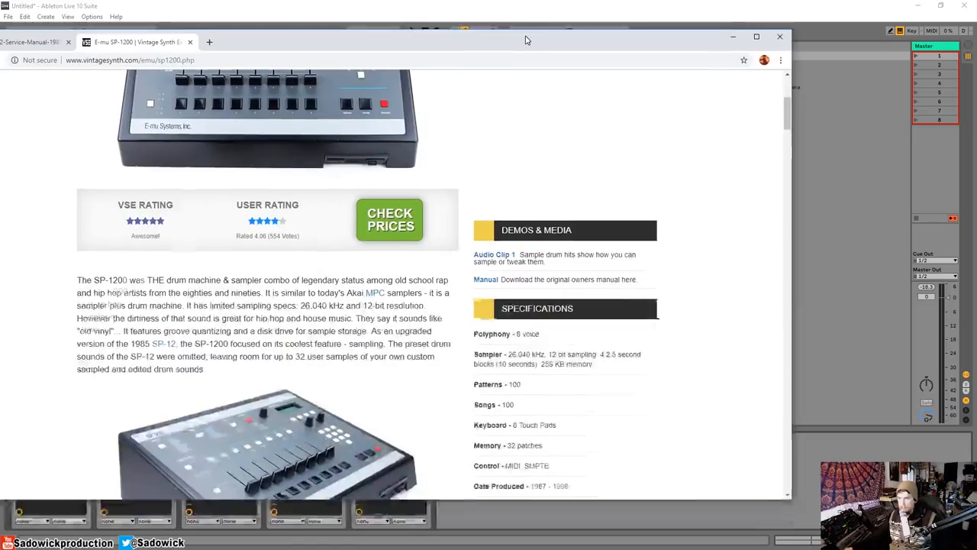
- Highlight the 26.040 kHz sampling rate in the SP-1200 Specifications box
{"action": "scroll", "scroll_direction": "up", "scroll_amount": 3}
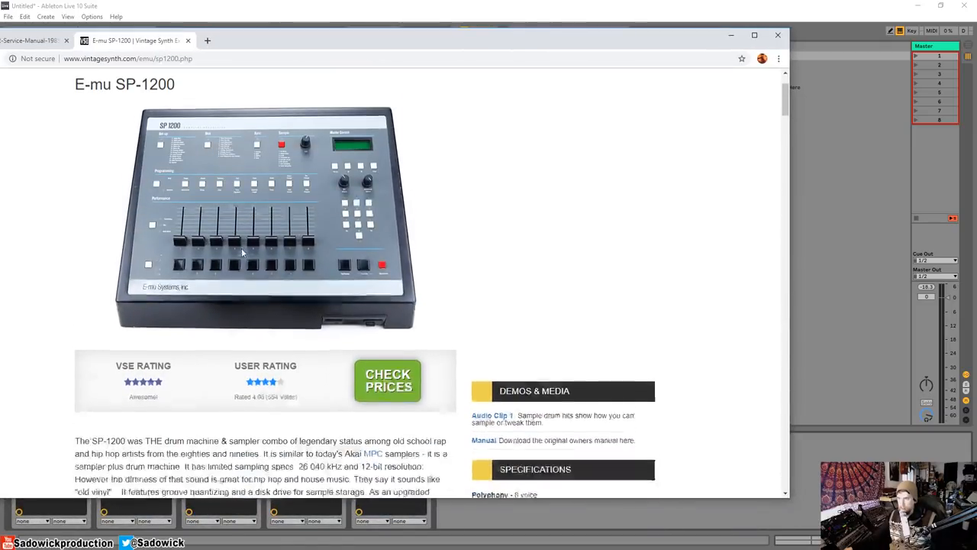
{"action": "scroll", "scroll_direction": "down", "scroll_amount": 3}
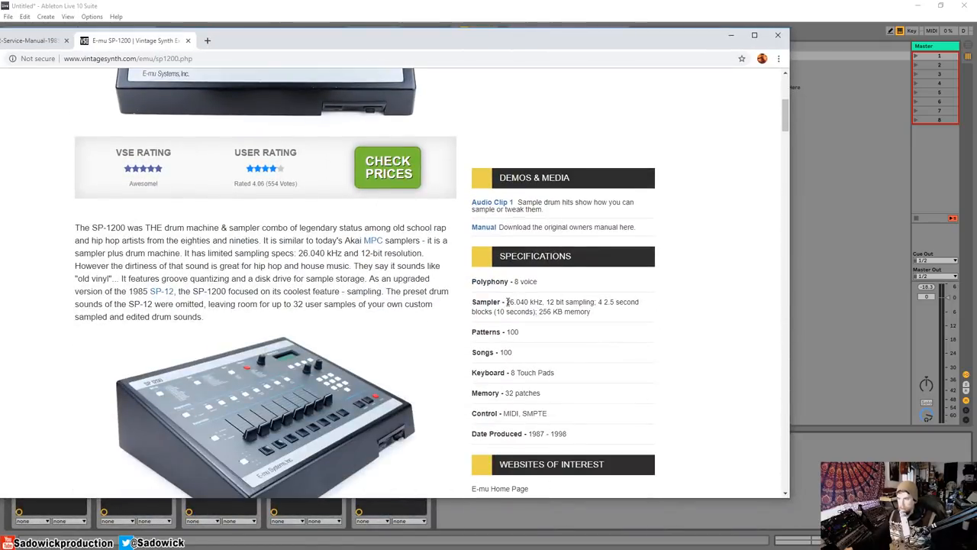
{"action": "double_click", "coordinate": [522, 302]}
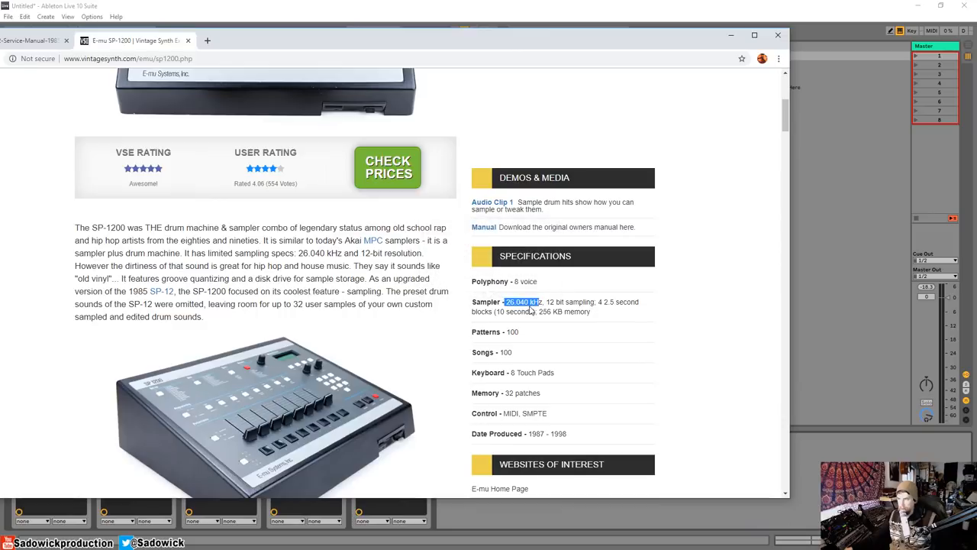
{"action": "mouse_move", "coordinate": [562, 281]}
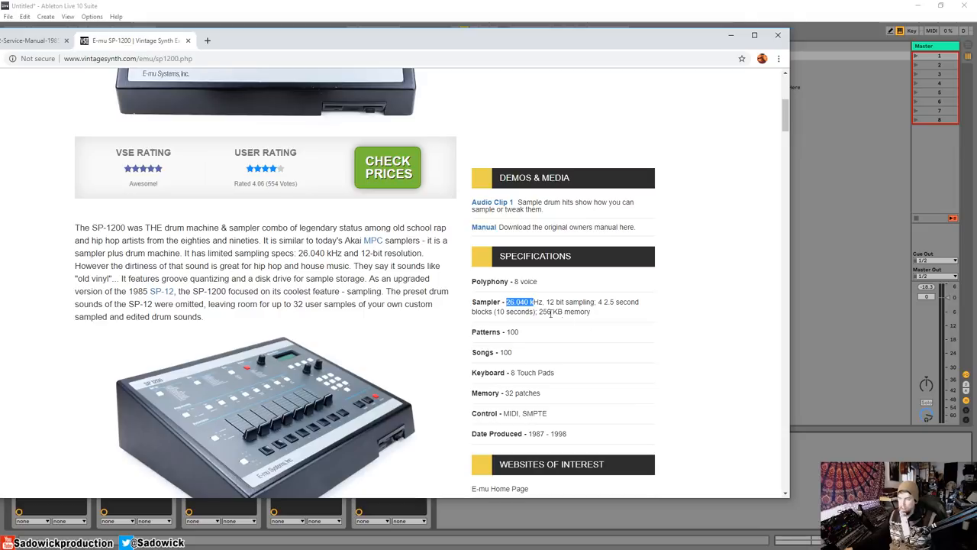
{"action": "mouse_move", "coordinate": [549, 309]}
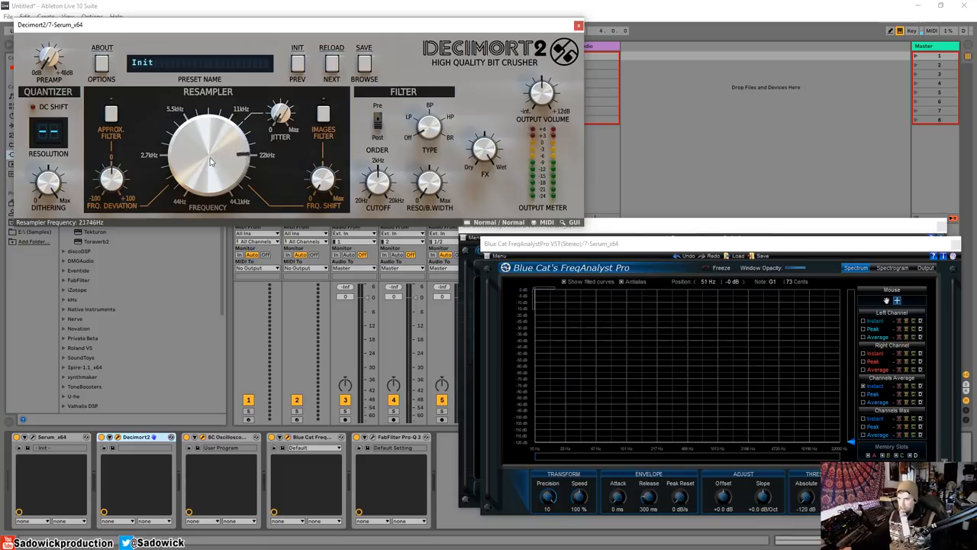
- Lower Decimort 2's resampling frequency in stages while watching alias spikes appear in FreqAnalyst Pro
{"action": "left_click_drag", "start_coordinate": [212, 161], "coordinate": [217, 155]}
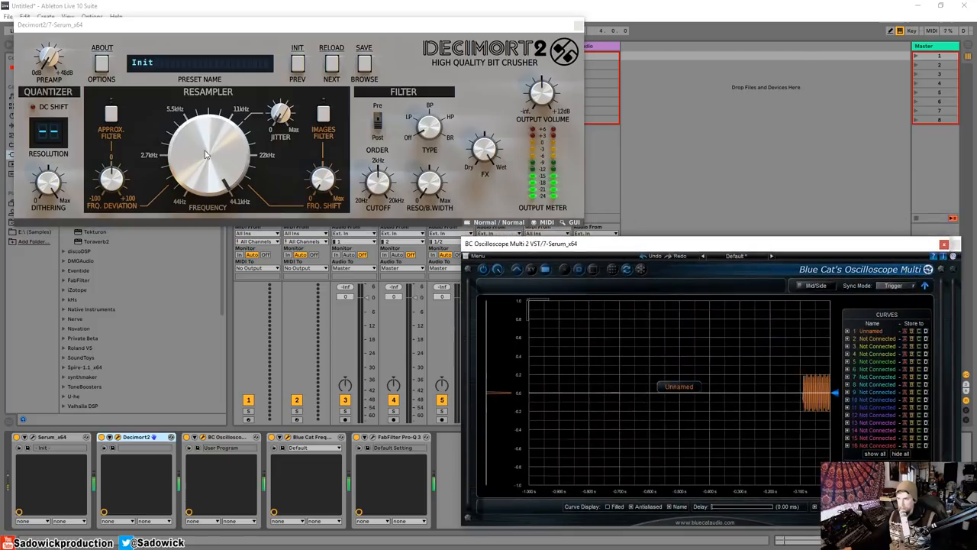
{"action": "left_click_drag", "start_coordinate": [206, 156], "coordinate": [206, 178]}
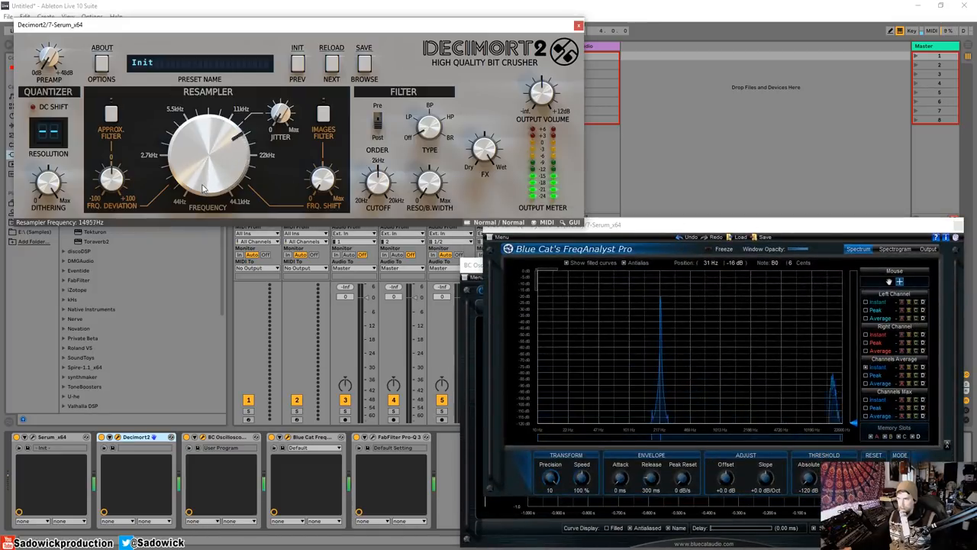
{"action": "left_click_drag", "start_coordinate": [208, 152], "coordinate": [214, 137]}
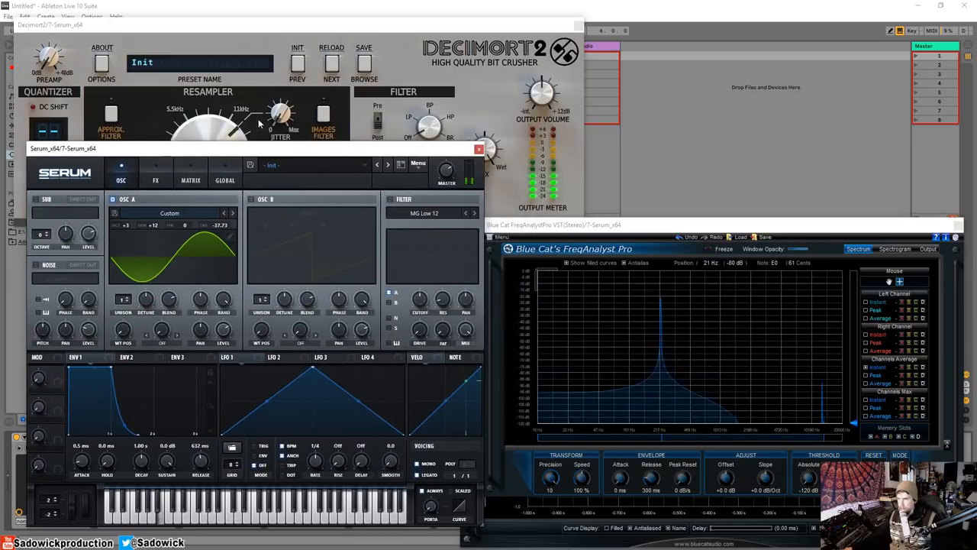
{"action": "mouse_move", "coordinate": [221, 229]}
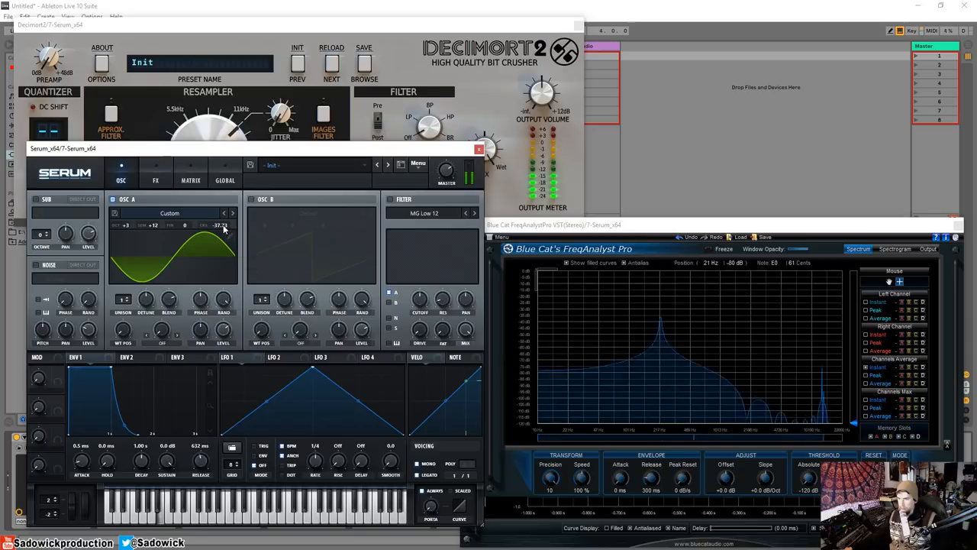
- Reshape Serum OSC A's waveform, then sweep Decimort 2's resampling frequency down and back up
{"action": "left_click_drag", "start_coordinate": [221, 229], "coordinate": [222, 226]}
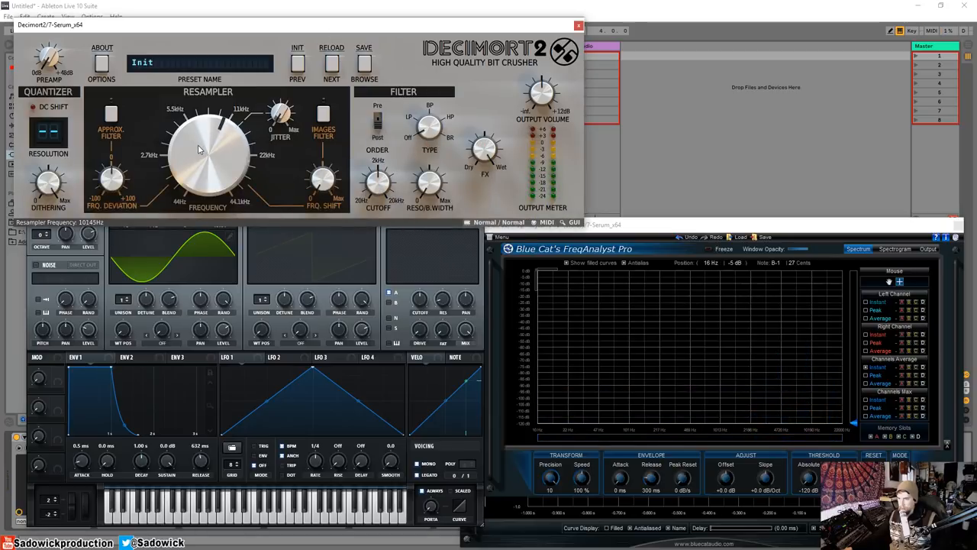
{"action": "left_click_drag", "start_coordinate": [208, 152], "coordinate": [202, 160]}
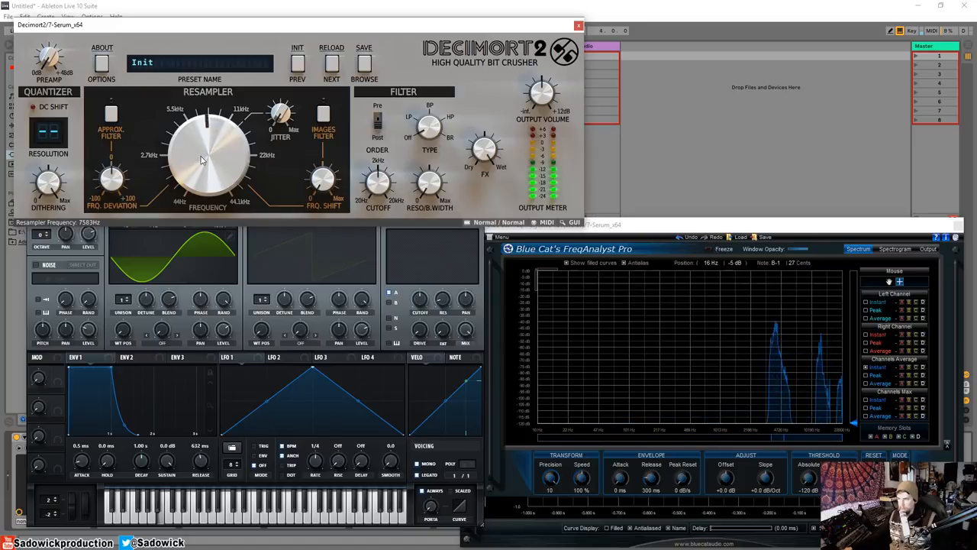
{"action": "left_click_drag", "start_coordinate": [202, 156], "coordinate": [197, 166]}
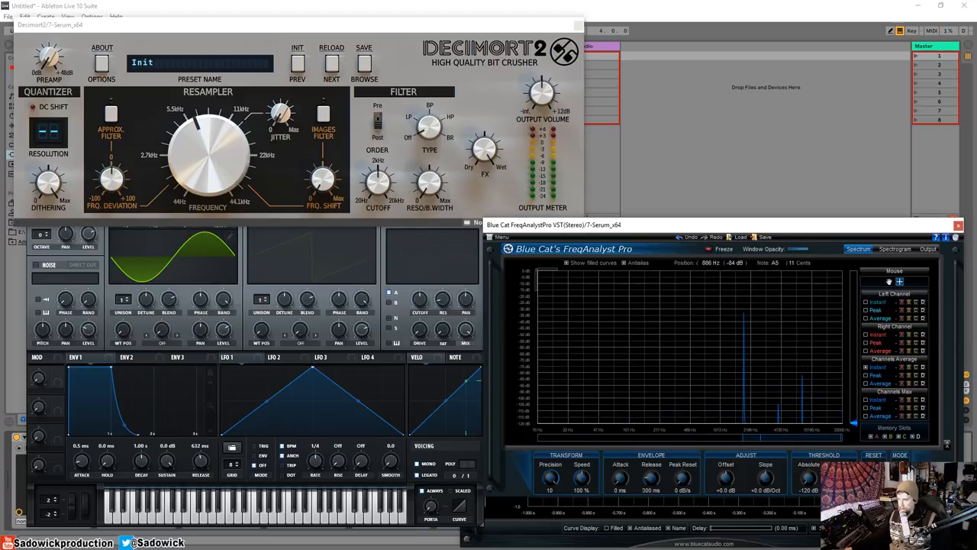
{"action": "mouse_move", "coordinate": [825, 268]}
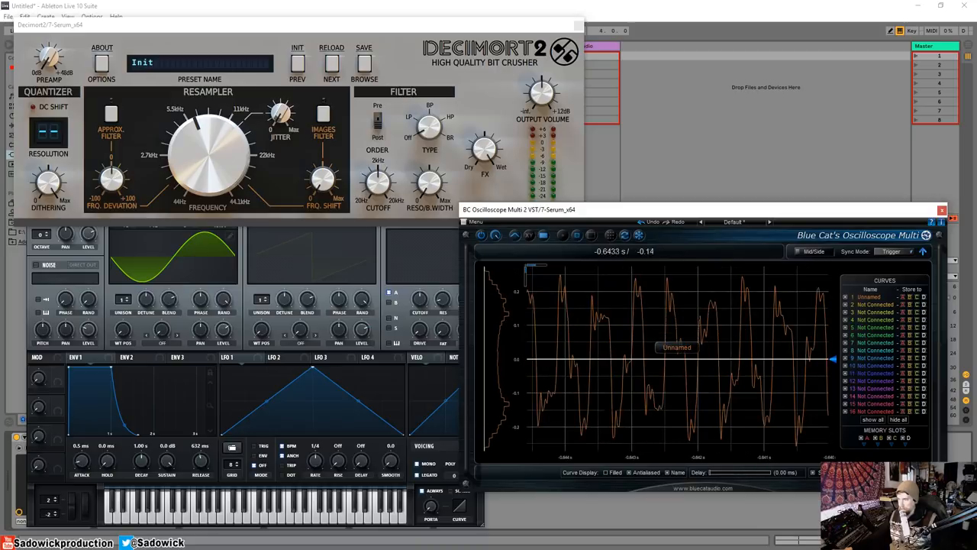
{"action": "mouse_move", "coordinate": [586, 253]}
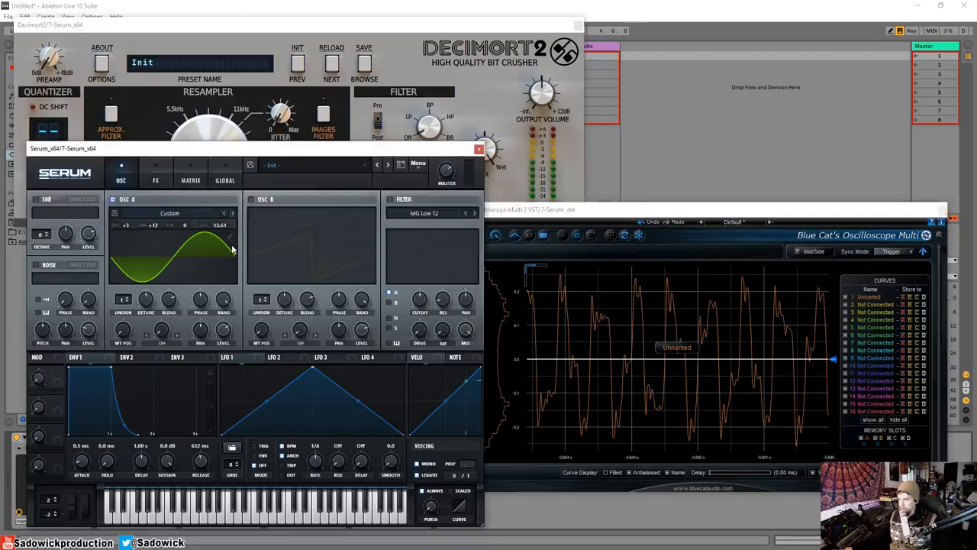
- Smooth OSC A's waveform into a rounder curve and close the Serum window
{"action": "left_click_drag", "start_coordinate": [216, 257], "coordinate": [217, 274]}
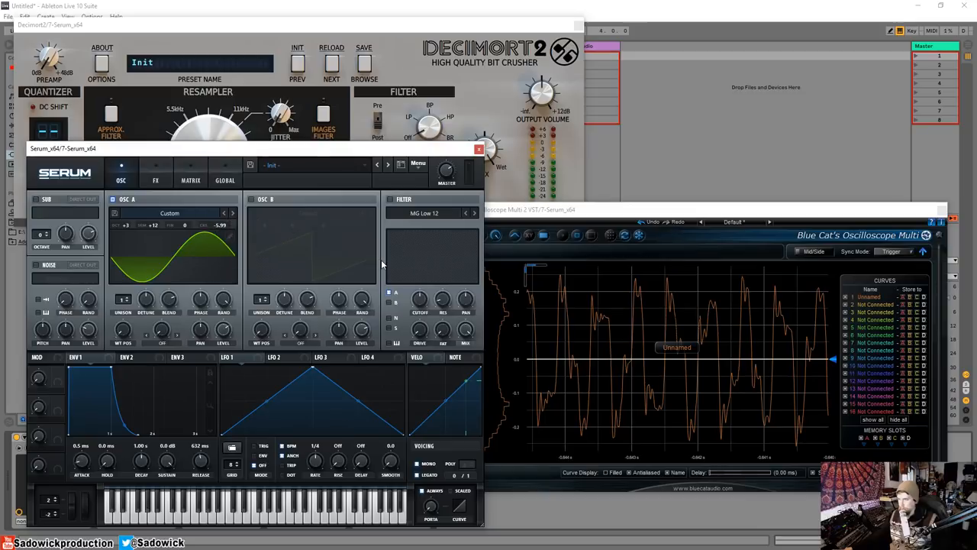
{"action": "mouse_move", "coordinate": [641, 255]}
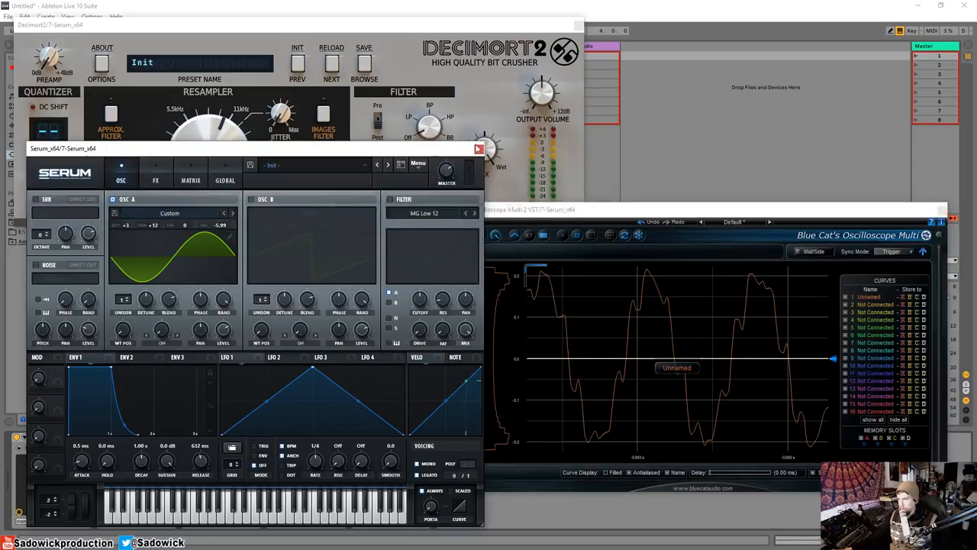
{"action": "left_click", "coordinate": [476, 148]}
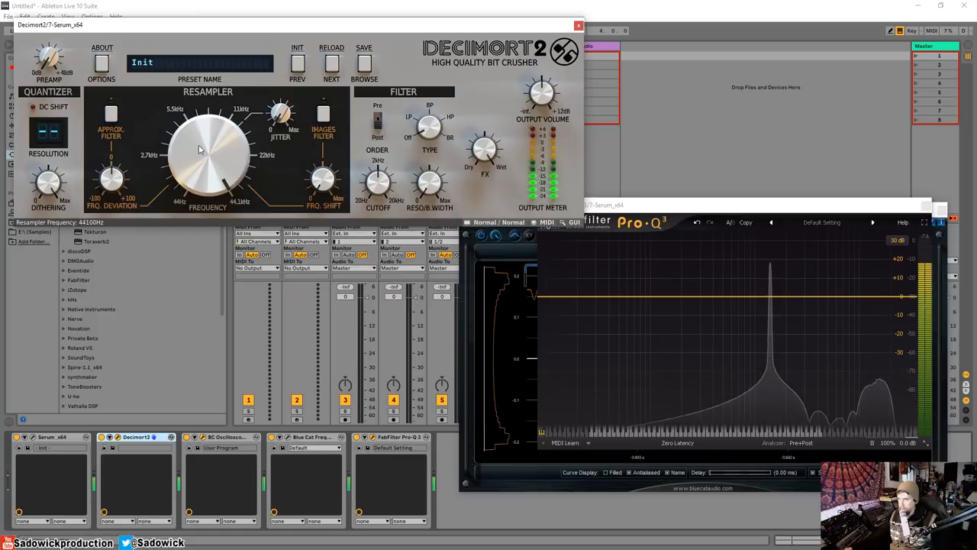
- Drop Decimort 2's resampling frequency and fine-tune it while Pro-Q 3 shows the aliasing
{"action": "left_click_drag", "start_coordinate": [208, 150], "coordinate": [193, 206]}
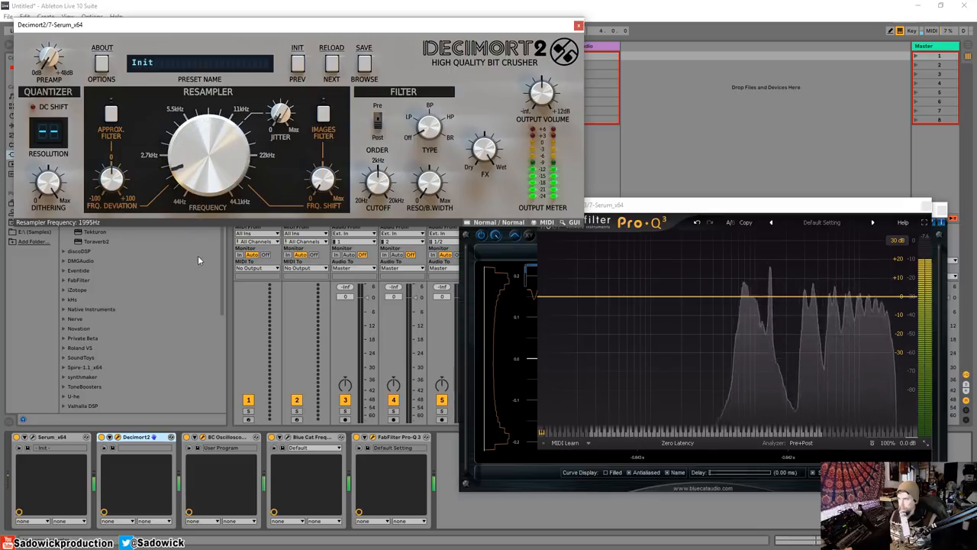
{"action": "left_click_drag", "start_coordinate": [180, 171], "coordinate": [186, 165]}
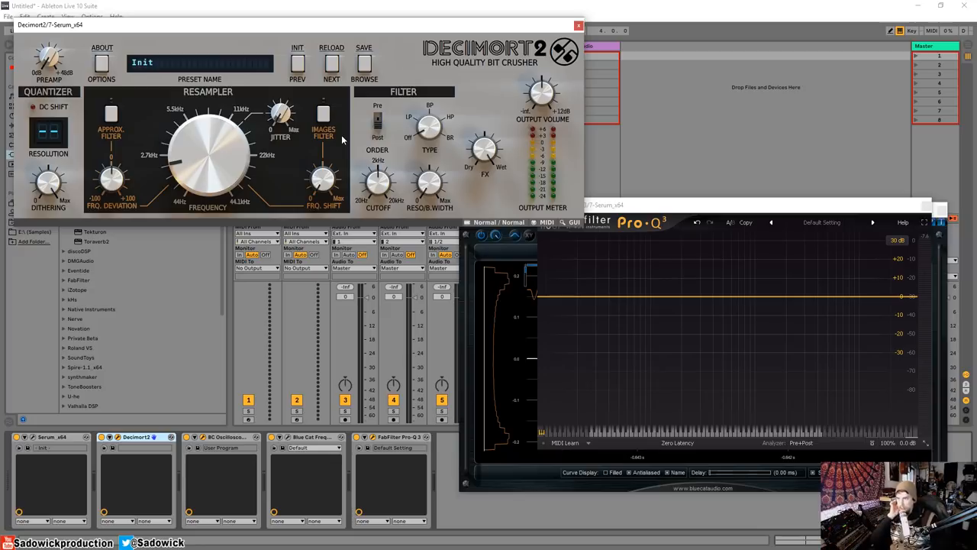
{"action": "mouse_move", "coordinate": [334, 148]}
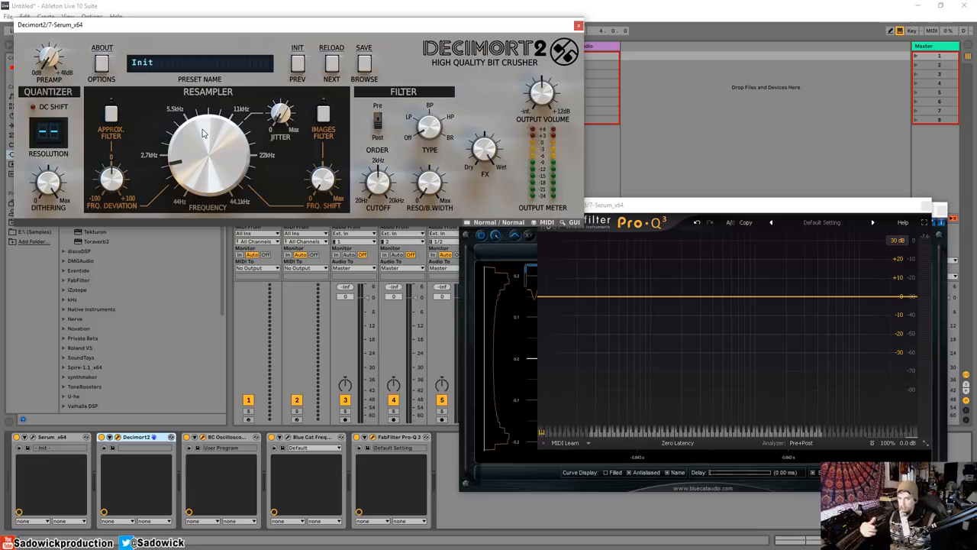
{"action": "mouse_move", "coordinate": [211, 163]}
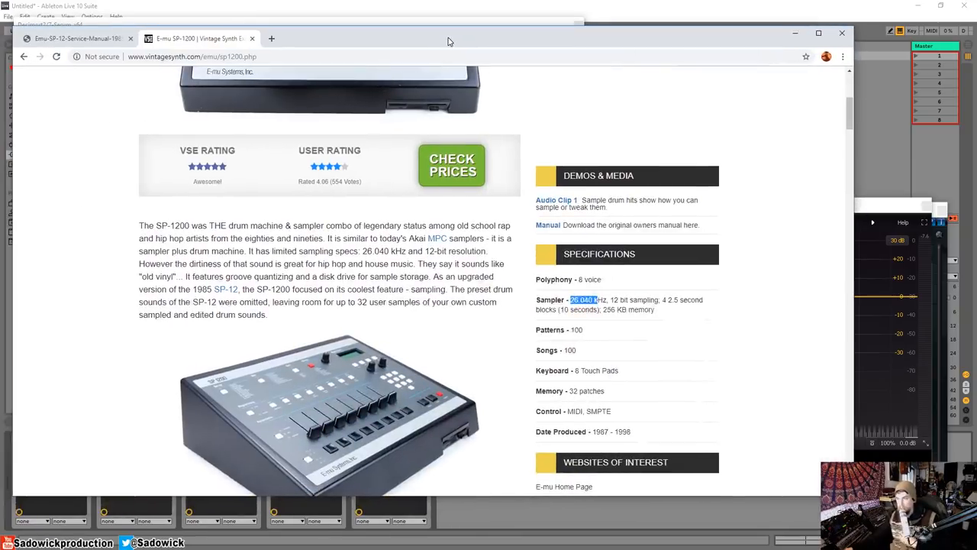
{"action": "mouse_move", "coordinate": [567, 290]}
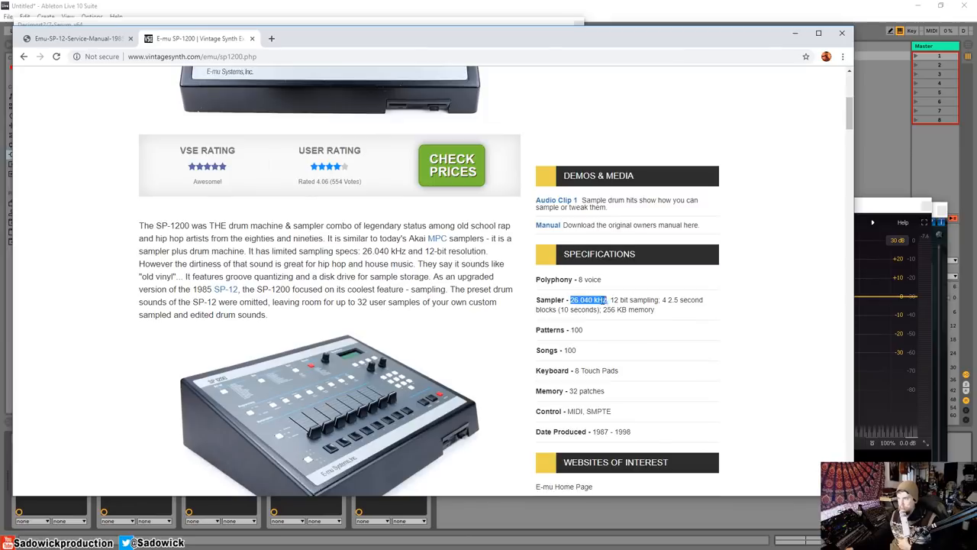
{"action": "left_click", "coordinate": [683, 309]}
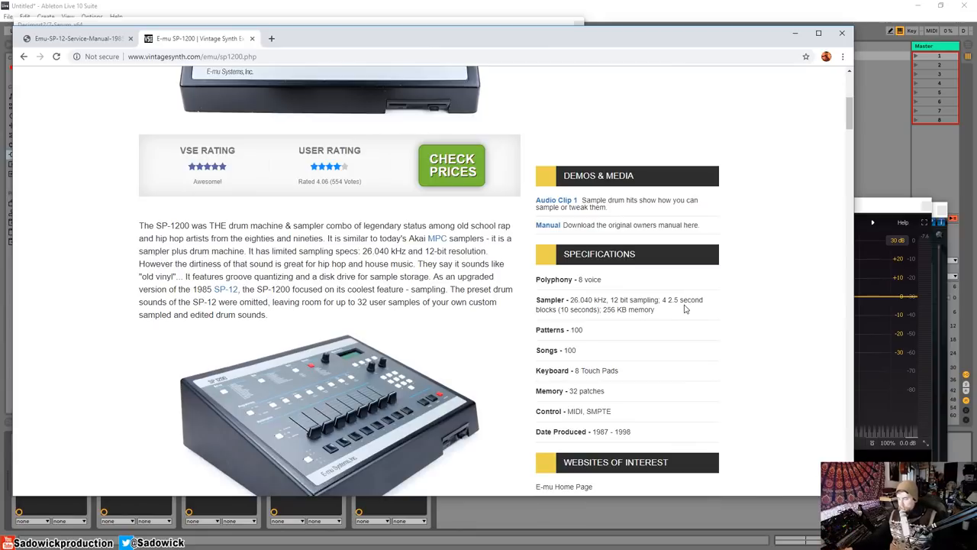
{"action": "mouse_move", "coordinate": [570, 298]}
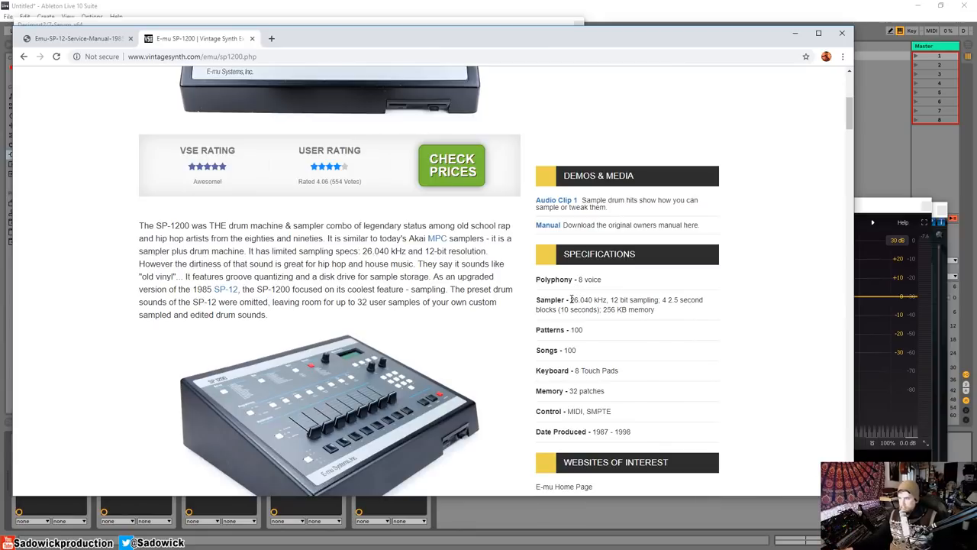
{"action": "mouse_move", "coordinate": [684, 171]}
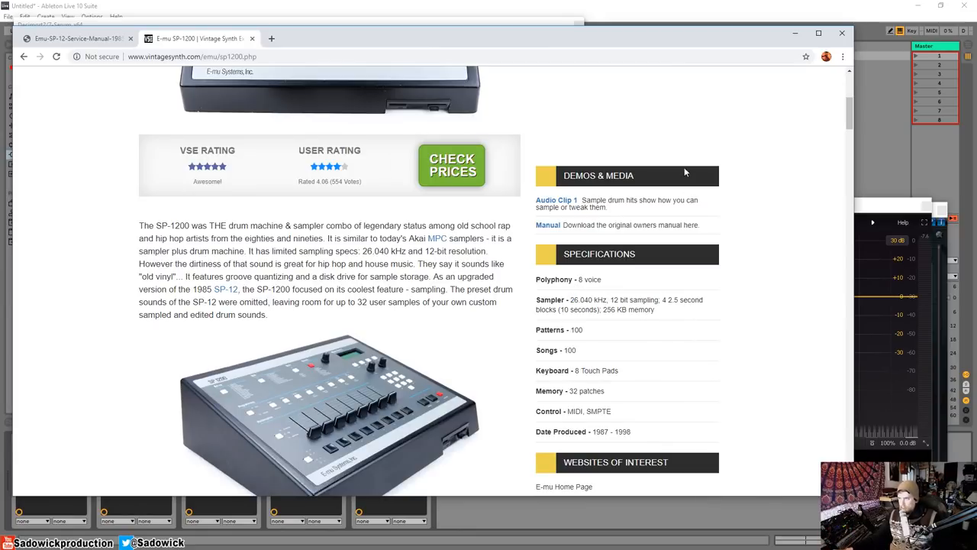
{"action": "mouse_move", "coordinate": [675, 165]}
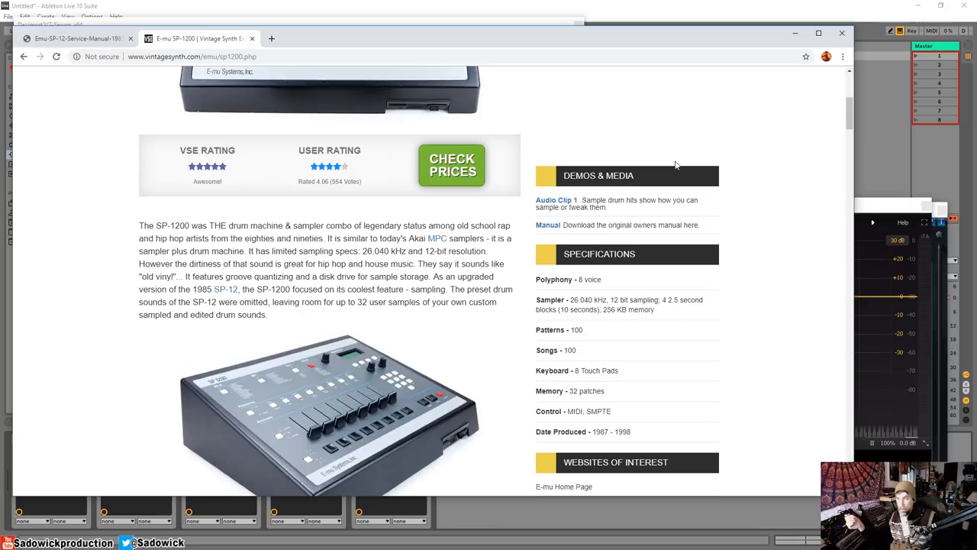
{"action": "mouse_move", "coordinate": [748, 32]}
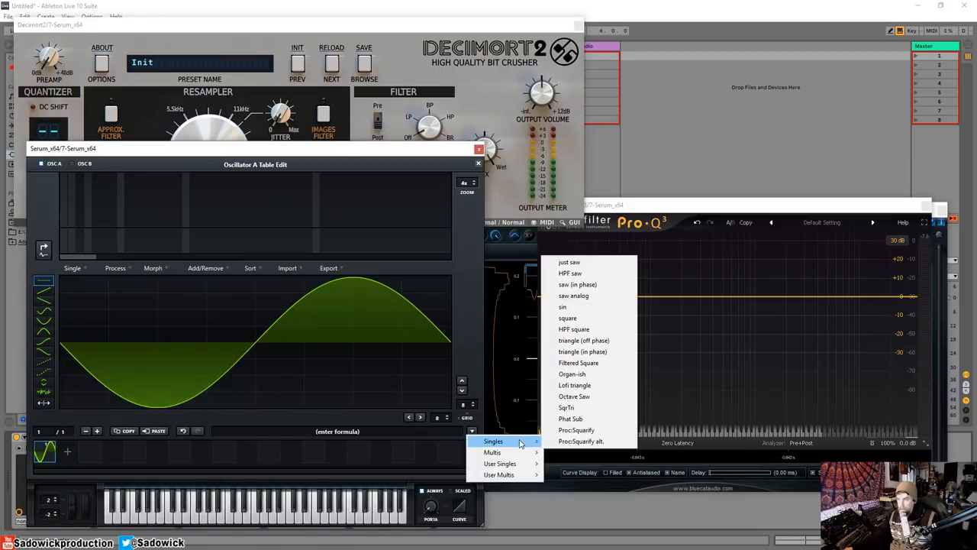
{"action": "mouse_move", "coordinate": [577, 284]}
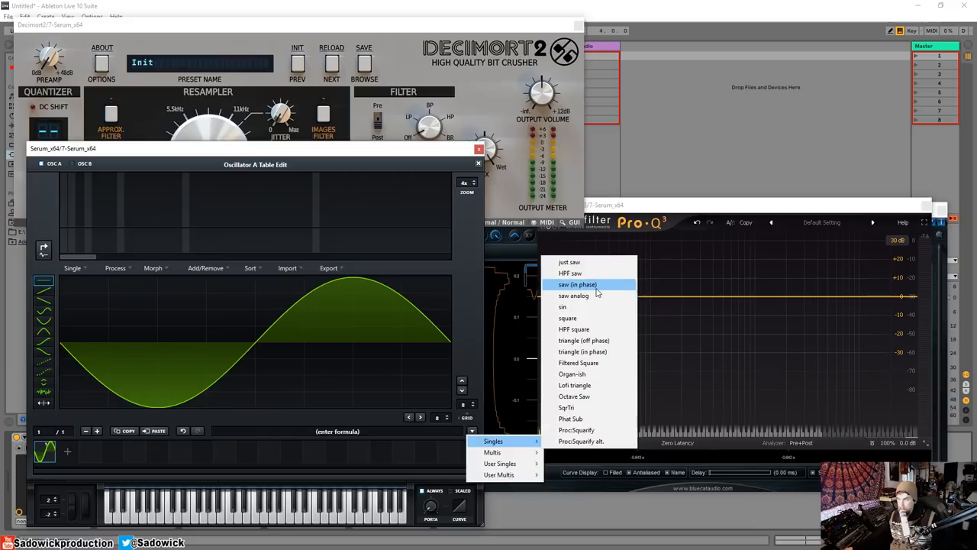
- Load the Singles > saw (in phase) waveform into oscillator A and move Serum aside
{"action": "left_click", "coordinate": [577, 284]}
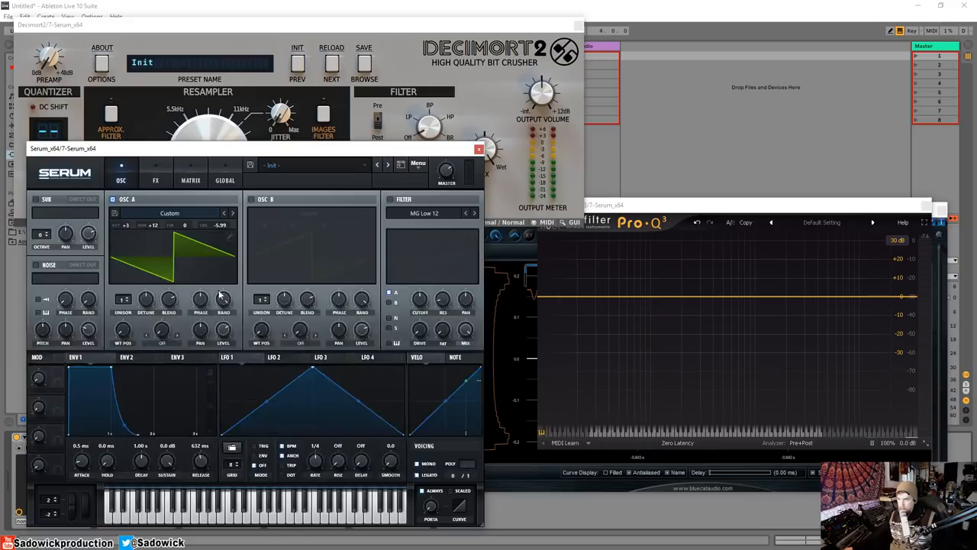
{"action": "mouse_move", "coordinate": [306, 95]}
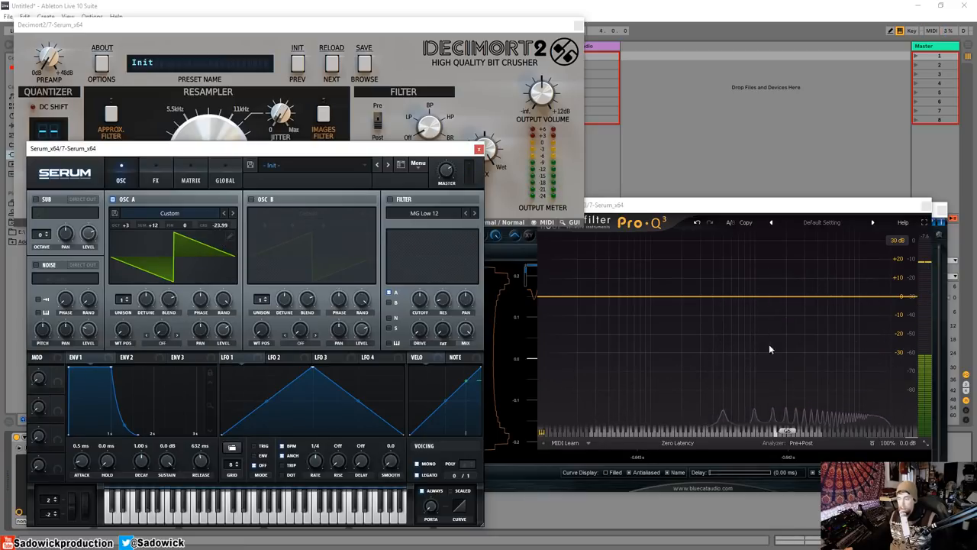
{"action": "left_click_drag", "start_coordinate": [221, 232], "coordinate": [221, 245]}
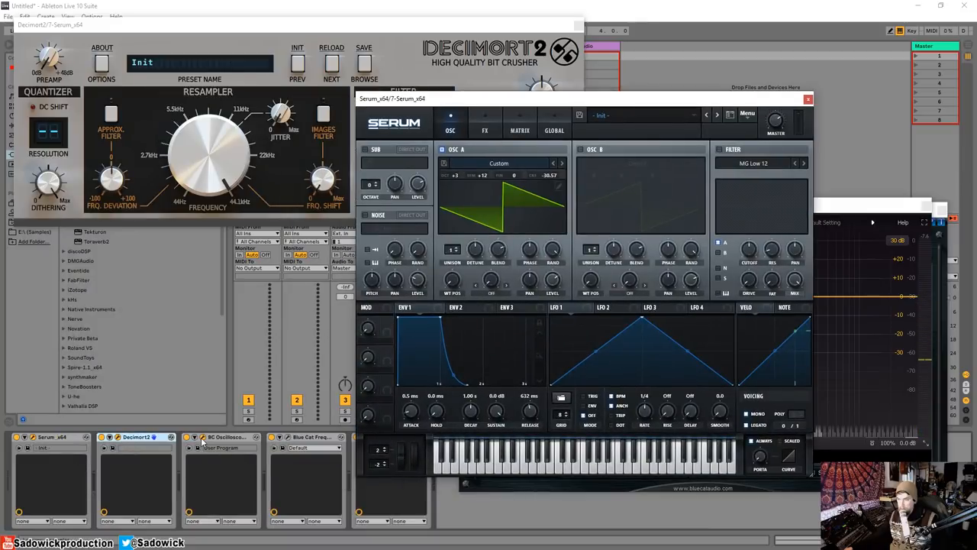
{"action": "left_click", "coordinate": [305, 437]}
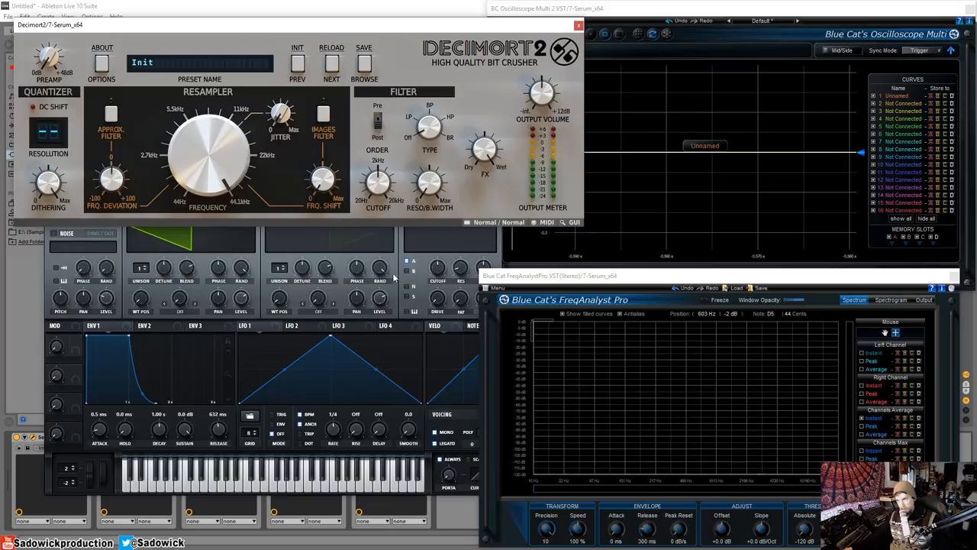
{"action": "mouse_move", "coordinate": [189, 171]}
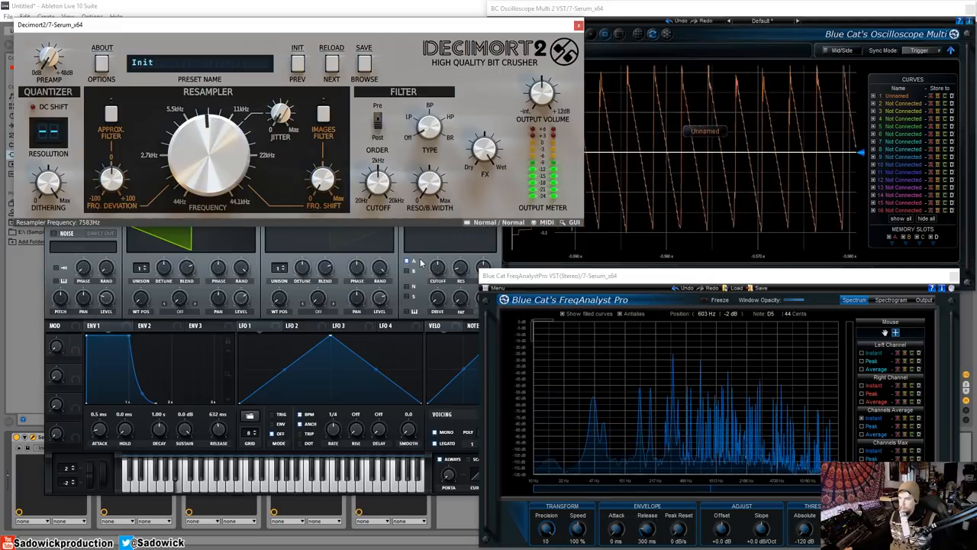
- Sweep Decimort 2's resampling frequency on the saw while the oscilloscope and analyzer display its harmonics
{"action": "left_click_drag", "start_coordinate": [211, 153], "coordinate": [212, 175]}
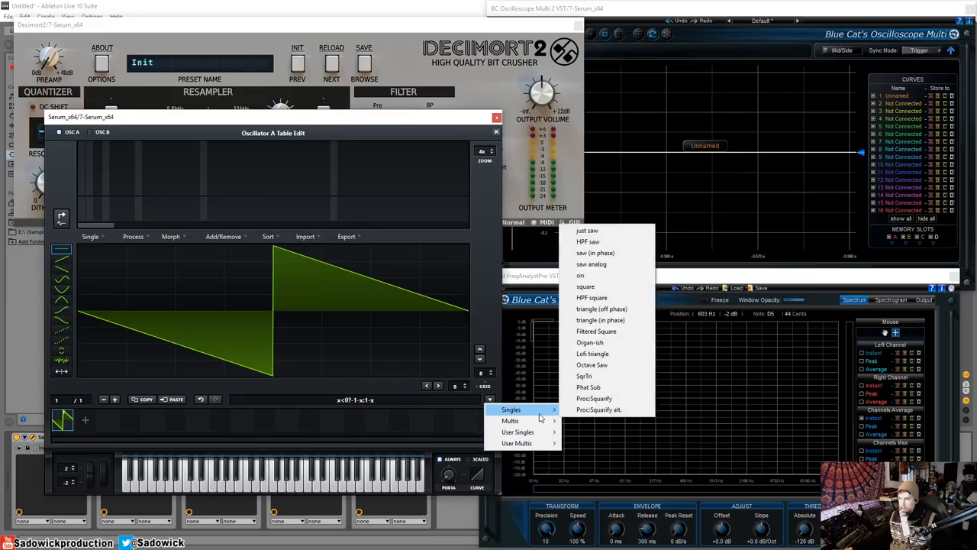
- Load Singles > sin into Serum oscillator A and close the wavetable editor
{"action": "left_click", "coordinate": [580, 274]}
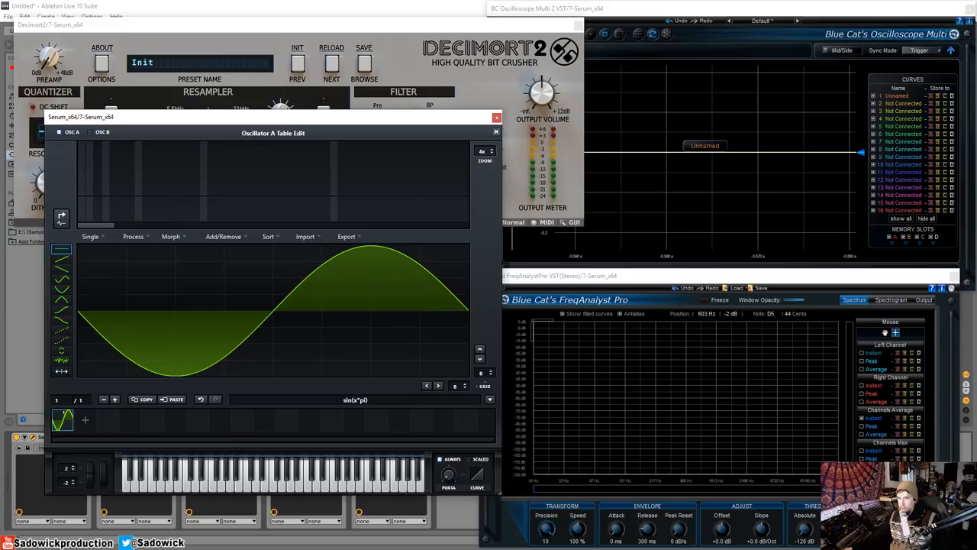
{"action": "mouse_move", "coordinate": [495, 134]}
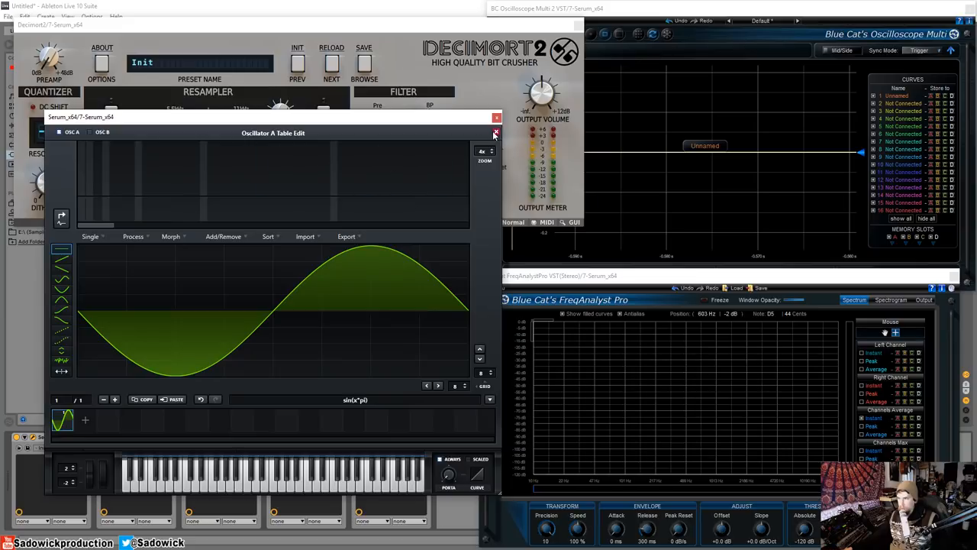
{"action": "left_click", "coordinate": [495, 132]}
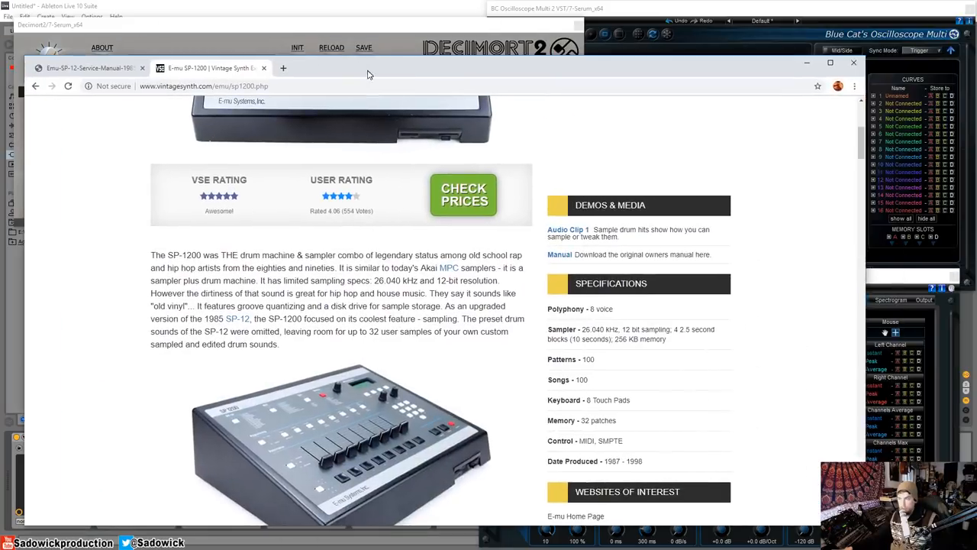
- Highlight the anti-aliasing filter sentences in the SP-12 service manual's A/D converter section
{"action": "left_click", "coordinate": [95, 67]}
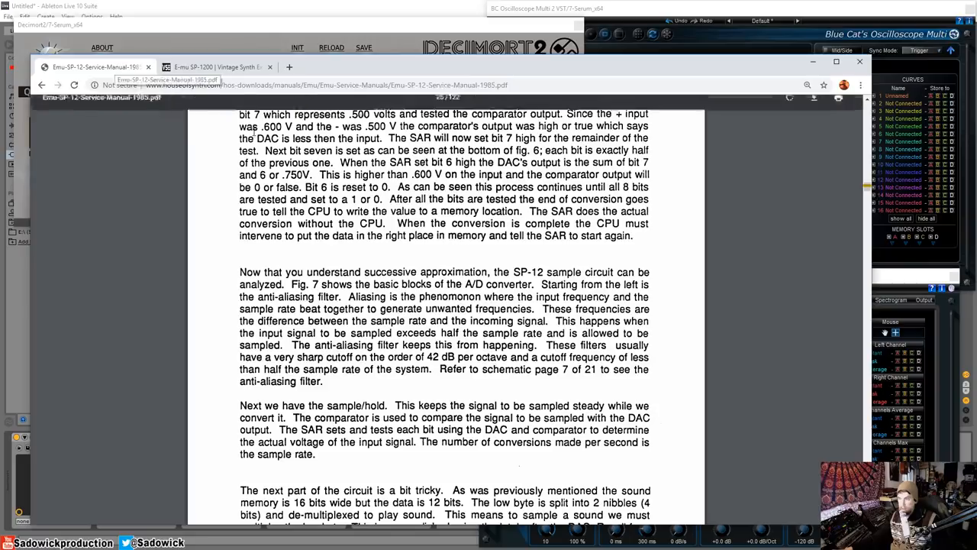
{"action": "scroll", "scroll_direction": "up", "scroll_amount": 3}
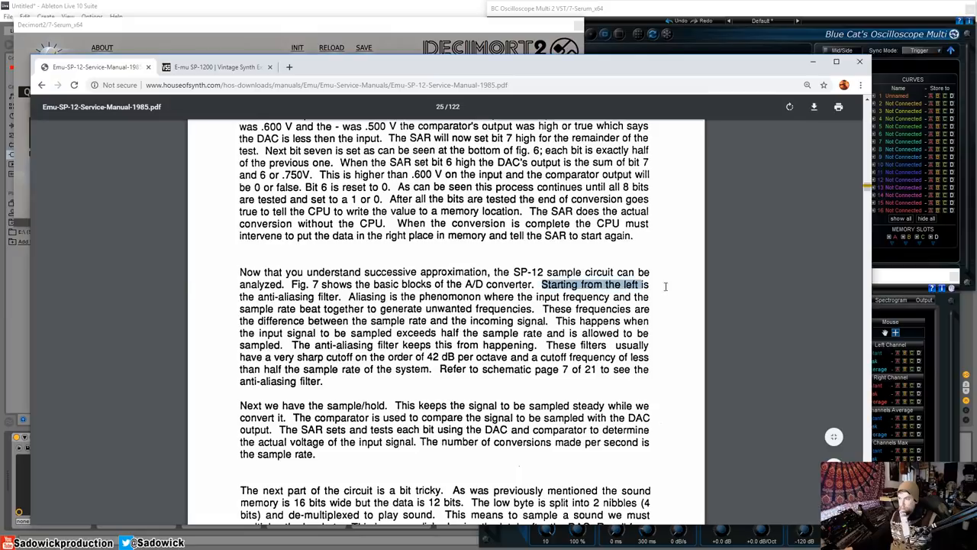
{"action": "left_click_drag", "start_coordinate": [540, 284], "coordinate": [342, 296]}
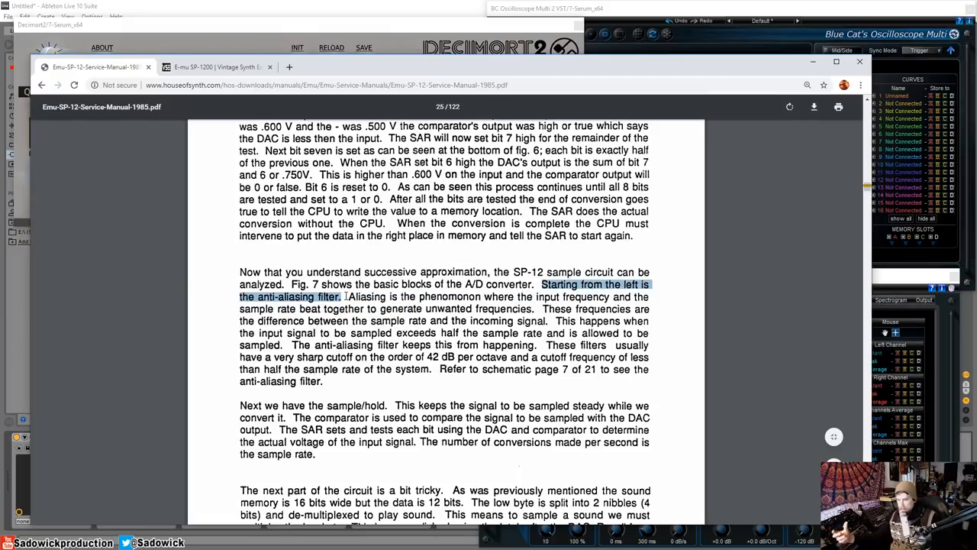
{"action": "scroll", "scroll_direction": "up", "scroll_amount": 3}
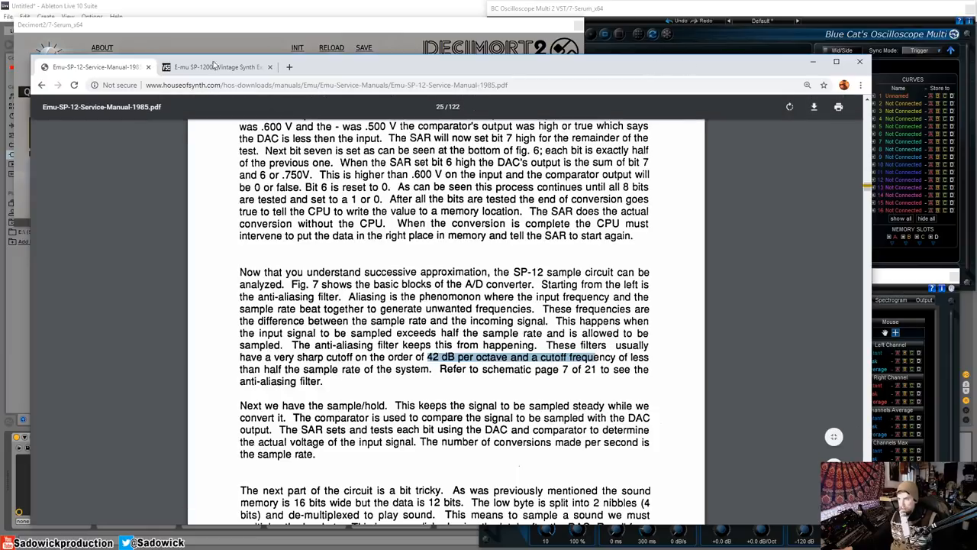
{"action": "scroll", "scroll_direction": "up", "scroll_amount": 3}
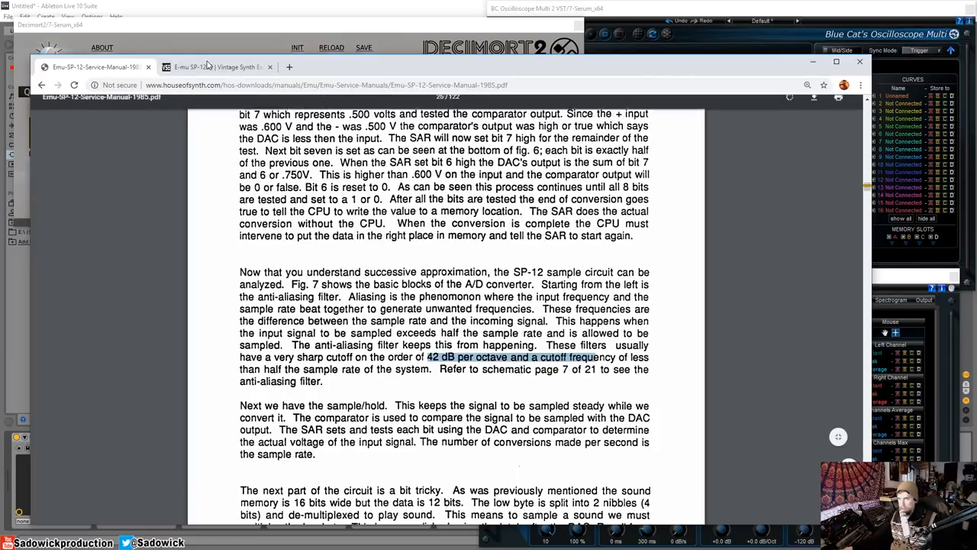
{"action": "scroll", "scroll_direction": "up", "scroll_amount": 3}
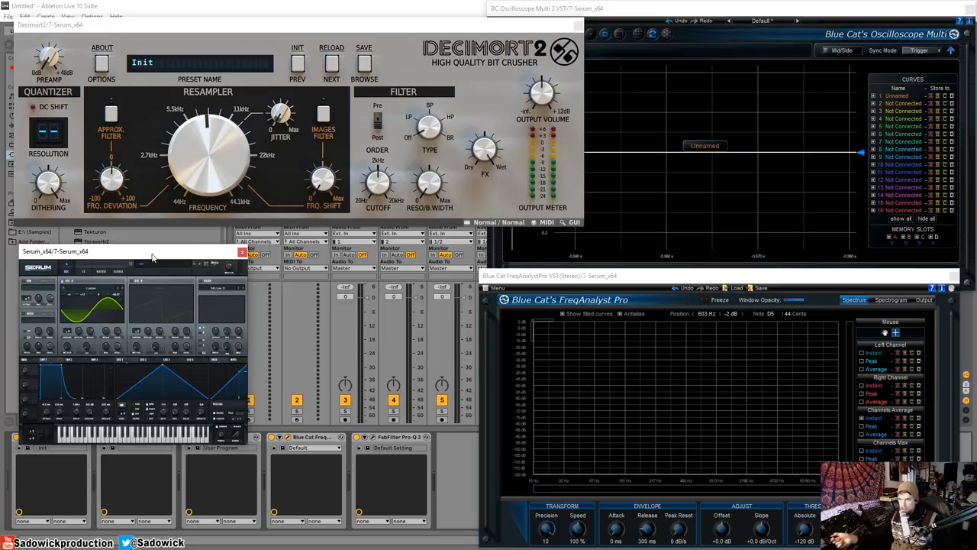
{"action": "mouse_move", "coordinate": [24, 195]}
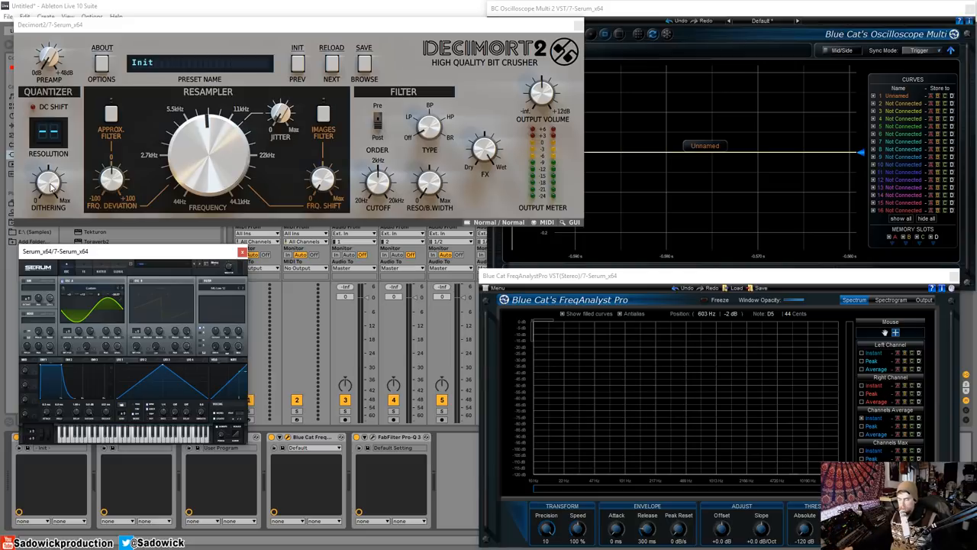
{"action": "mouse_move", "coordinate": [152, 156]}
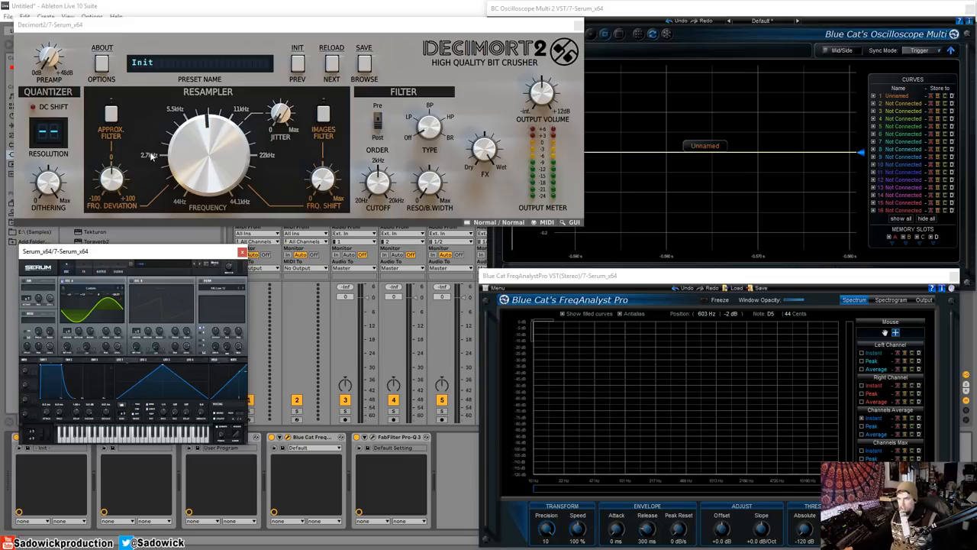
- Nudge Decimort 2's resampling frequency with the session windows back in view
{"action": "left_click_drag", "start_coordinate": [283, 24], "coordinate": [287, 44]}
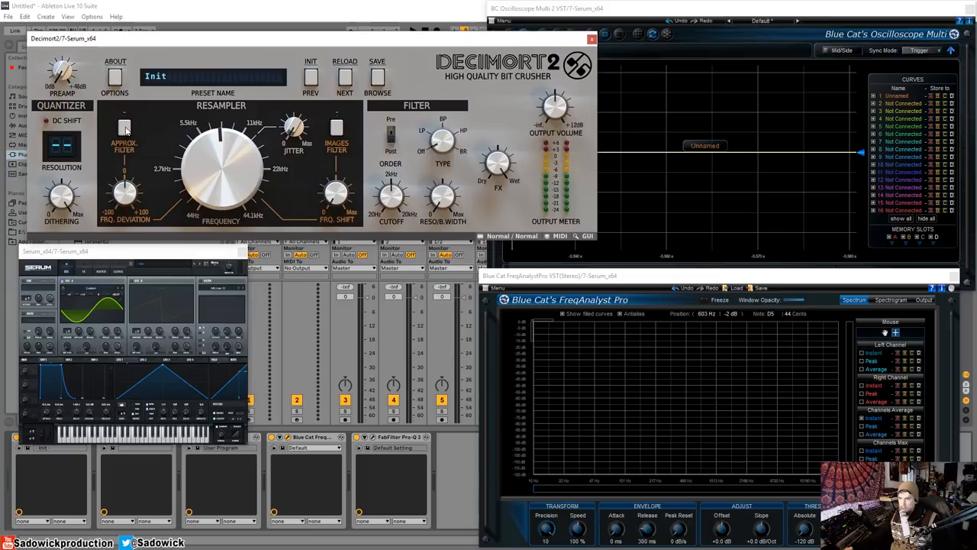
{"action": "mouse_move", "coordinate": [116, 122]}
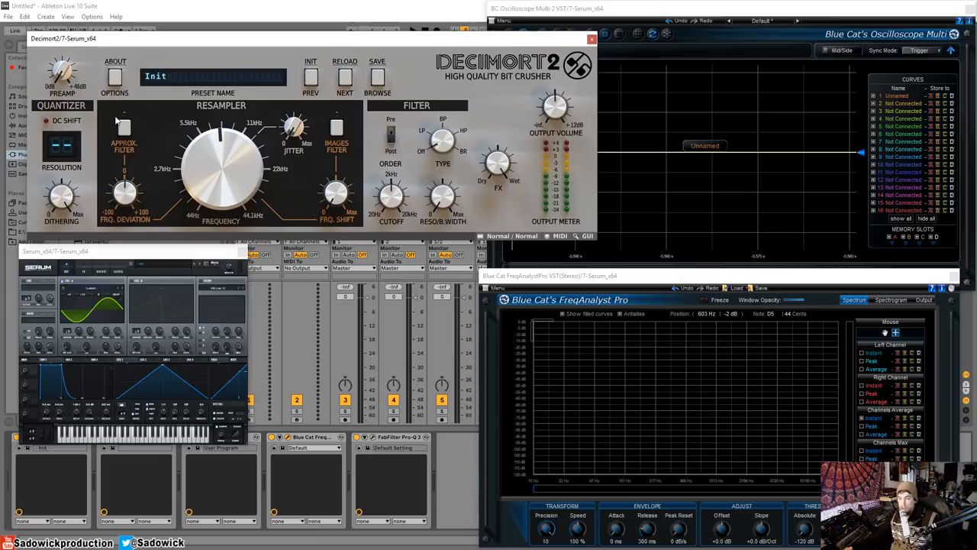
- Enable Decimort 2's approximation filter and toggle the images filter on the sine
{"action": "left_click", "coordinate": [124, 128]}
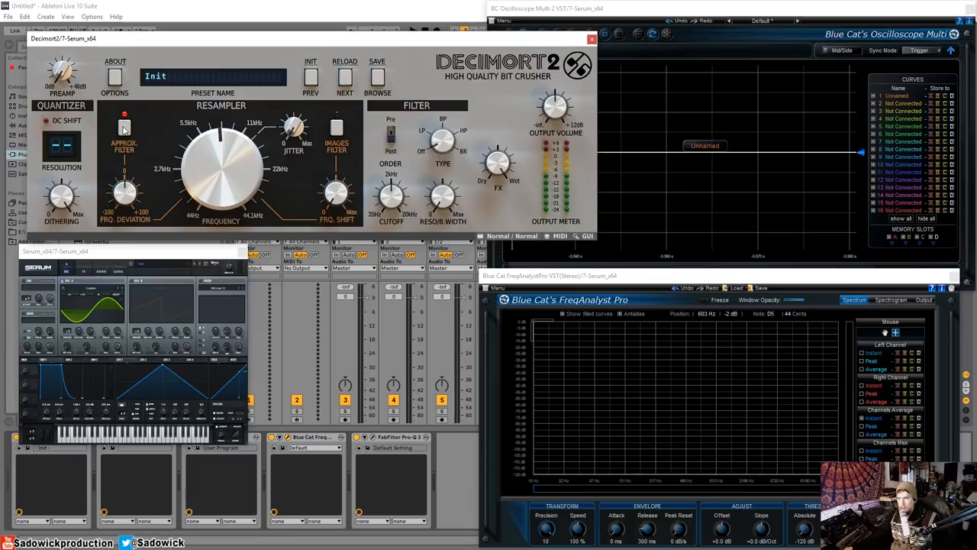
{"action": "left_click", "coordinate": [335, 113]}
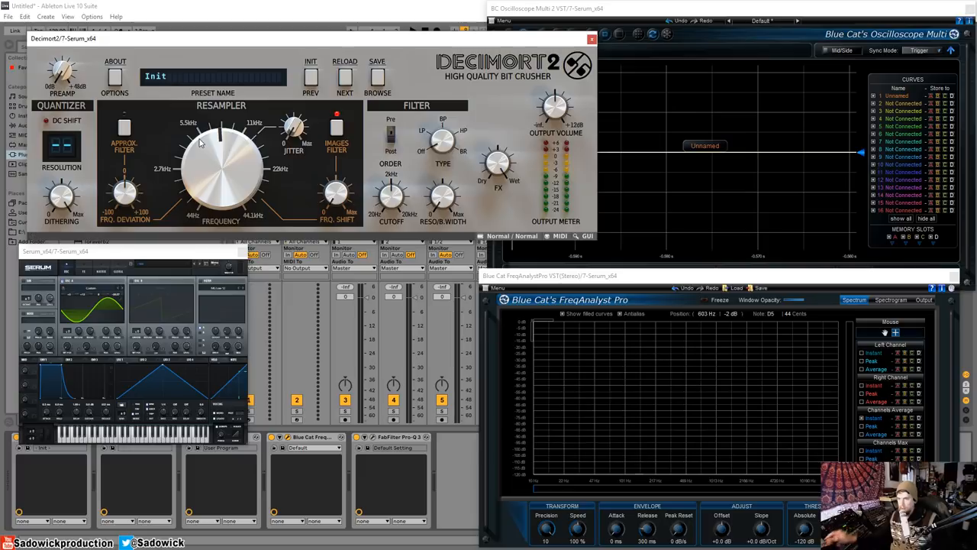
{"action": "mouse_move", "coordinate": [205, 162]}
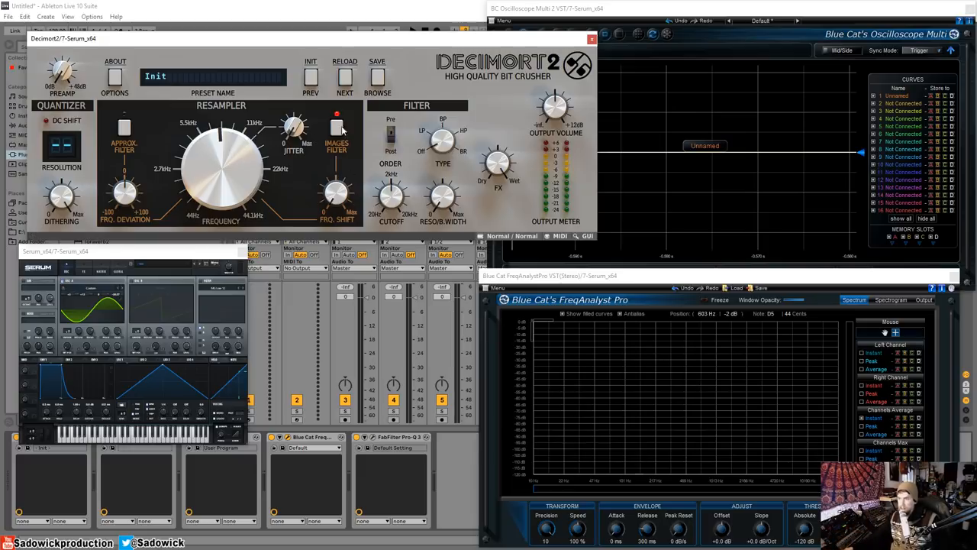
{"action": "left_click", "coordinate": [335, 128]}
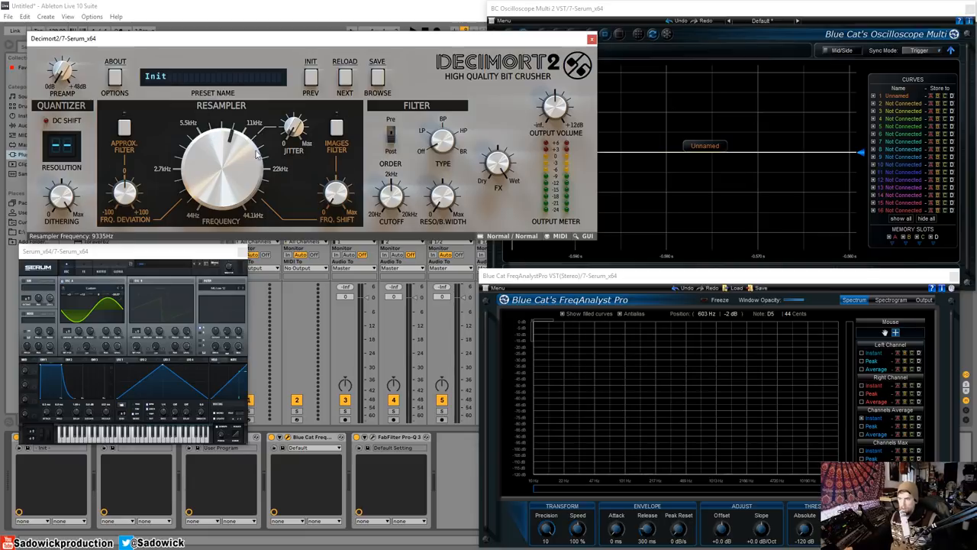
{"action": "mouse_move", "coordinate": [217, 168]}
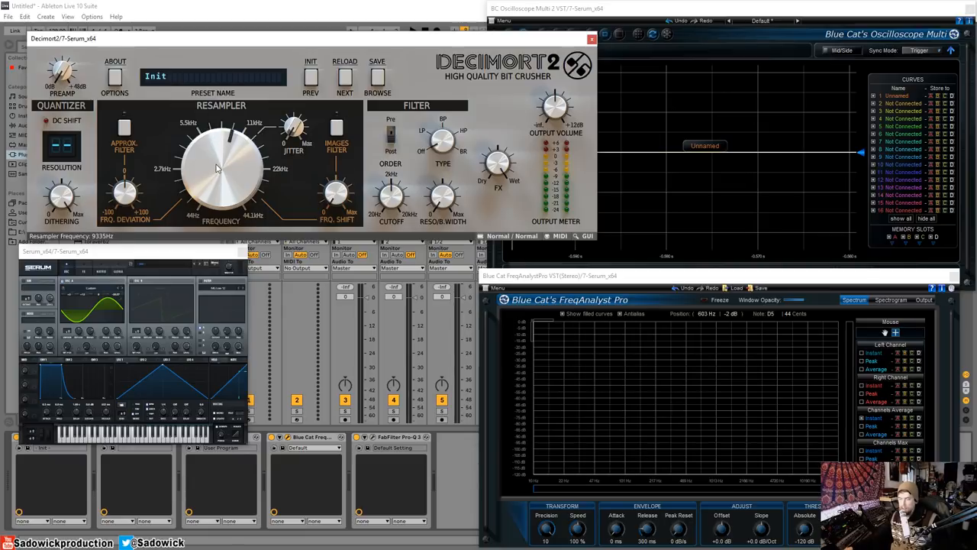
- Sweep the resampling frequency down on the sine while the scope and analyzer display it
{"action": "left_click_drag", "start_coordinate": [222, 153], "coordinate": [219, 165]}
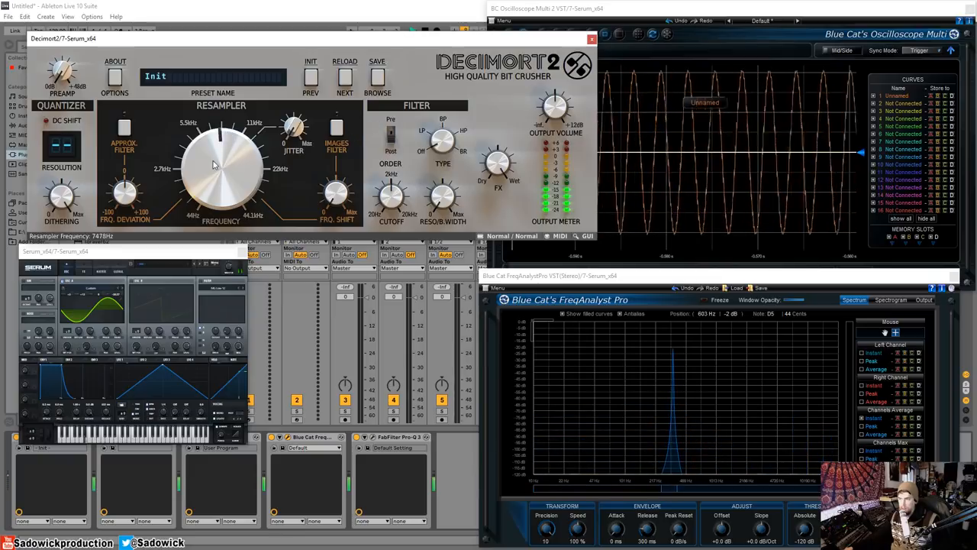
{"action": "left_click_drag", "start_coordinate": [213, 165], "coordinate": [201, 186]}
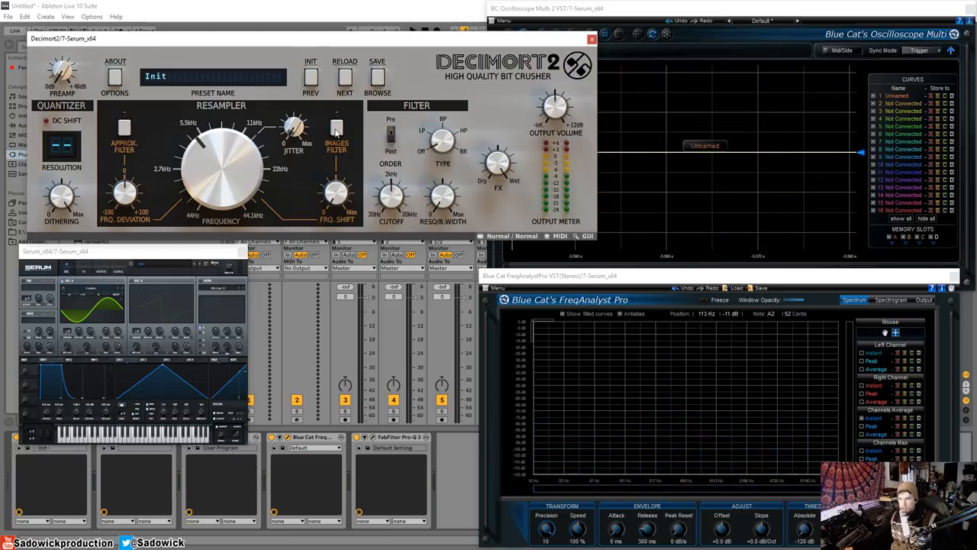
- Load a sawtooth into Serum's oscillator and lower Decimort 2's resampling frequency on it
{"action": "left_click", "coordinate": [336, 126]}
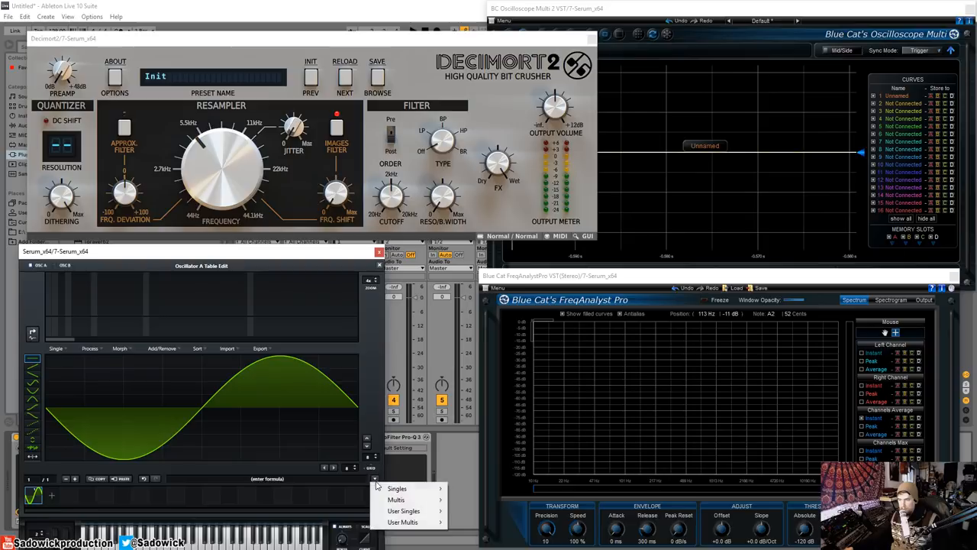
{"action": "left_click", "coordinate": [397, 488]}
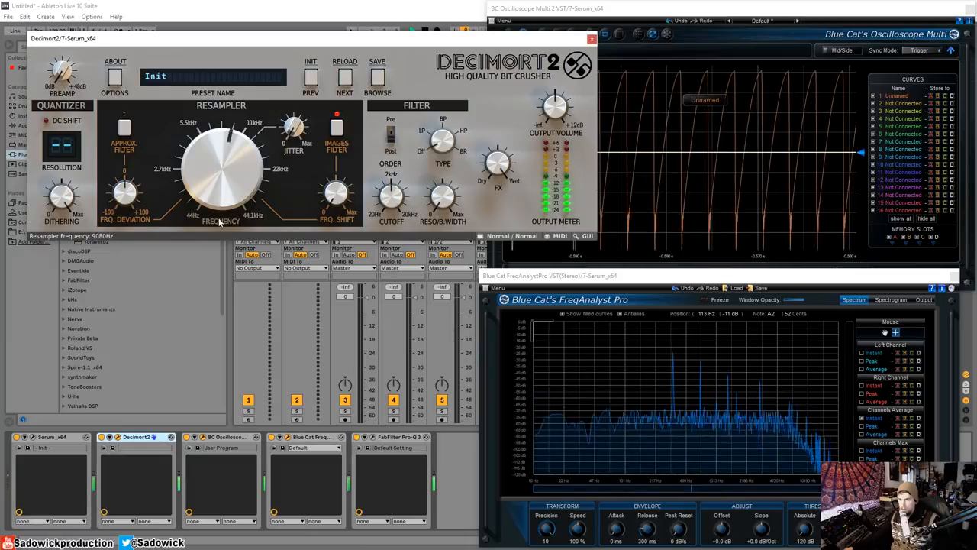
{"action": "left_click_drag", "start_coordinate": [222, 160], "coordinate": [226, 150]}
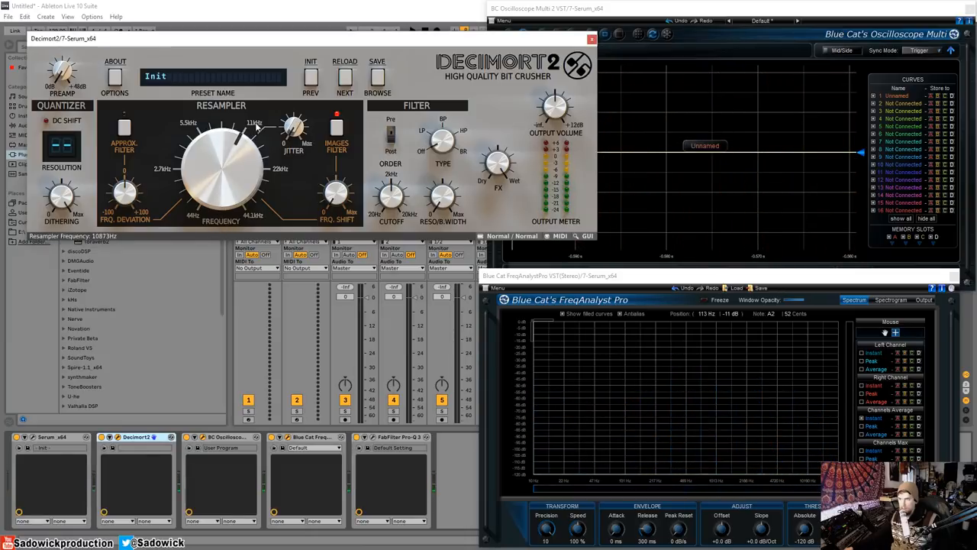
- Toggle the images filter on and off while resweeping the resampling frequency on the saw
{"action": "left_click", "coordinate": [336, 128]}
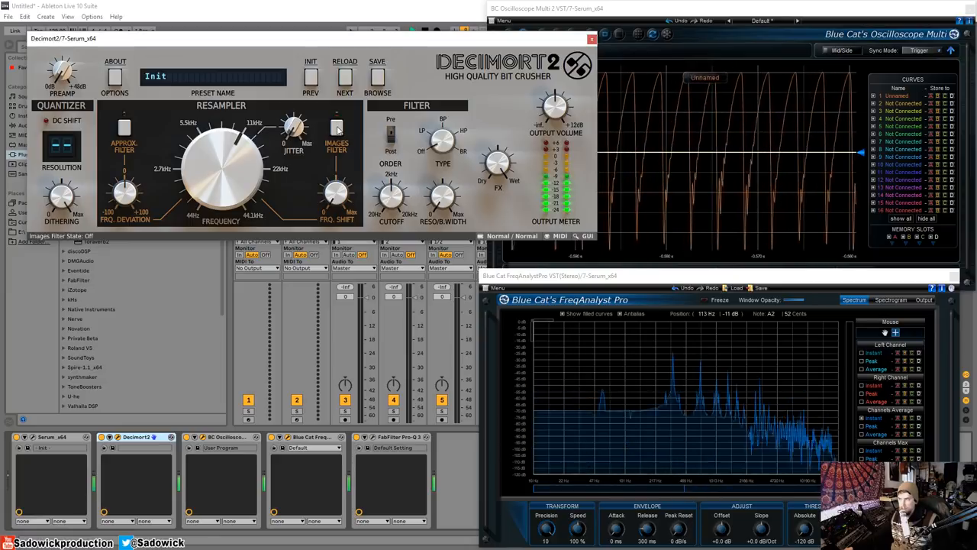
{"action": "left_click", "coordinate": [337, 116]}
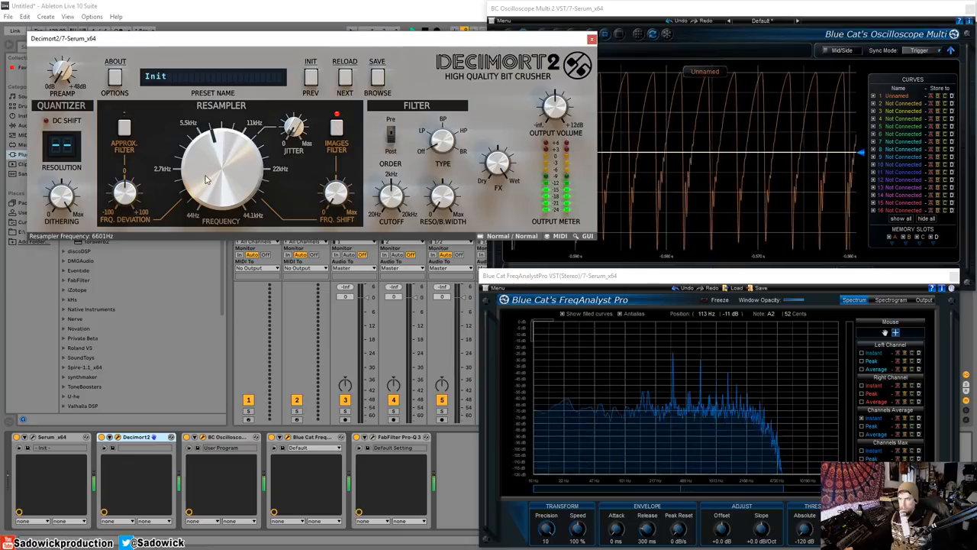
{"action": "left_click", "coordinate": [336, 128]}
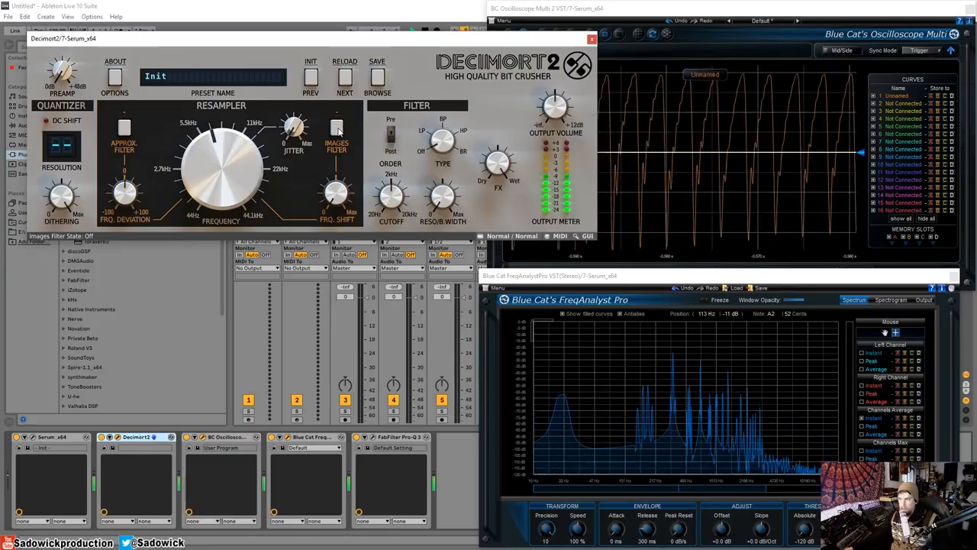
{"action": "left_click", "coordinate": [336, 130]}
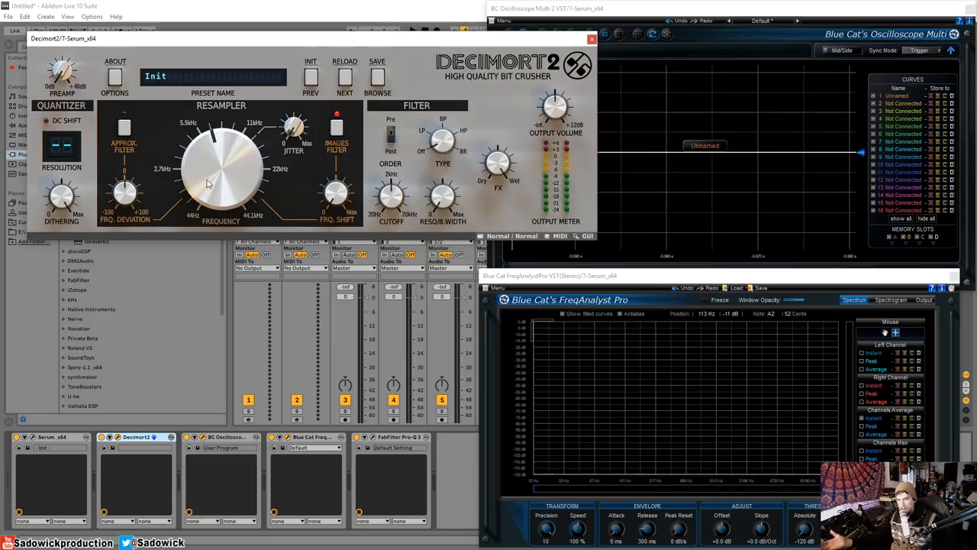
{"action": "left_click_drag", "start_coordinate": [221, 175], "coordinate": [229, 140]}
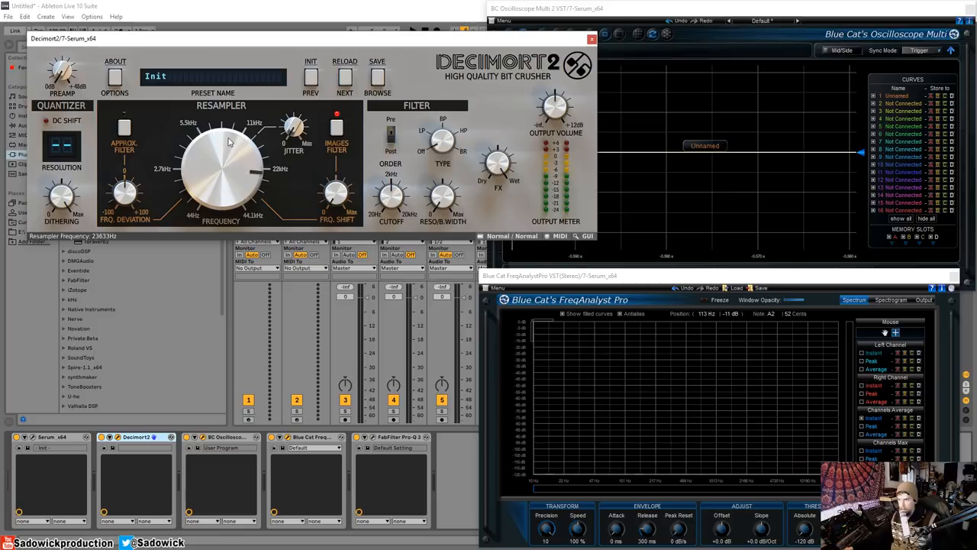
{"action": "left_click_drag", "start_coordinate": [229, 140], "coordinate": [252, 165]}
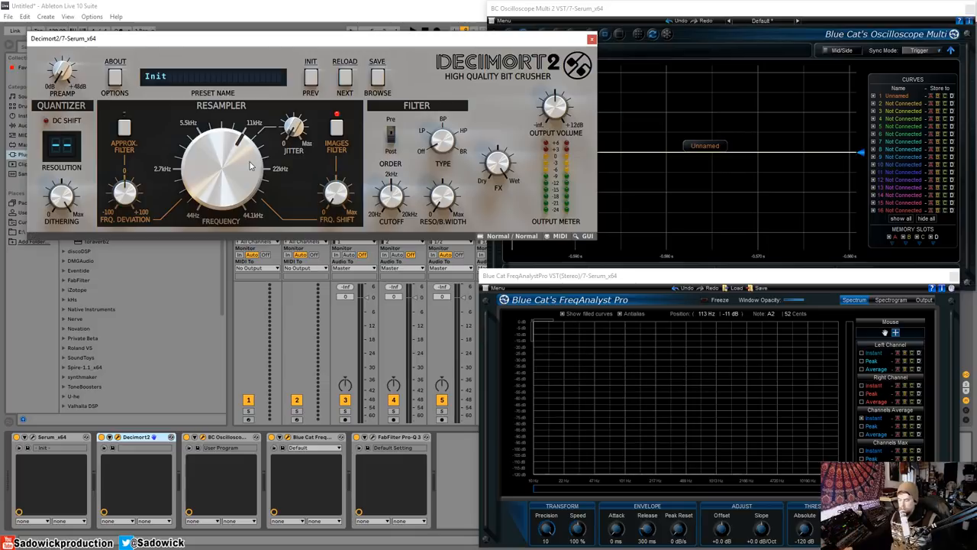
{"action": "mouse_move", "coordinate": [348, 125]}
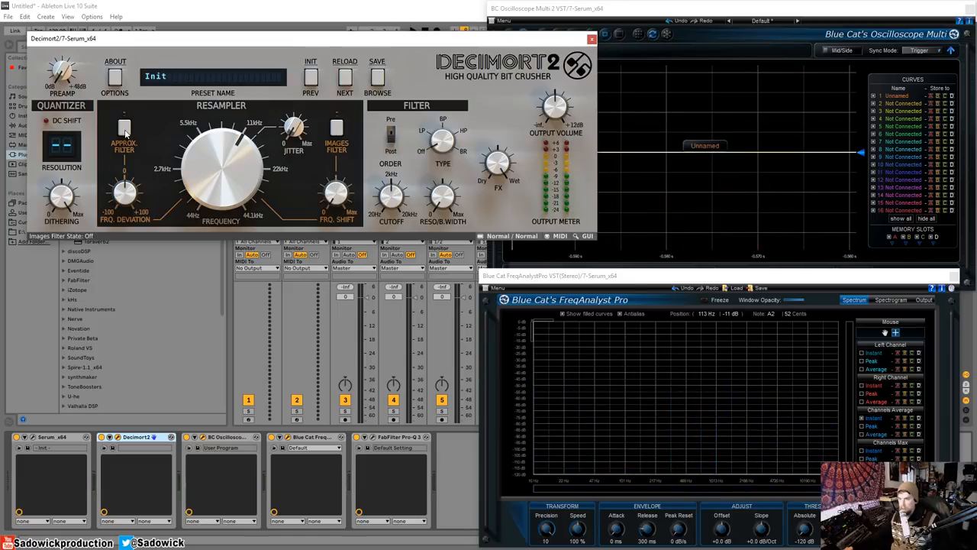
- Switch the images filter back on and enable the approximation filter
{"action": "left_click", "coordinate": [125, 126]}
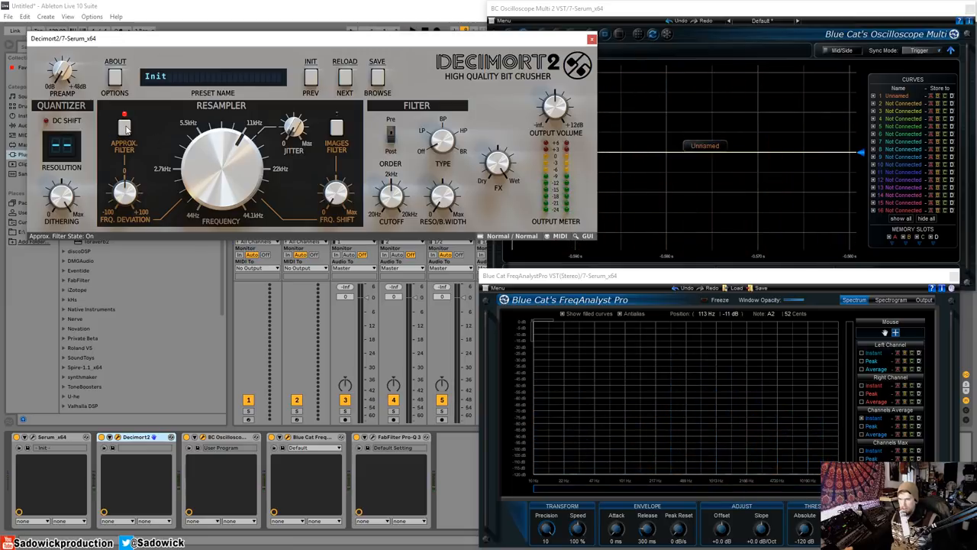
{"action": "left_click", "coordinate": [126, 125]}
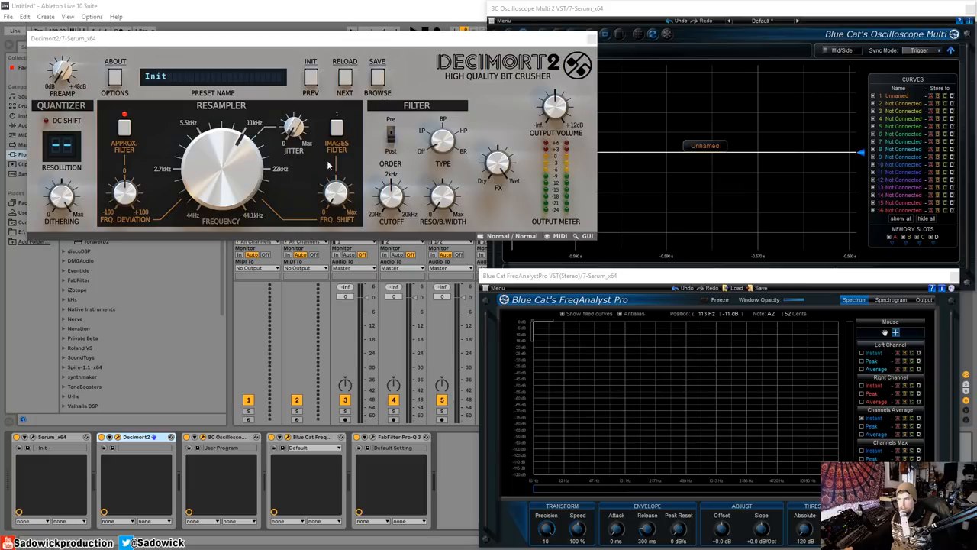
{"action": "mouse_move", "coordinate": [338, 145]}
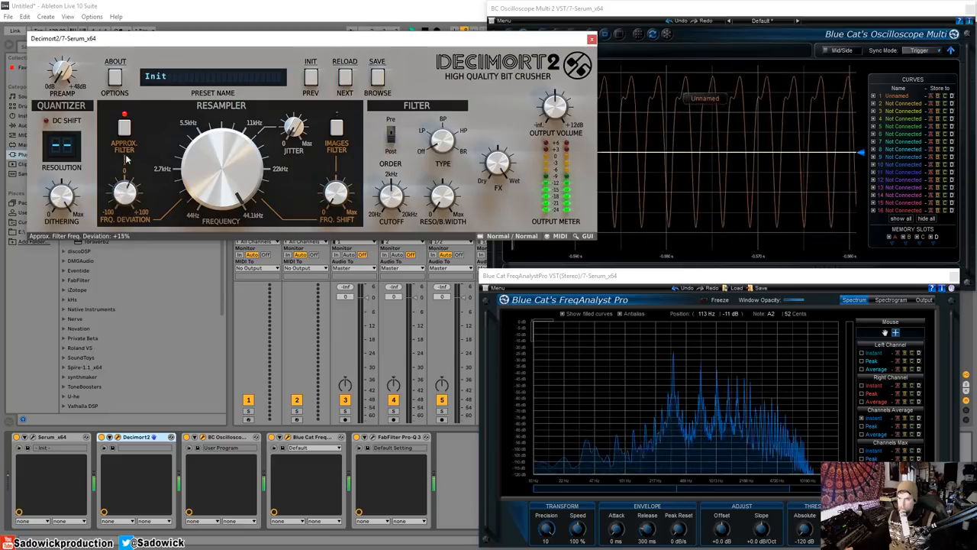
- Raise the approximation filter's frequency deviation, disable it, and resweep the resampling frequency on the saw
{"action": "left_click_drag", "start_coordinate": [125, 196], "coordinate": [130, 214]}
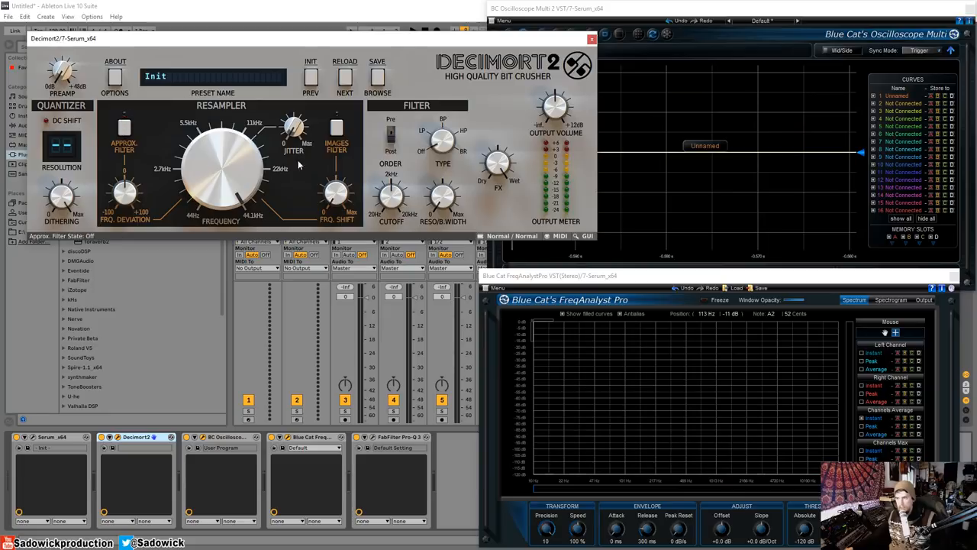
{"action": "mouse_move", "coordinate": [240, 165]}
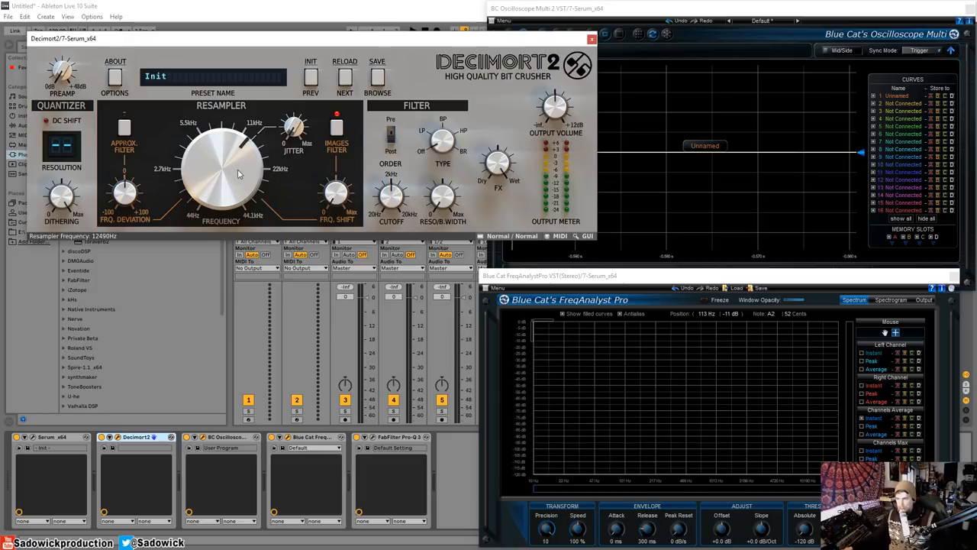
{"action": "left_click_drag", "start_coordinate": [222, 165], "coordinate": [226, 155]}
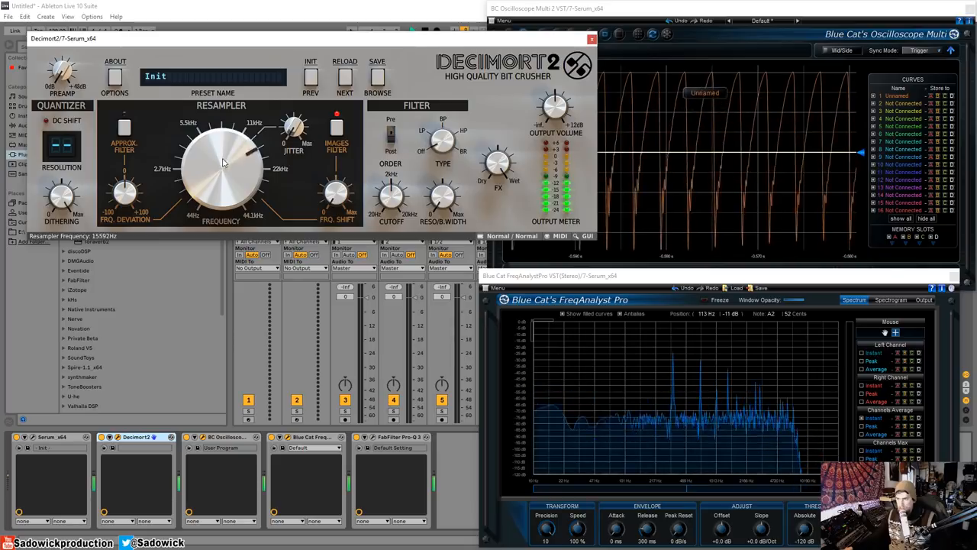
{"action": "left_click_drag", "start_coordinate": [223, 162], "coordinate": [223, 165]}
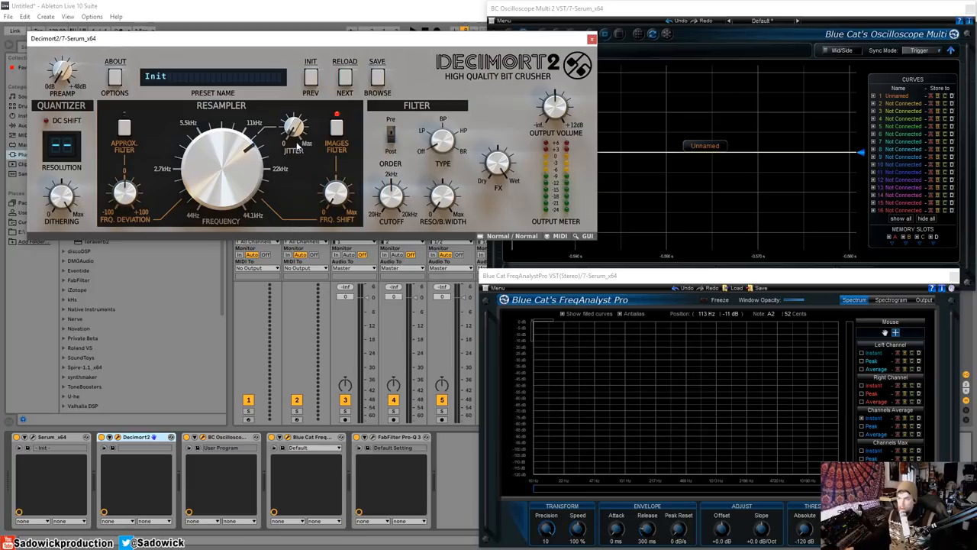
{"action": "mouse_move", "coordinate": [313, 154]}
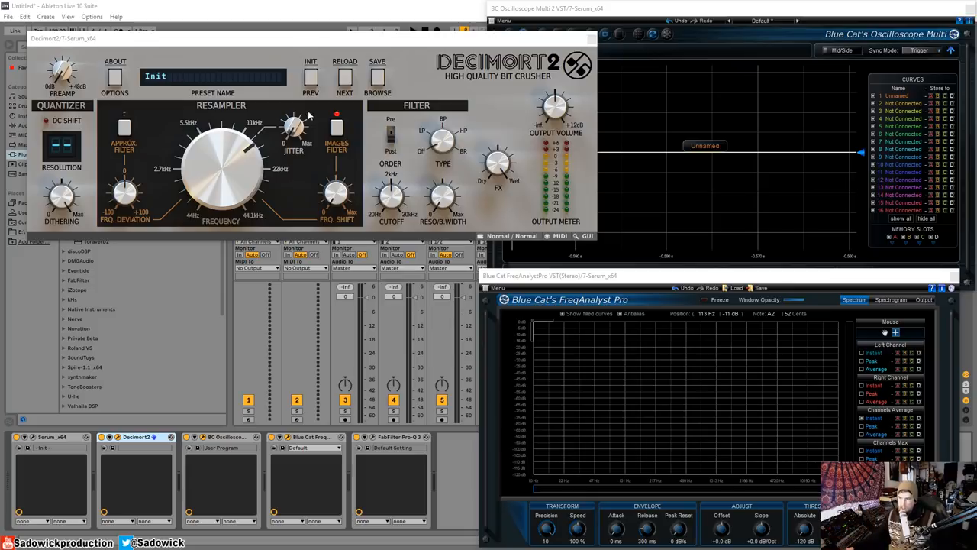
{"action": "mouse_move", "coordinate": [279, 143]}
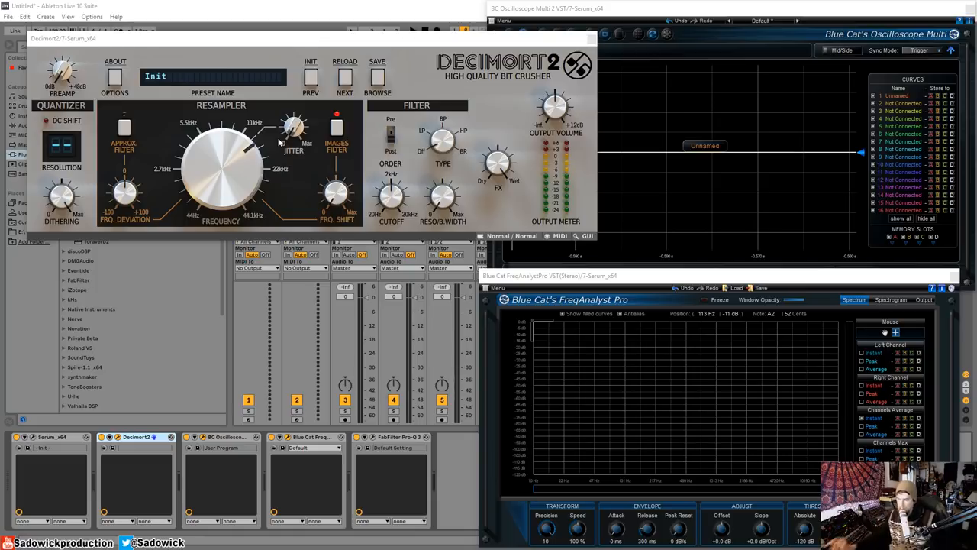
{"action": "mouse_move", "coordinate": [374, 131]}
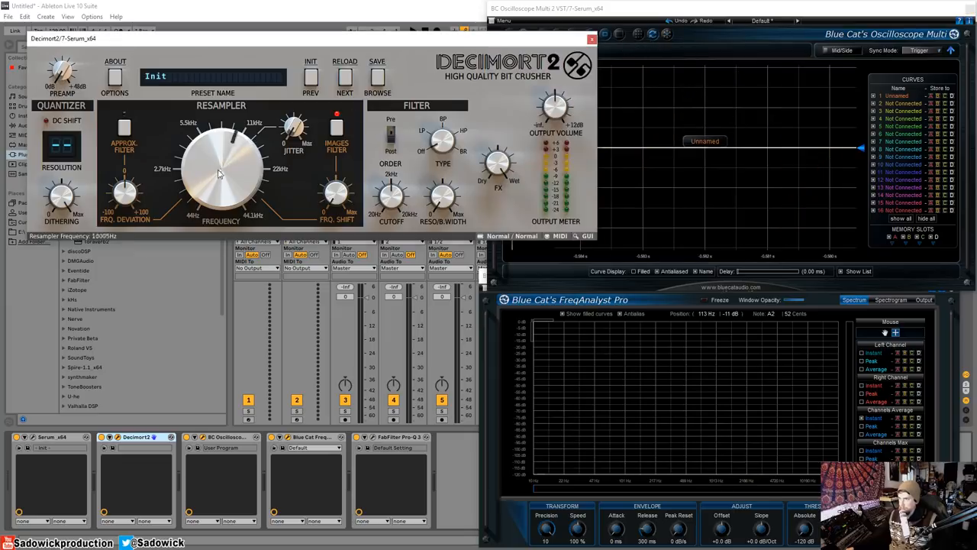
- Lower the resampling on the saw, stop and restart playback to hold the stepped trace on the oscilloscope
{"action": "left_click_drag", "start_coordinate": [222, 171], "coordinate": [226, 202]}
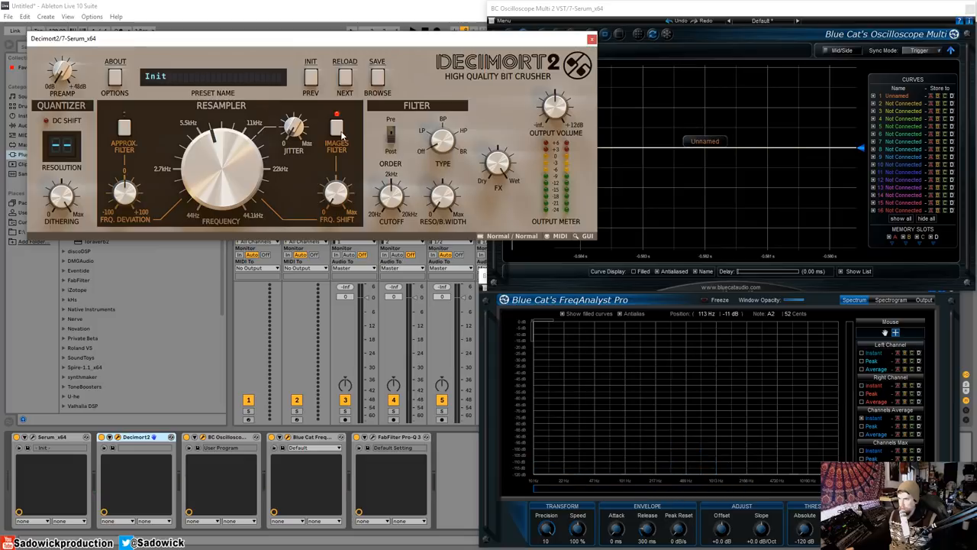
{"action": "right_click", "coordinate": [136, 437]}
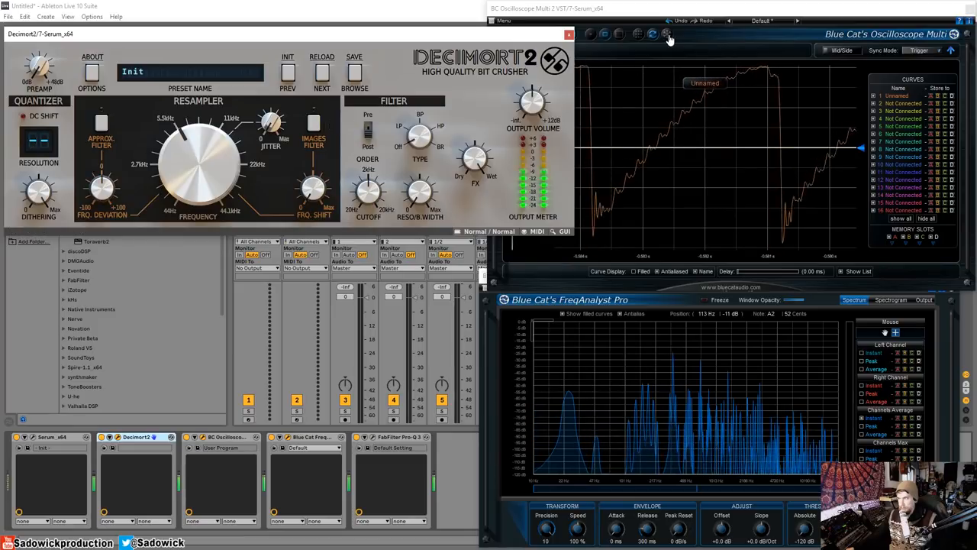
{"action": "left_click", "coordinate": [664, 37]}
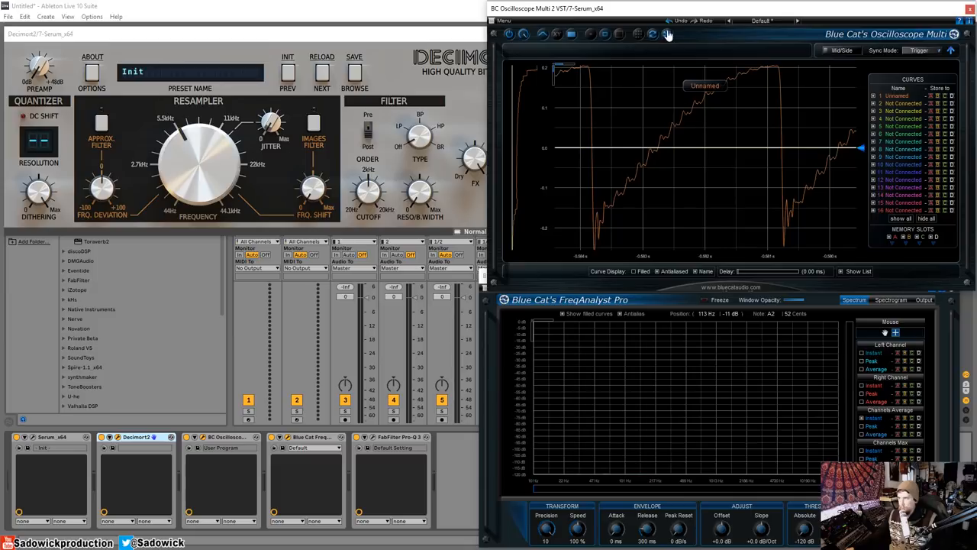
{"action": "left_click", "coordinate": [665, 34]}
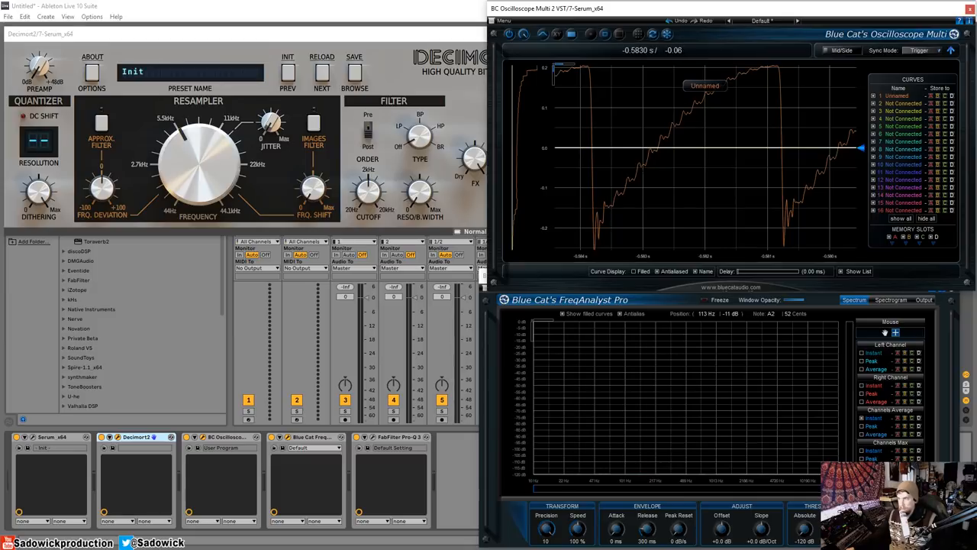
{"action": "mouse_move", "coordinate": [666, 33]}
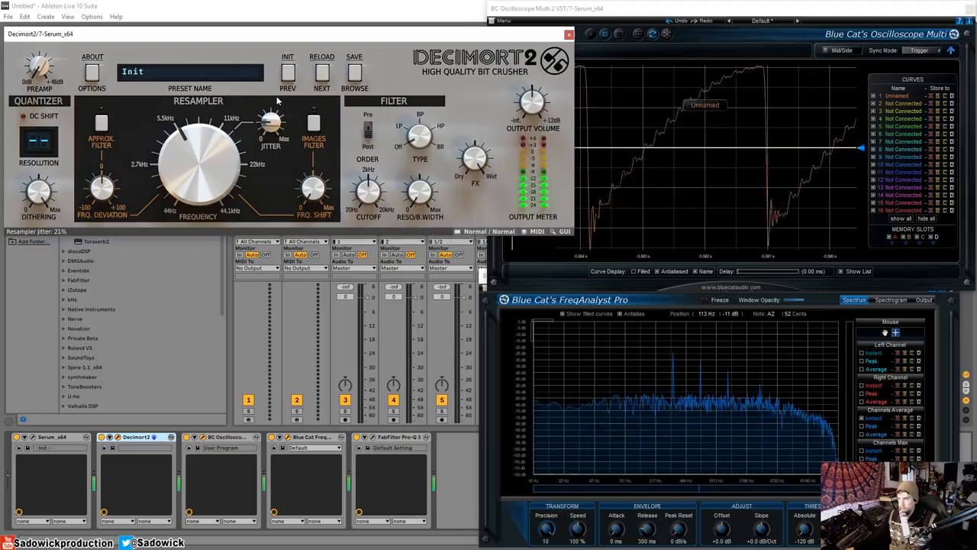
{"action": "left_click_drag", "start_coordinate": [272, 125], "coordinate": [274, 114]}
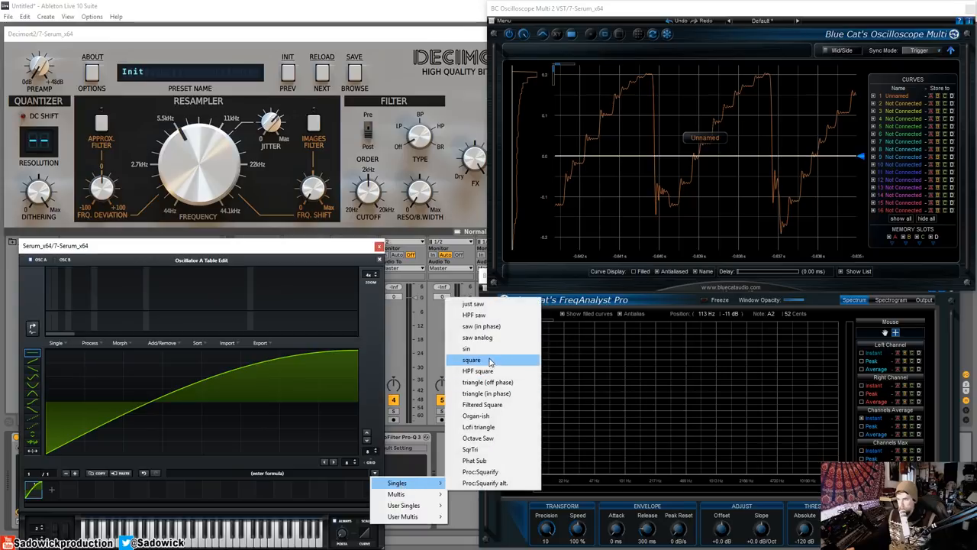
- Load a smooth basic single-cycle wave from Singles into Serum's oscillator
{"action": "left_click", "coordinate": [467, 348]}
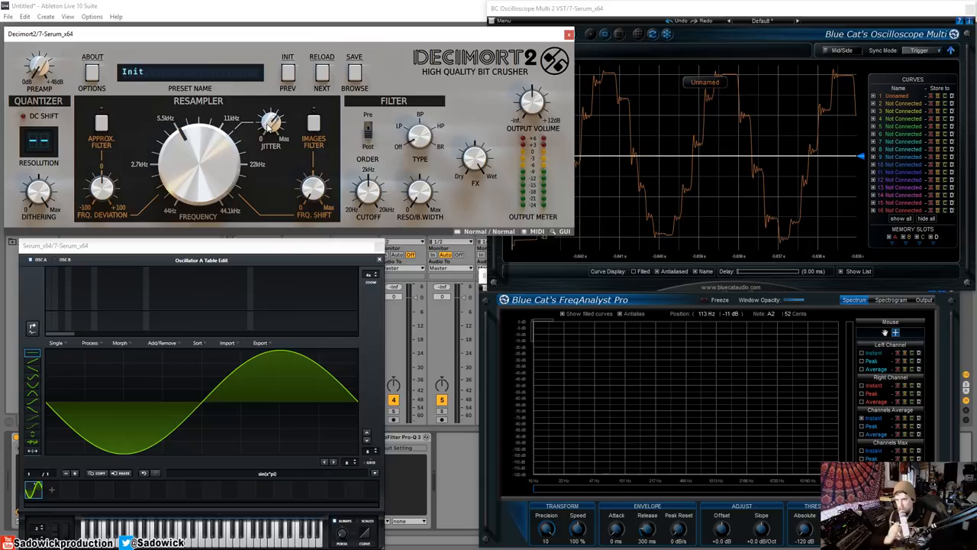
{"action": "mouse_move", "coordinate": [278, 98]}
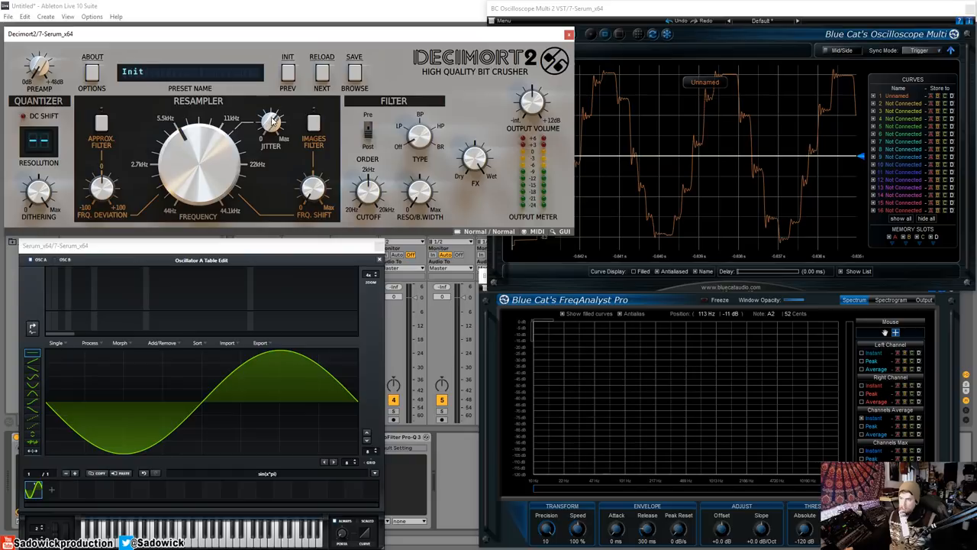
- Enable the images filter on the crushed sine and raise its frequency shift
{"action": "left_click_drag", "start_coordinate": [272, 123], "coordinate": [271, 135]}
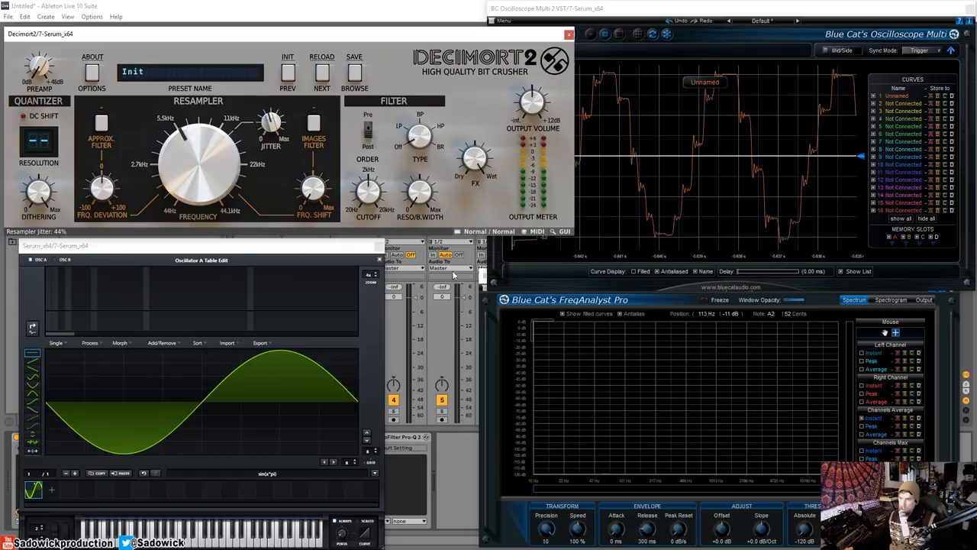
{"action": "left_click", "coordinate": [313, 134]}
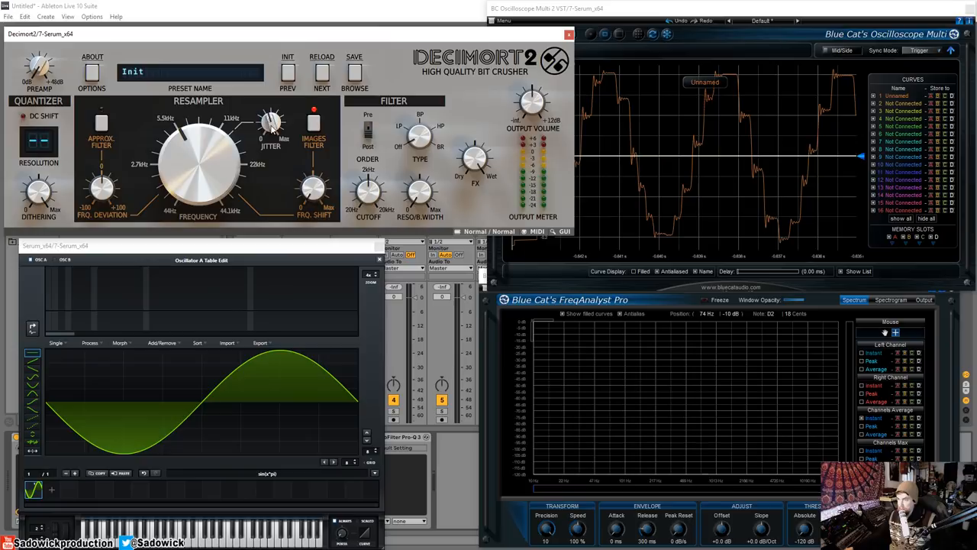
{"action": "left_click_drag", "start_coordinate": [272, 123], "coordinate": [272, 114]}
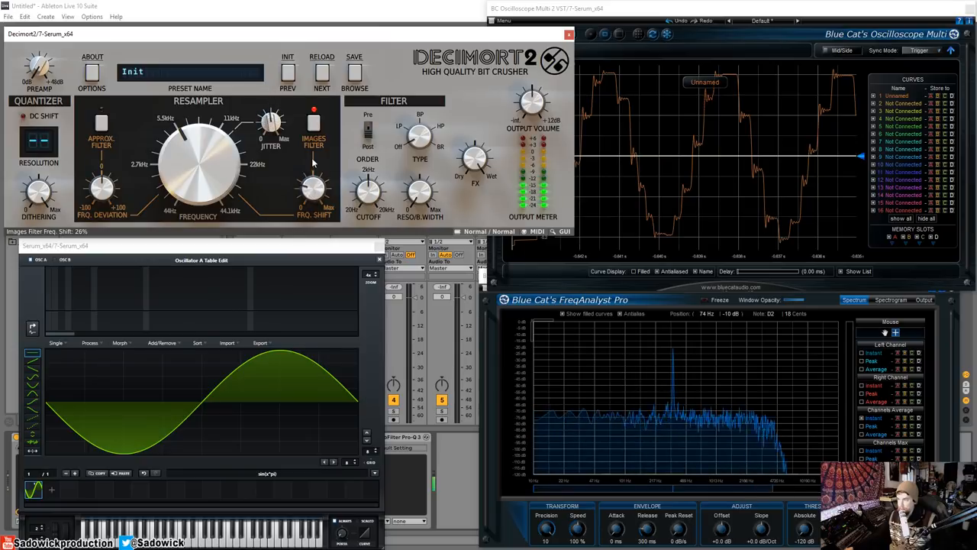
{"action": "left_click_drag", "start_coordinate": [313, 191], "coordinate": [313, 202]}
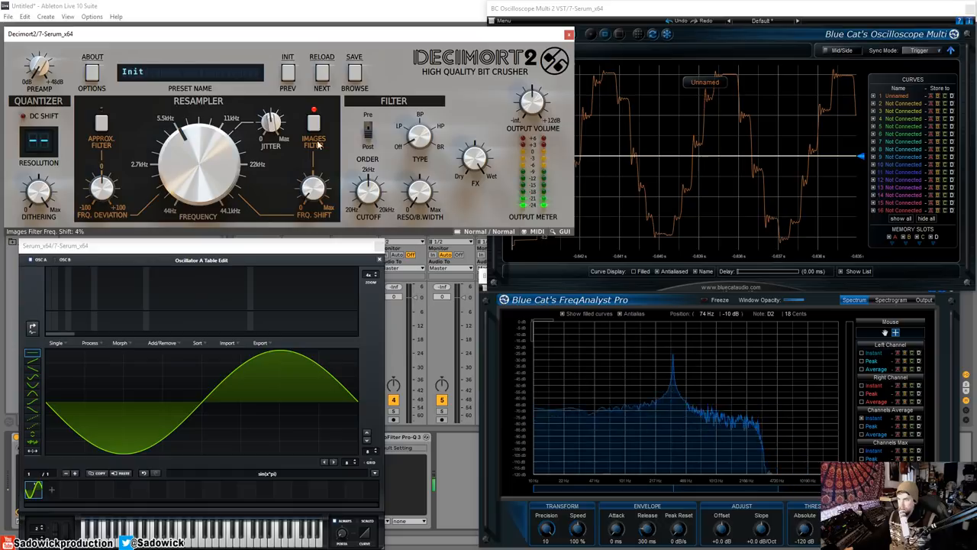
- Adjust the approximation filter's frequency deviation on the resampled sine
{"action": "left_click", "coordinate": [101, 122]}
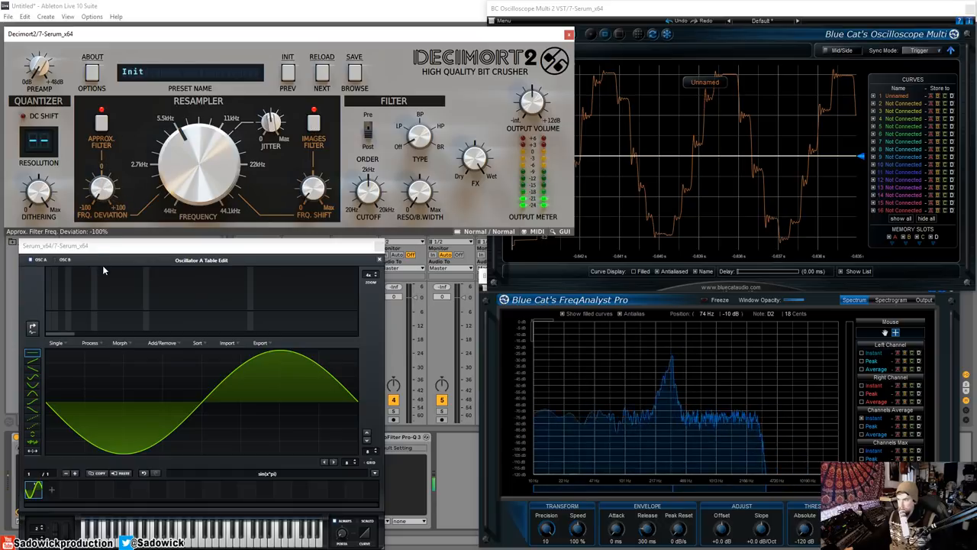
{"action": "left_click", "coordinate": [101, 122]}
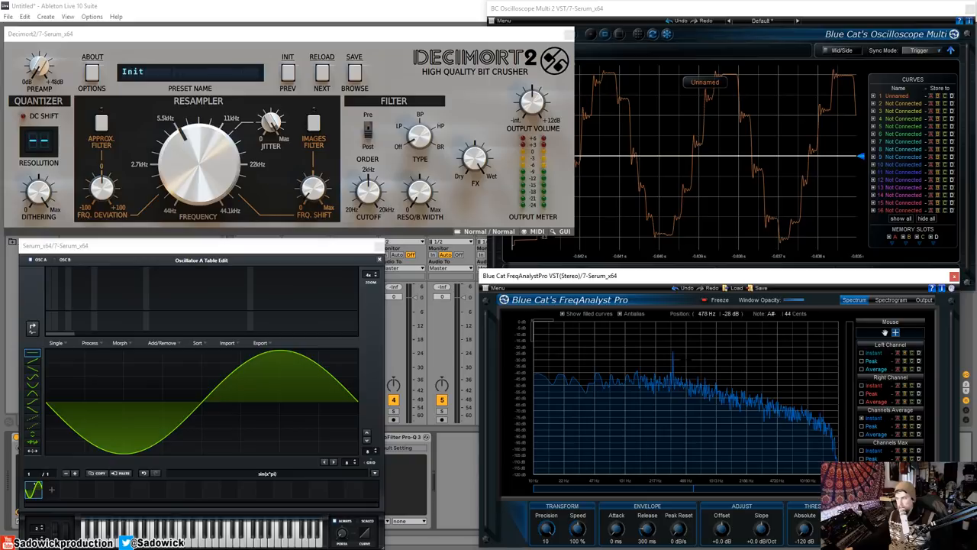
{"action": "mouse_move", "coordinate": [869, 386]}
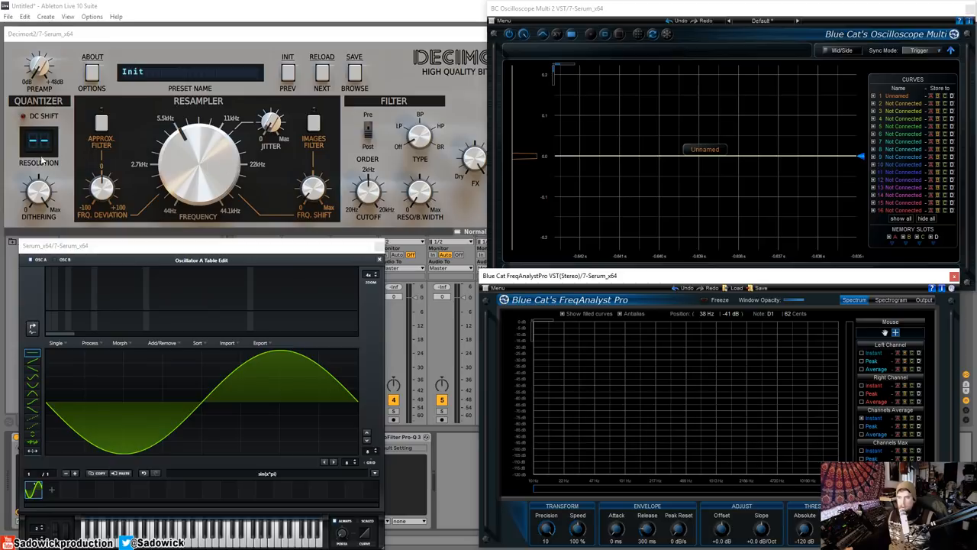
{"action": "mouse_move", "coordinate": [28, 227]}
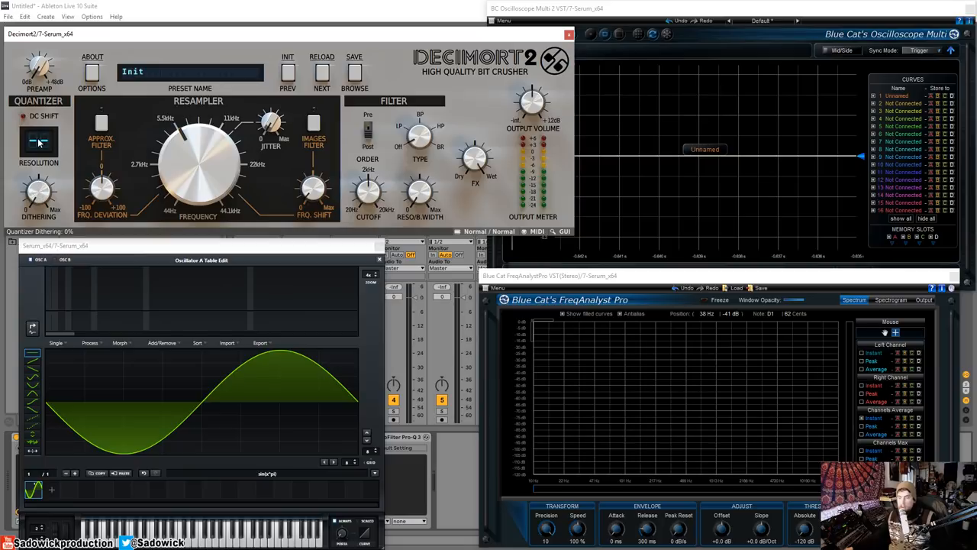
- Set Decimort 2's quantizer resolution to 16 bits with playback stopped
{"action": "left_click", "coordinate": [39, 144]}
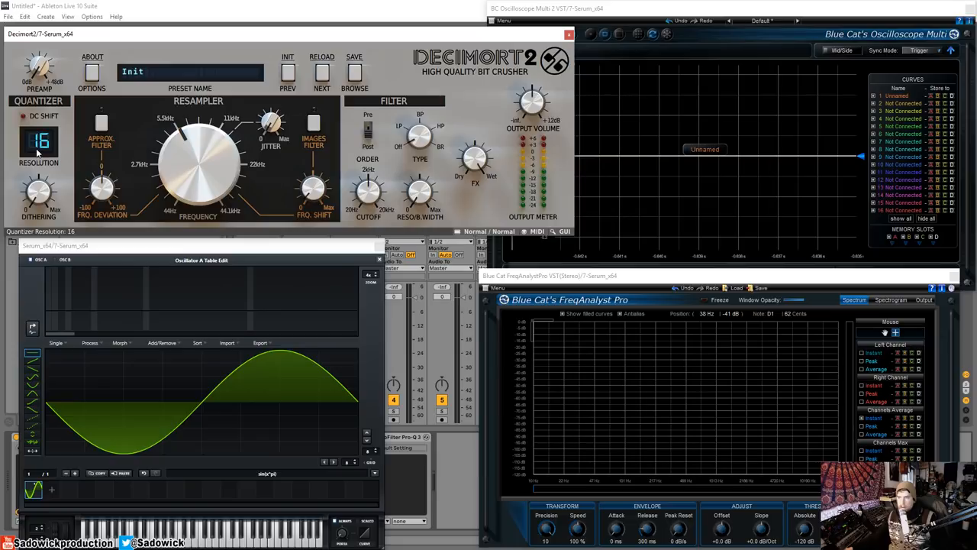
{"action": "mouse_move", "coordinate": [629, 265]}
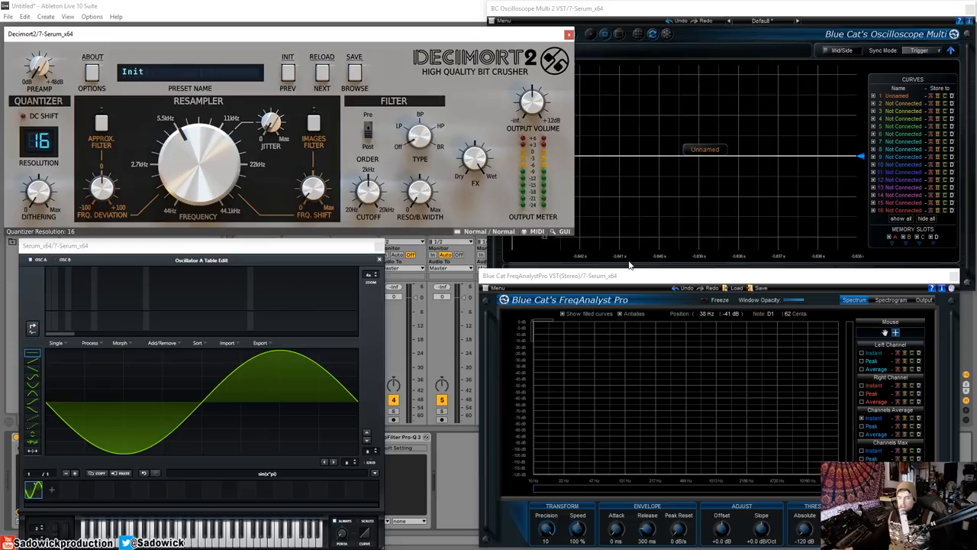
{"action": "mouse_move", "coordinate": [616, 265]}
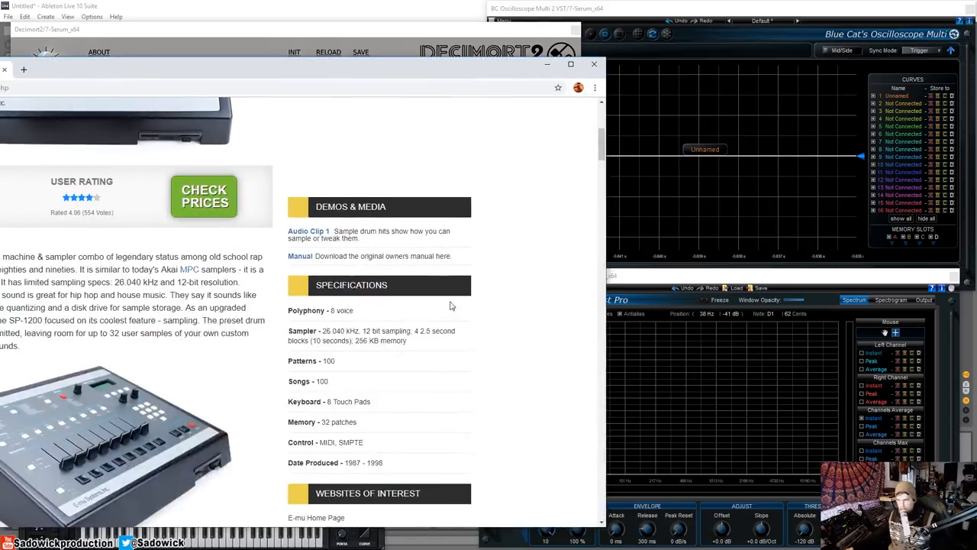
{"action": "mouse_move", "coordinate": [369, 322]}
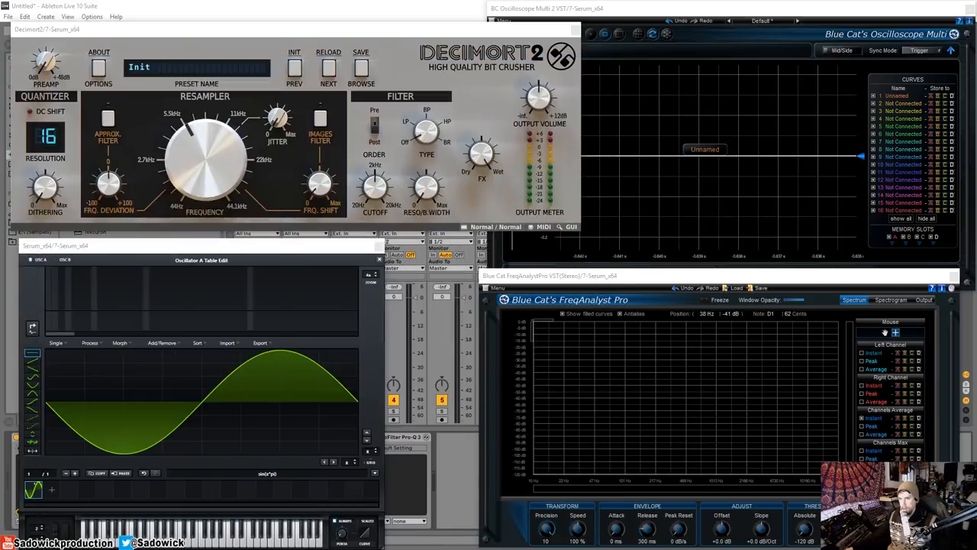
- Lower Decimort 2's quantizer resolution to 9 bits so both analyzers show signal again
{"action": "left_click_drag", "start_coordinate": [46, 136], "coordinate": [46, 153]}
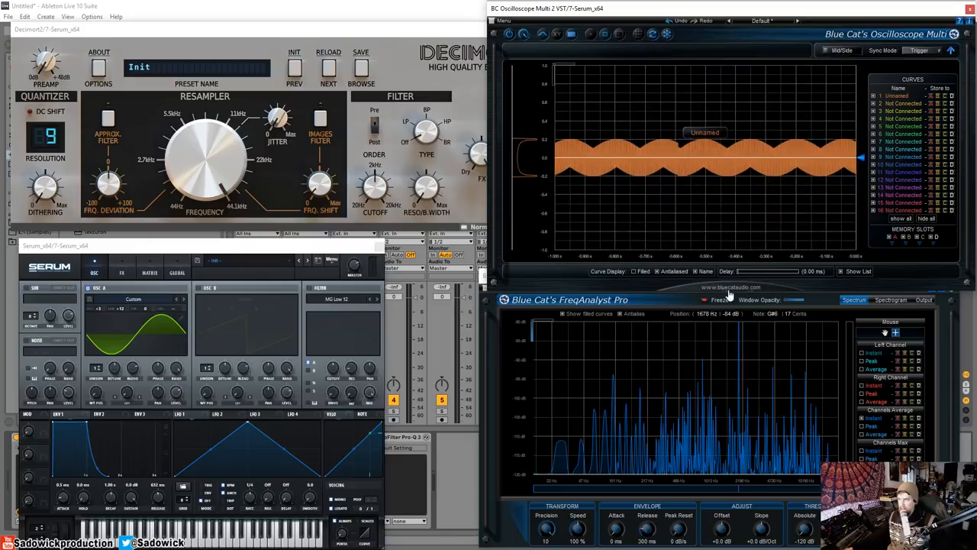
{"action": "mouse_move", "coordinate": [513, 121]}
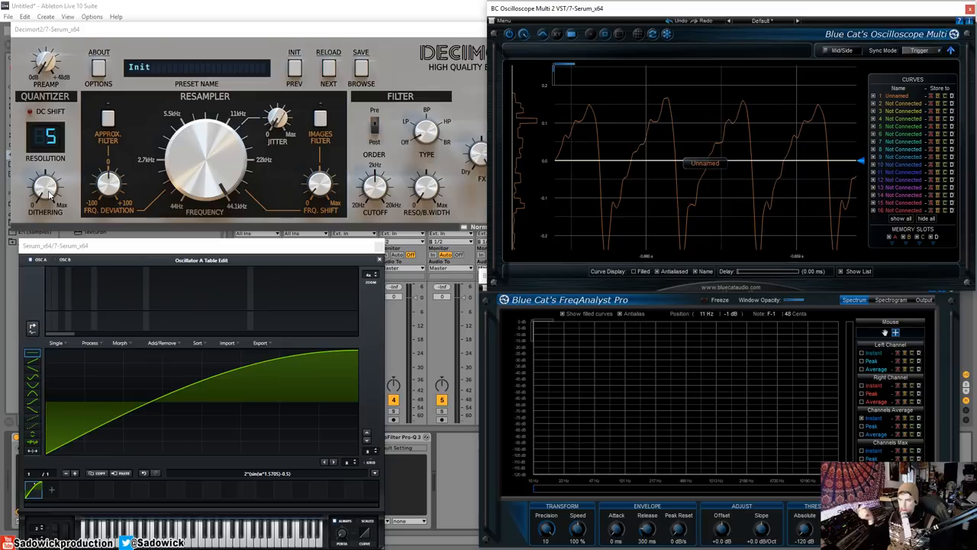
{"action": "mouse_move", "coordinate": [76, 196]}
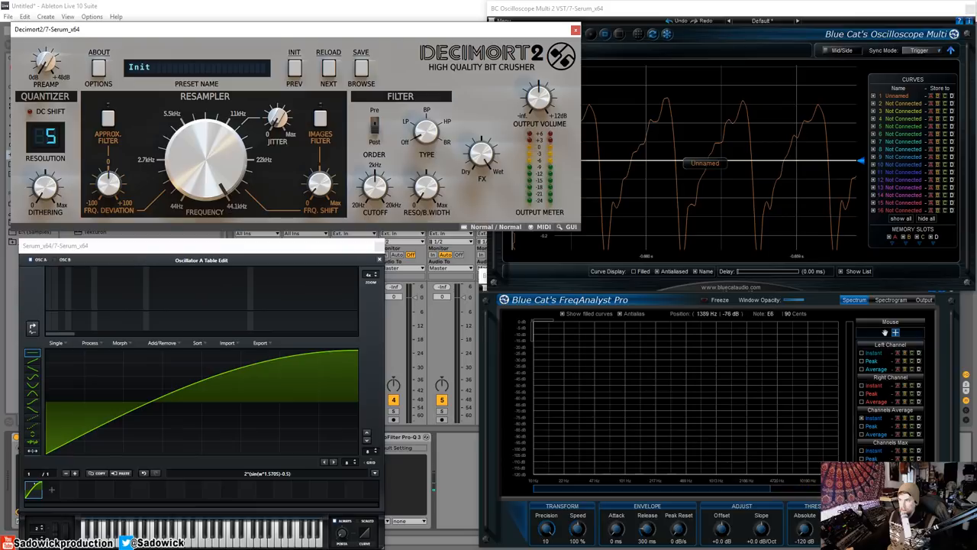
{"action": "mouse_move", "coordinate": [897, 435]}
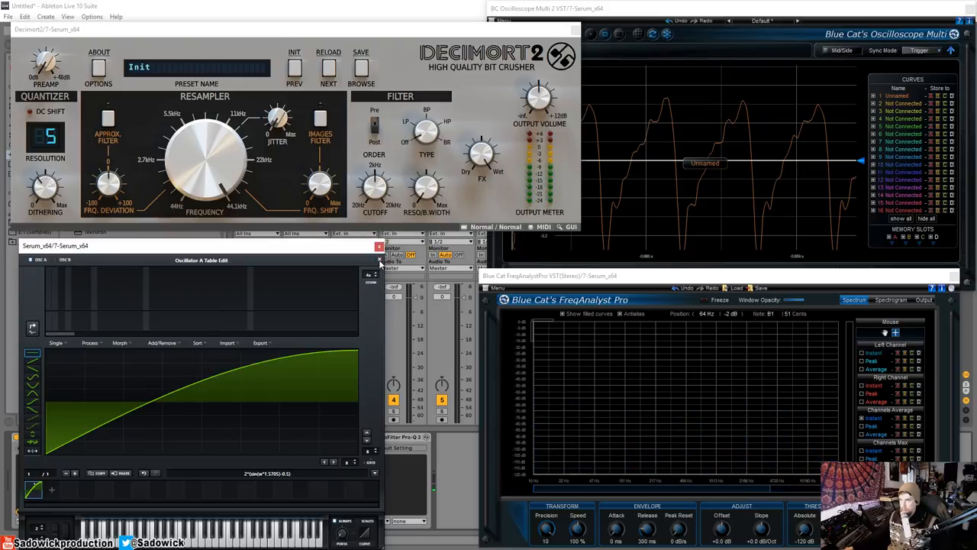
- Leave Serum's wavetable editor and return to the main oscillator panel
{"action": "left_click", "coordinate": [378, 247]}
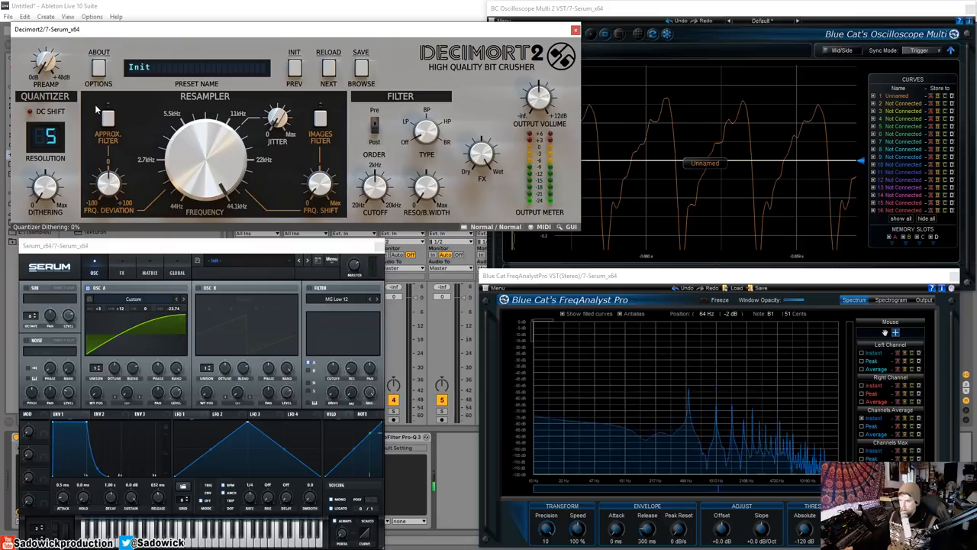
{"action": "mouse_move", "coordinate": [97, 95]}
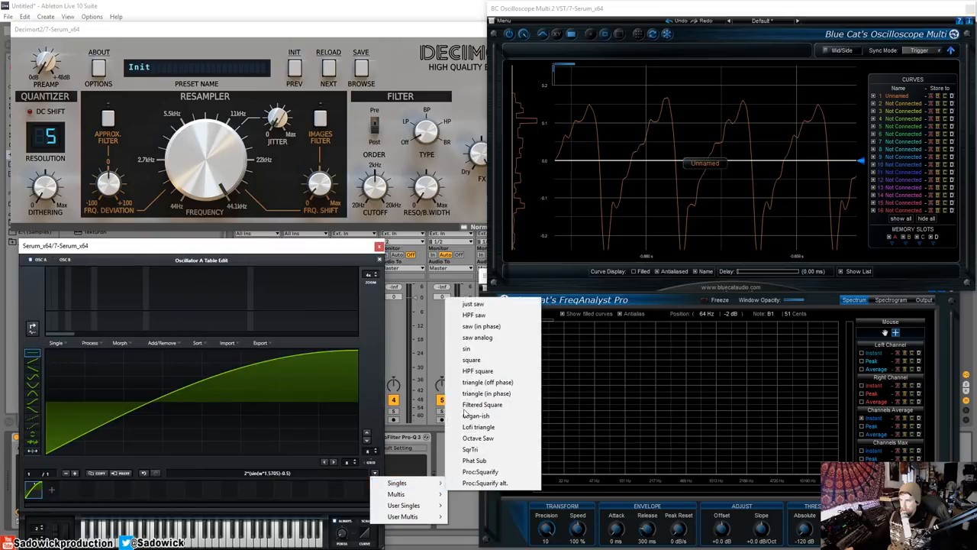
- Load the 'sin' single-cycle waveform into Serum's oscillator
{"action": "left_click", "coordinate": [466, 348]}
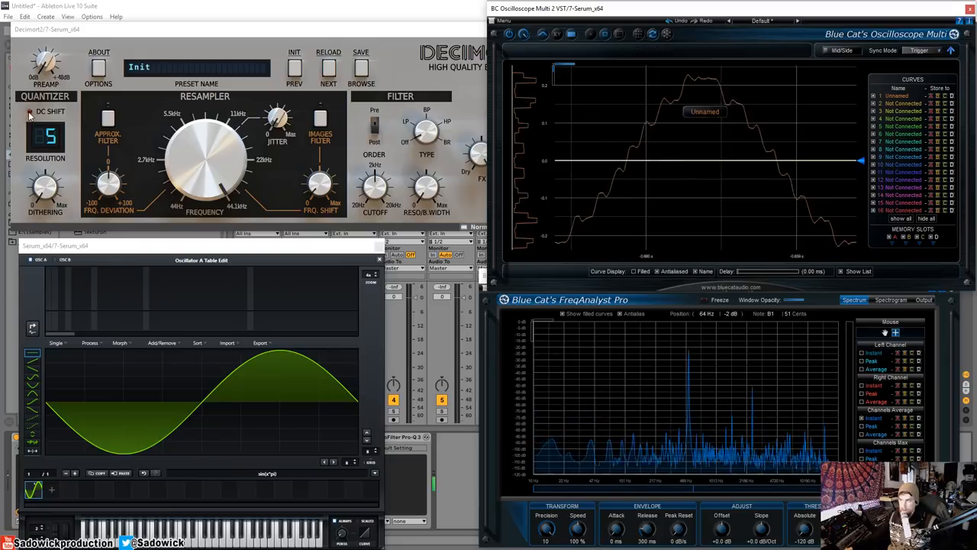
- Freeze the stepped 5-bit sine on Oscilloscope Multi for inspection
{"action": "left_click", "coordinate": [27, 111]}
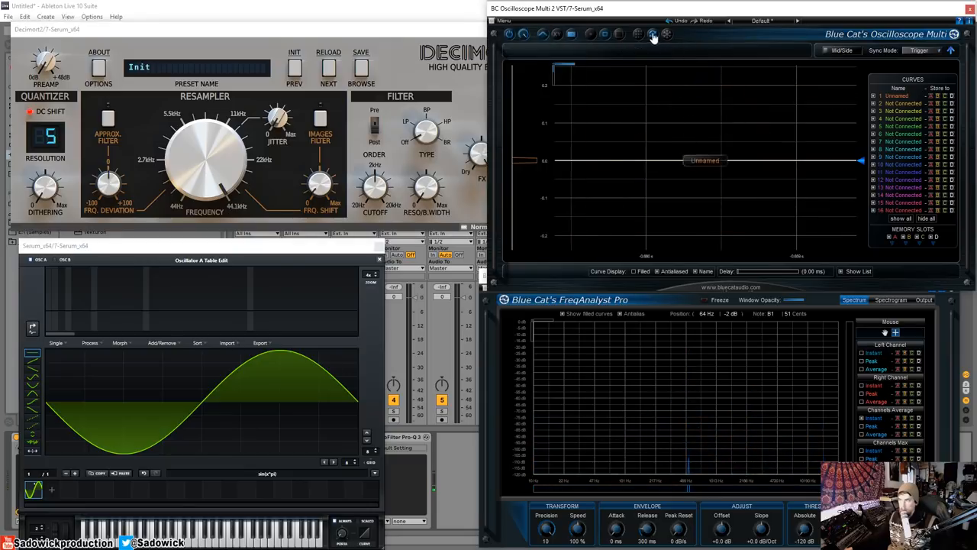
{"action": "left_click", "coordinate": [653, 34]}
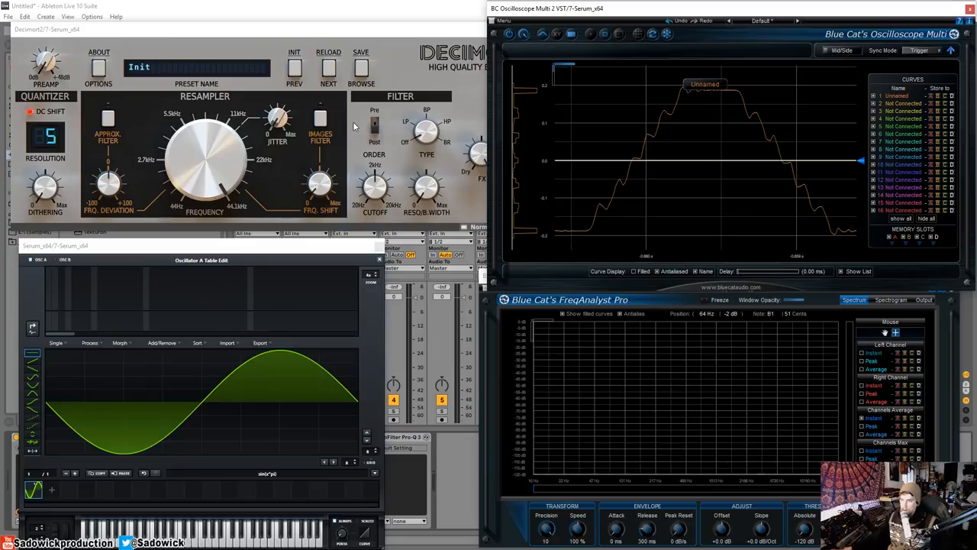
{"action": "mouse_move", "coordinate": [243, 199]}
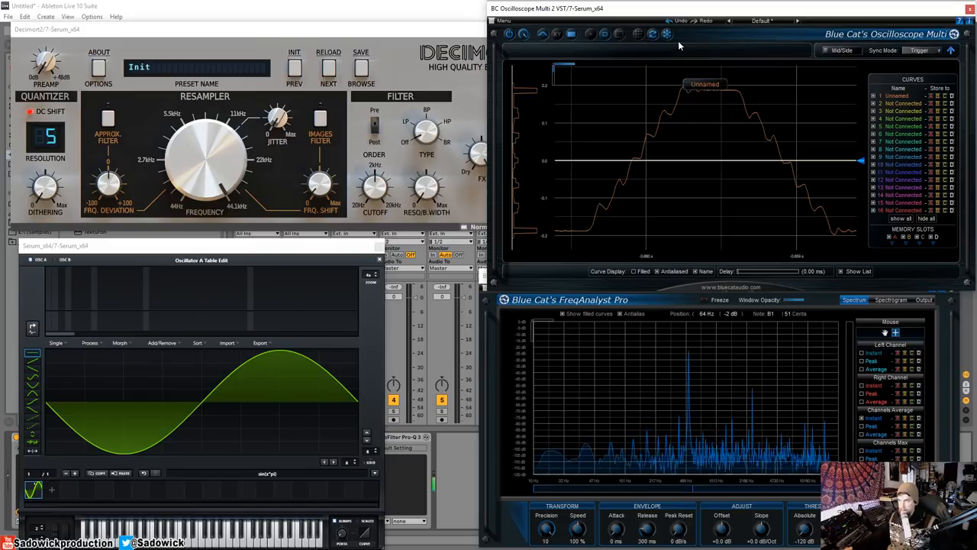
- Return to Decimort 2 and switch the quantizer DC shift off
{"action": "left_click", "coordinate": [51, 111]}
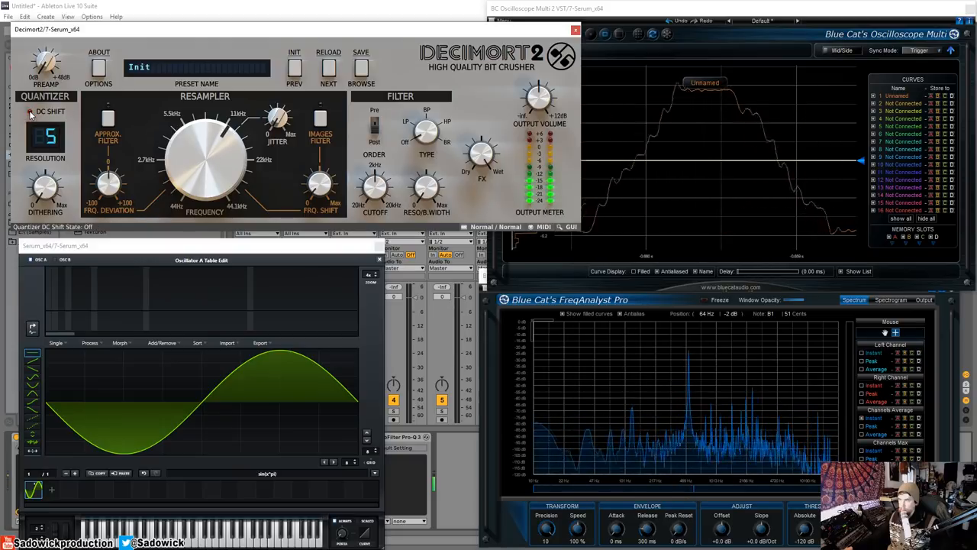
{"action": "left_click", "coordinate": [37, 110]}
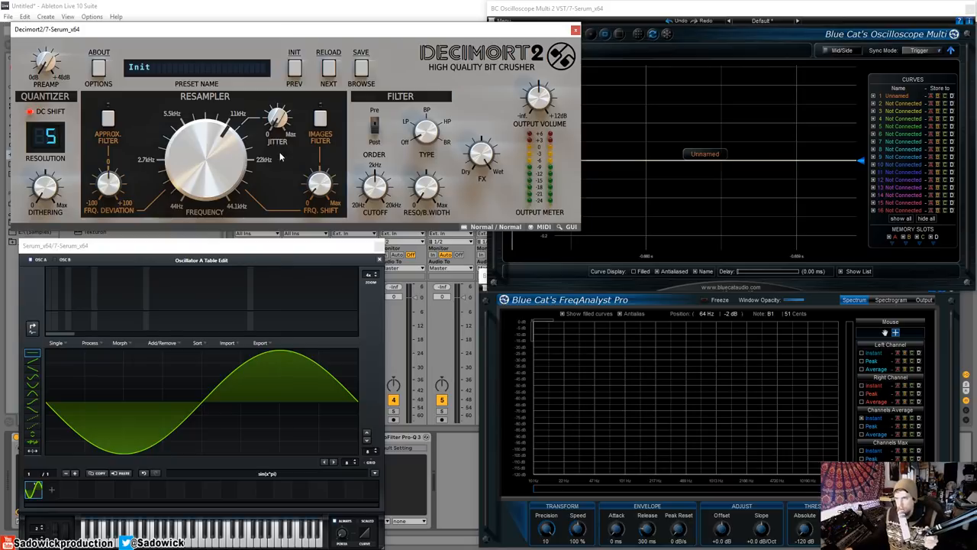
- Raise Decimort 2's quantizer resolution to 8 bits and increase resampler jitter
{"action": "left_click", "coordinate": [320, 119]}
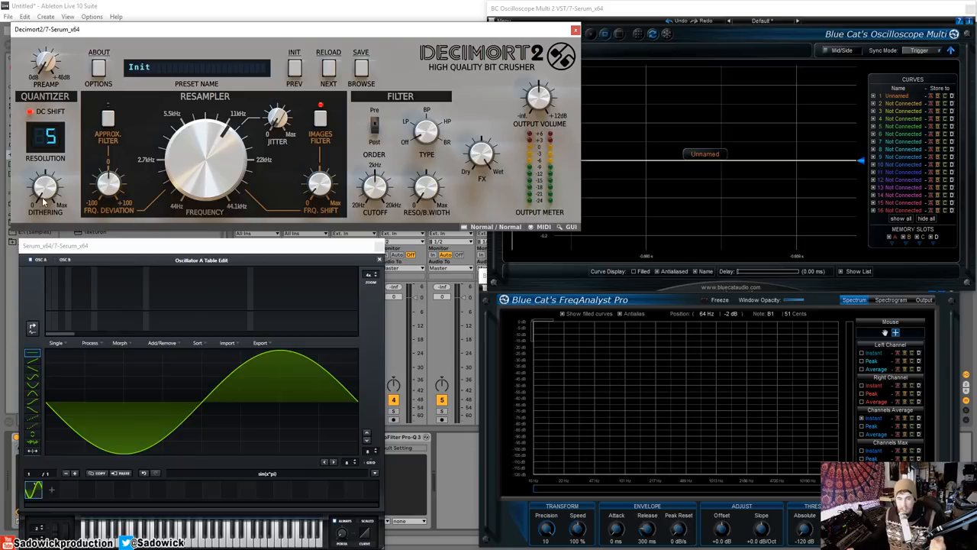
{"action": "mouse_move", "coordinate": [64, 160]}
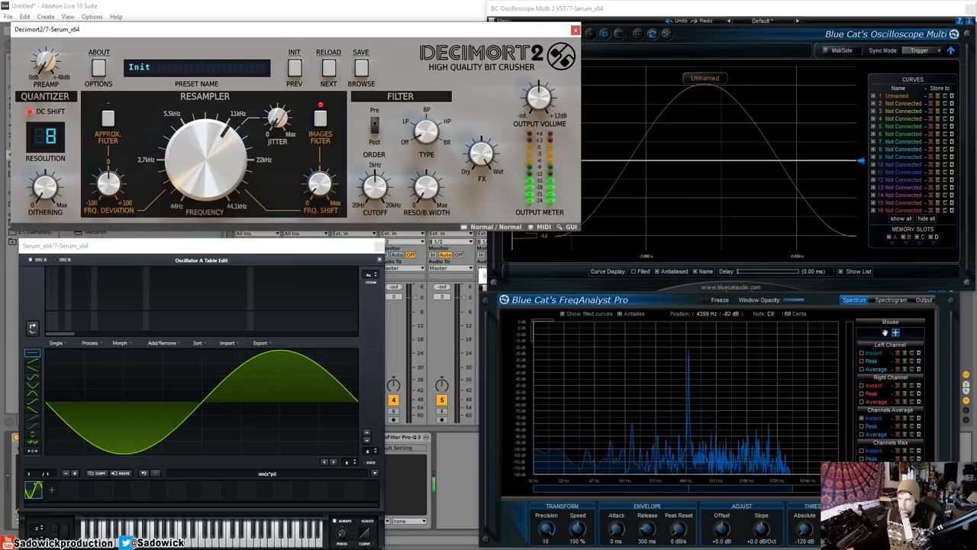
{"action": "left_click", "coordinate": [45, 136]}
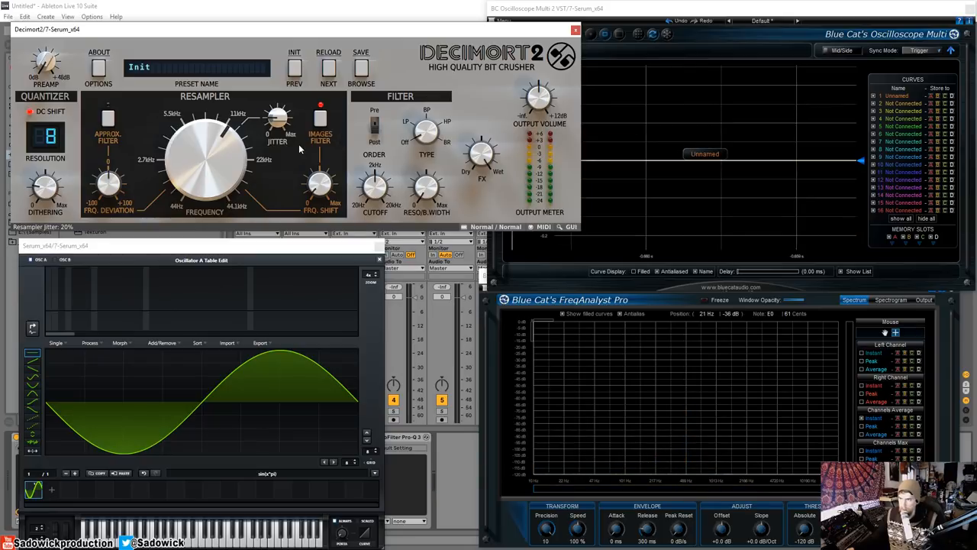
- Set Decimort 2's output filter type to LP (low-pass)
{"action": "left_click", "coordinate": [107, 122]}
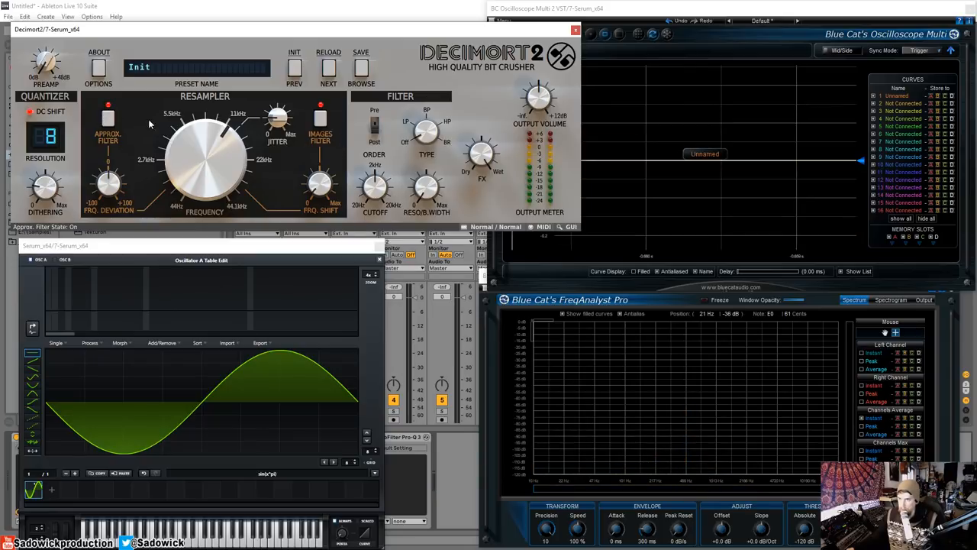
{"action": "left_click", "coordinate": [108, 116]}
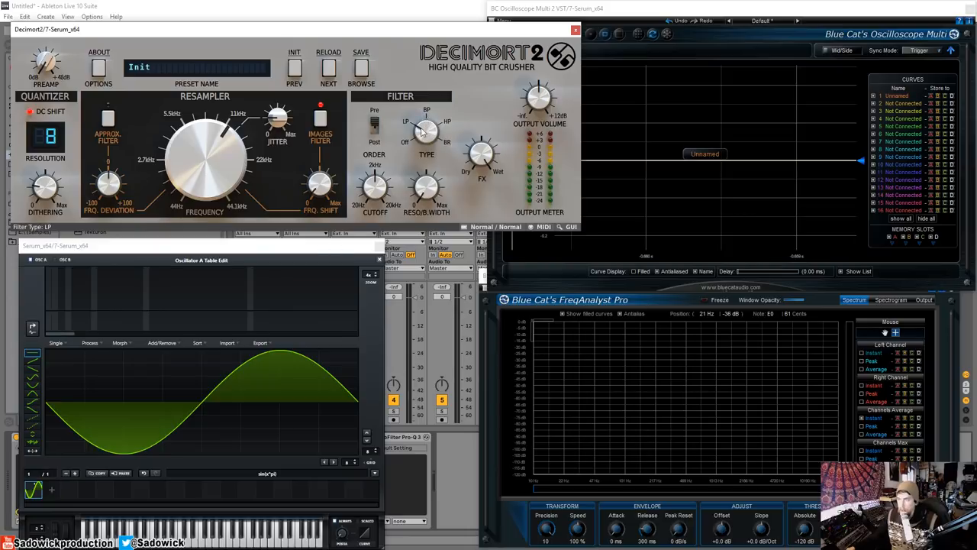
{"action": "mouse_move", "coordinate": [365, 207]}
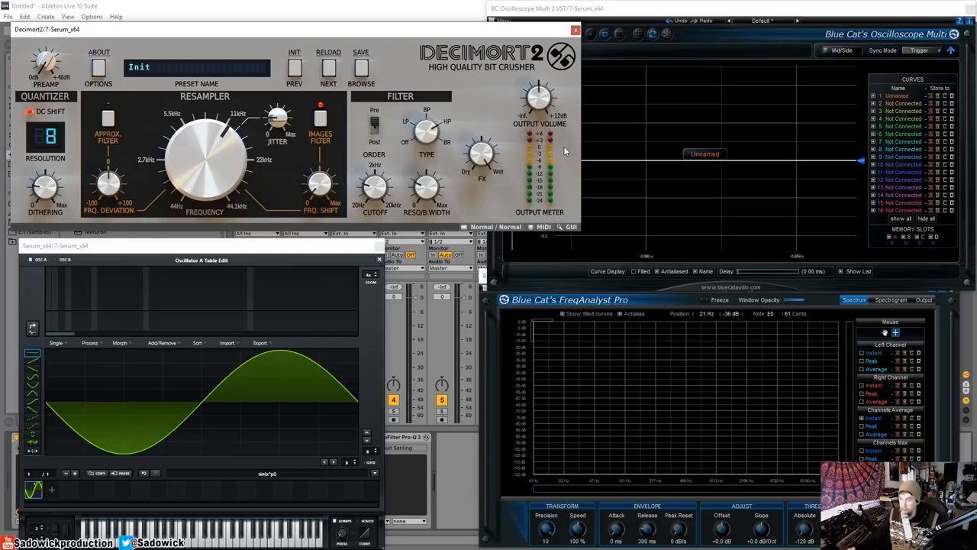
{"action": "mouse_move", "coordinate": [381, 106]}
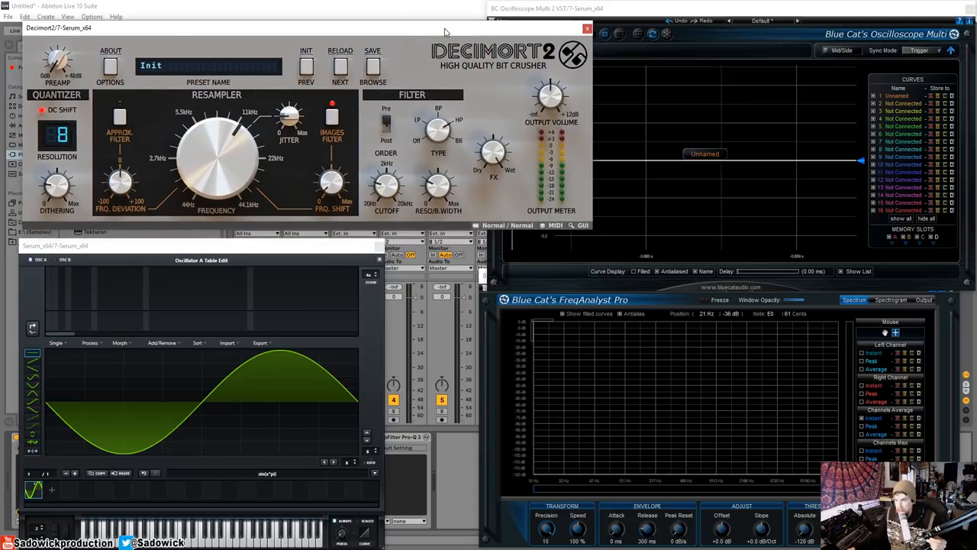
{"action": "mouse_move", "coordinate": [432, 87]}
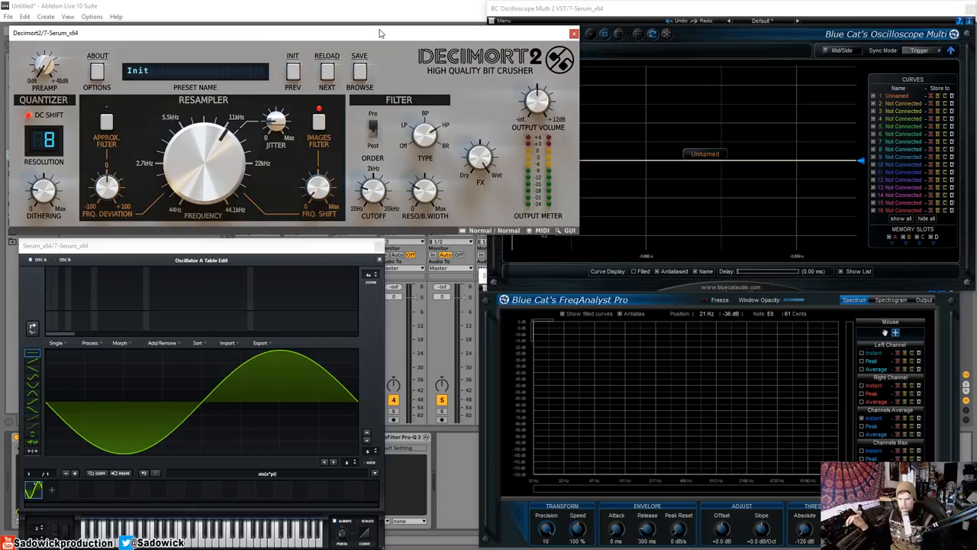
{"action": "mouse_move", "coordinate": [411, 86]}
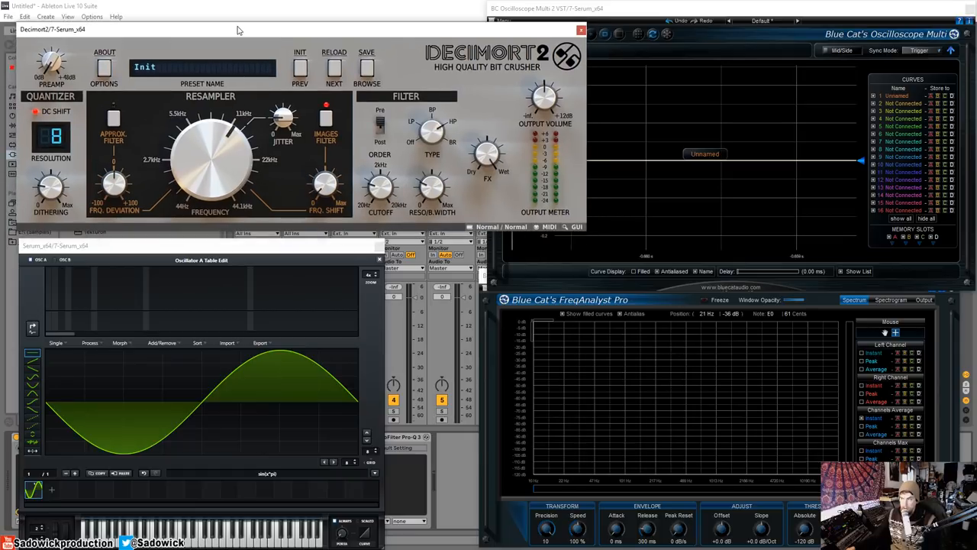
{"action": "mouse_move", "coordinate": [252, 141]}
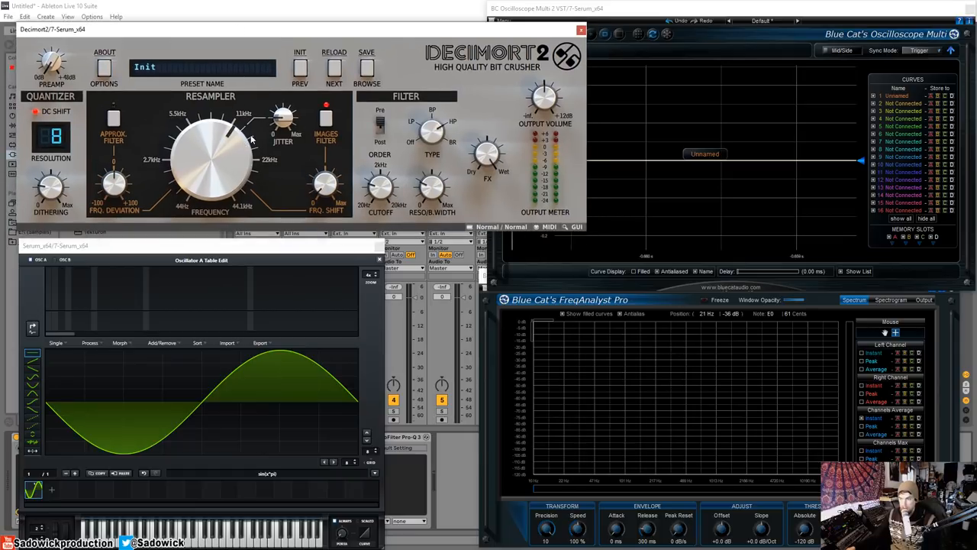